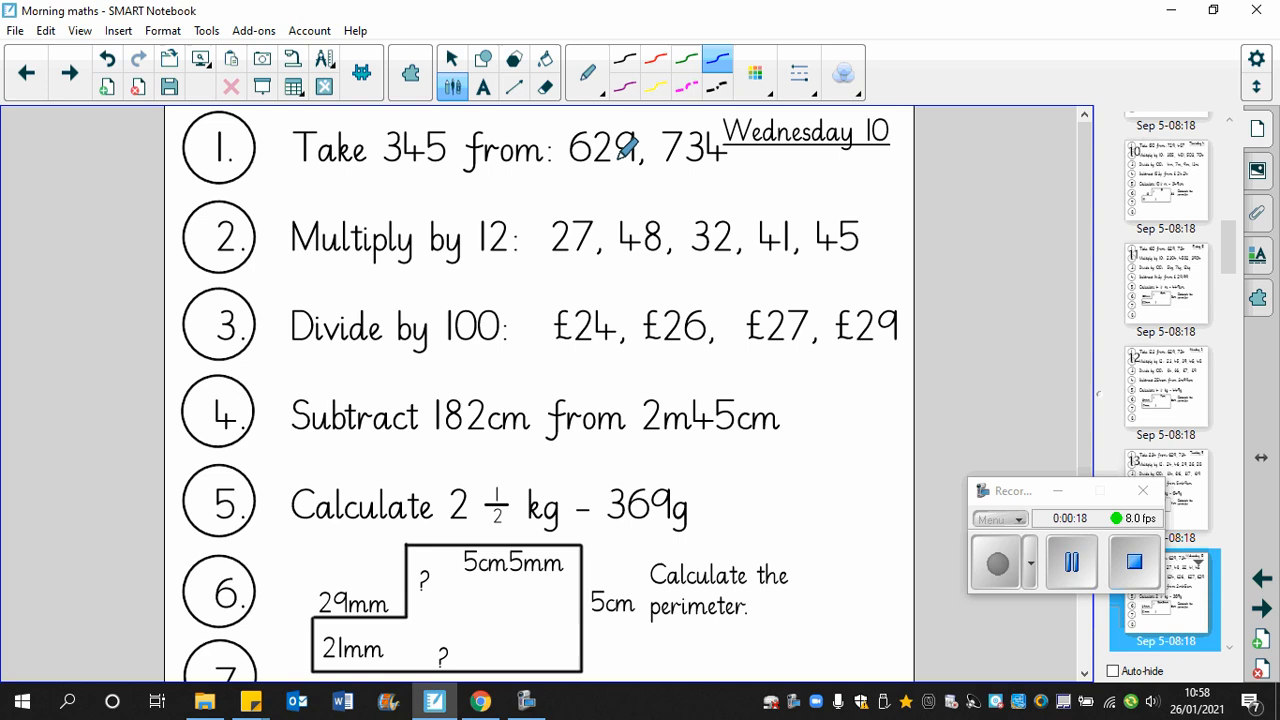
{"action": "mouse_move", "coordinate": [410, 118]}
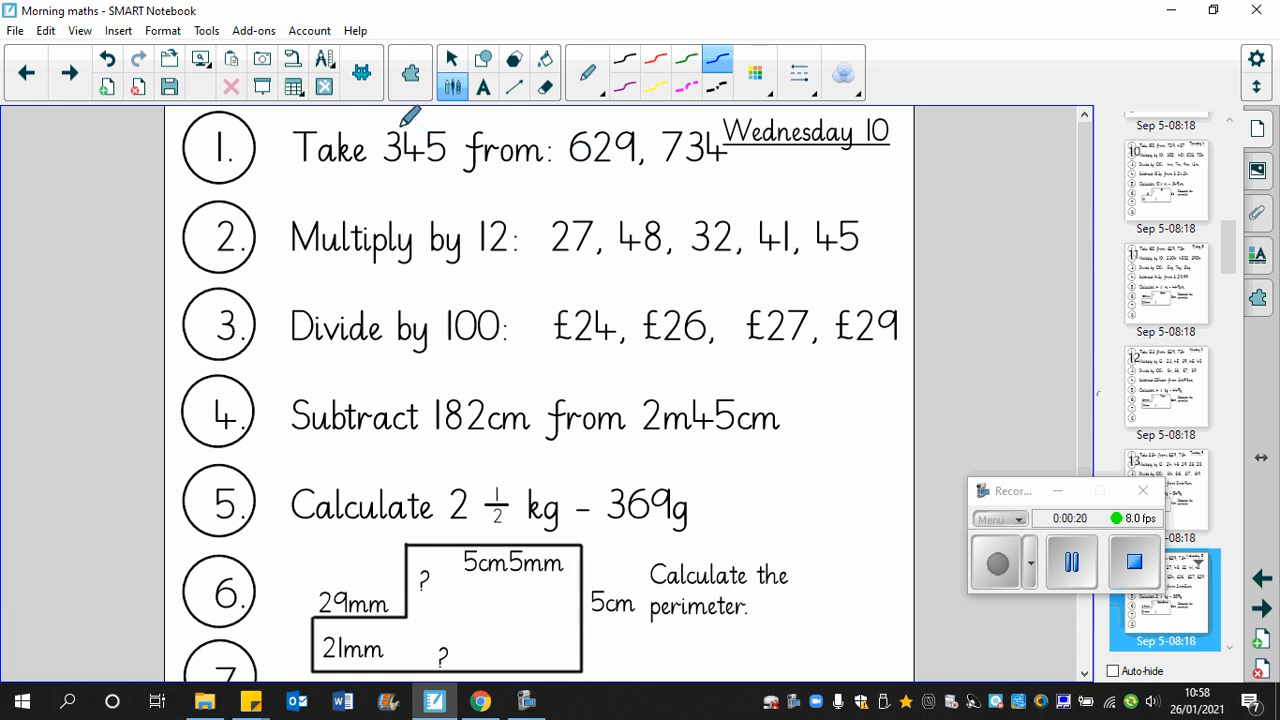
{"action": "mouse_move", "coordinate": [596, 148]}
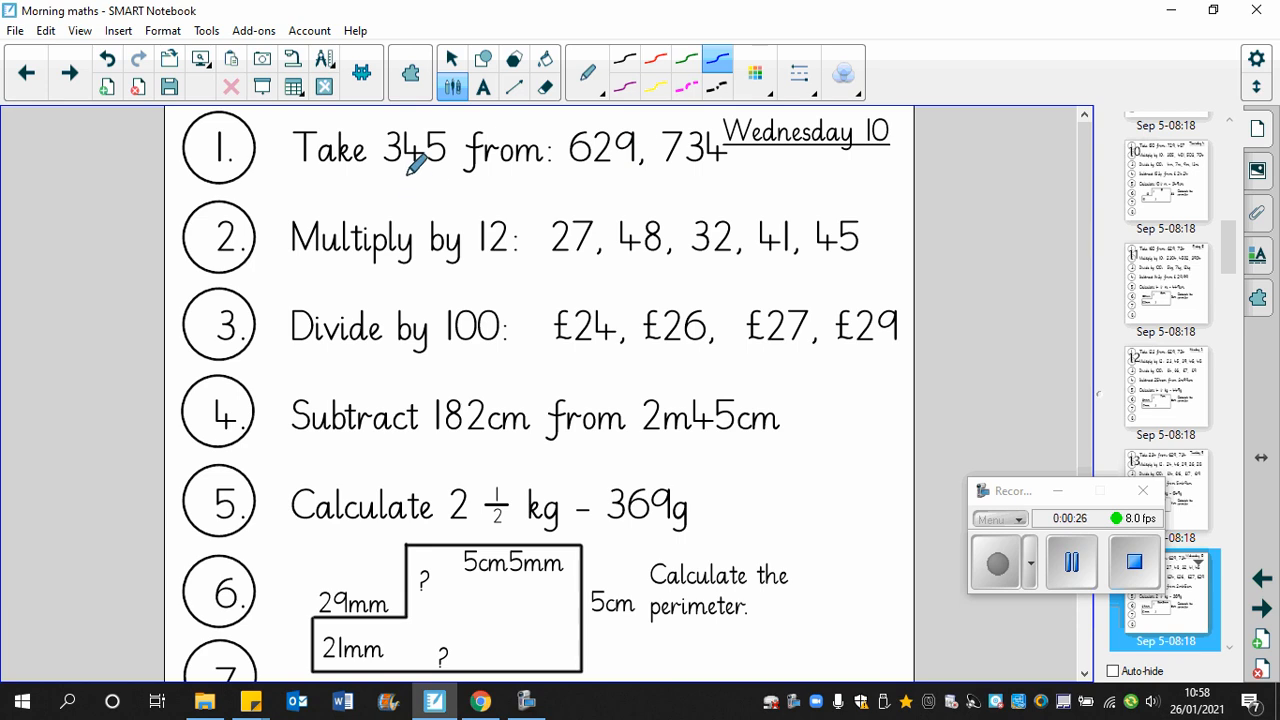
Step: Handwrite the 629 − 345 working in blue, crossing out 329 and 289, ending with 284
{"action": "left_click_drag", "start_coordinate": [420, 170], "coordinate": [416, 210]}
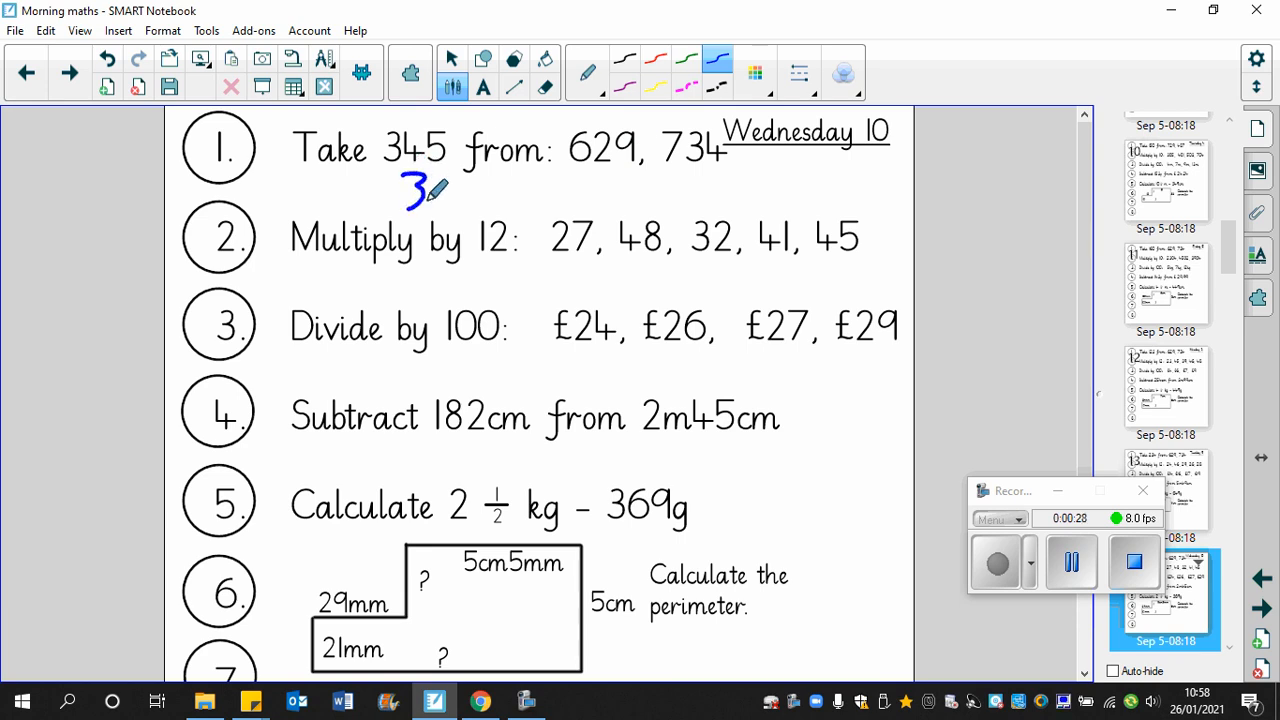
{"action": "left_click_drag", "start_coordinate": [410, 196], "coordinate": [456, 196]}
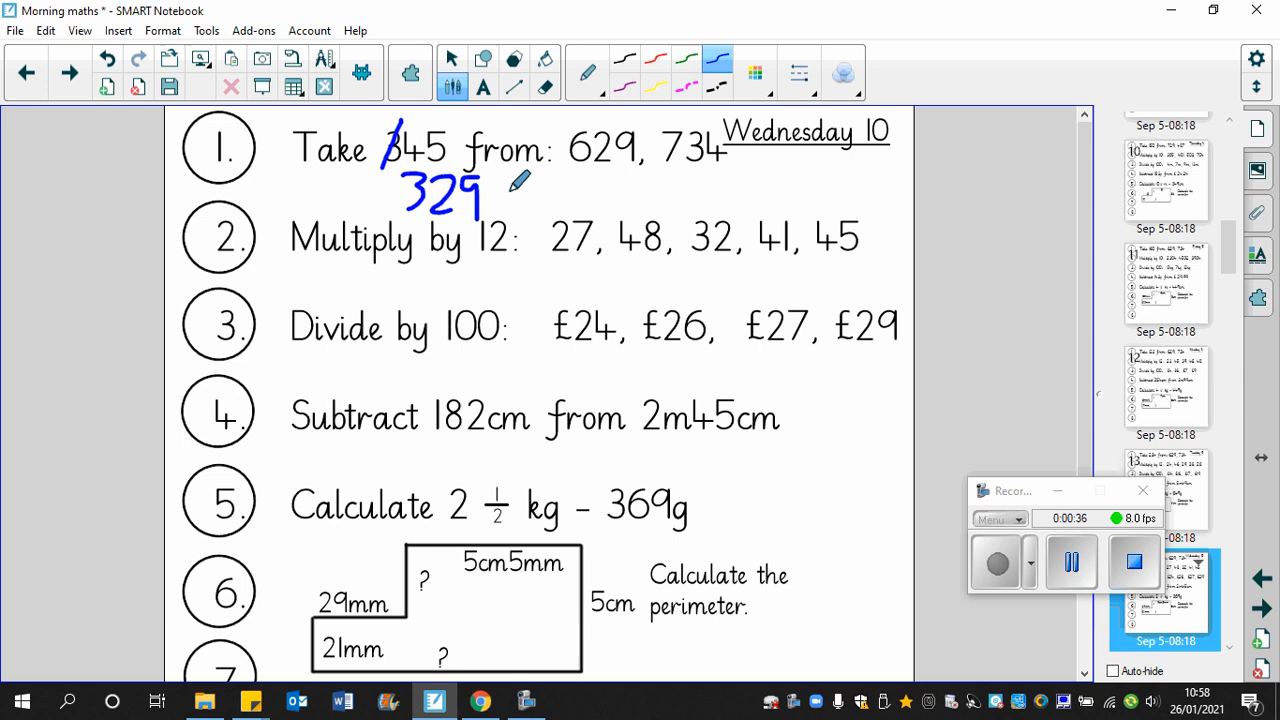
{"action": "left_click_drag", "start_coordinate": [510, 180], "coordinate": [540, 210]}
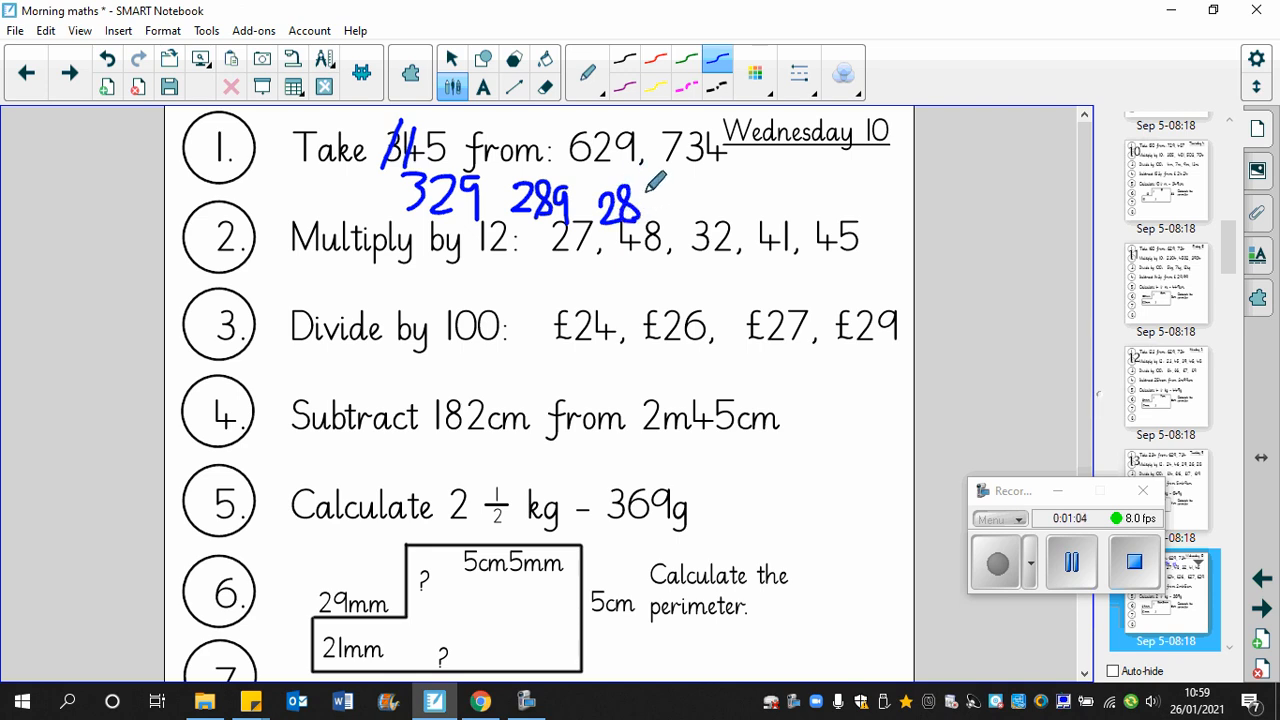
{"action": "left_click_drag", "start_coordinate": [620, 200], "coordinate": [664, 216]}
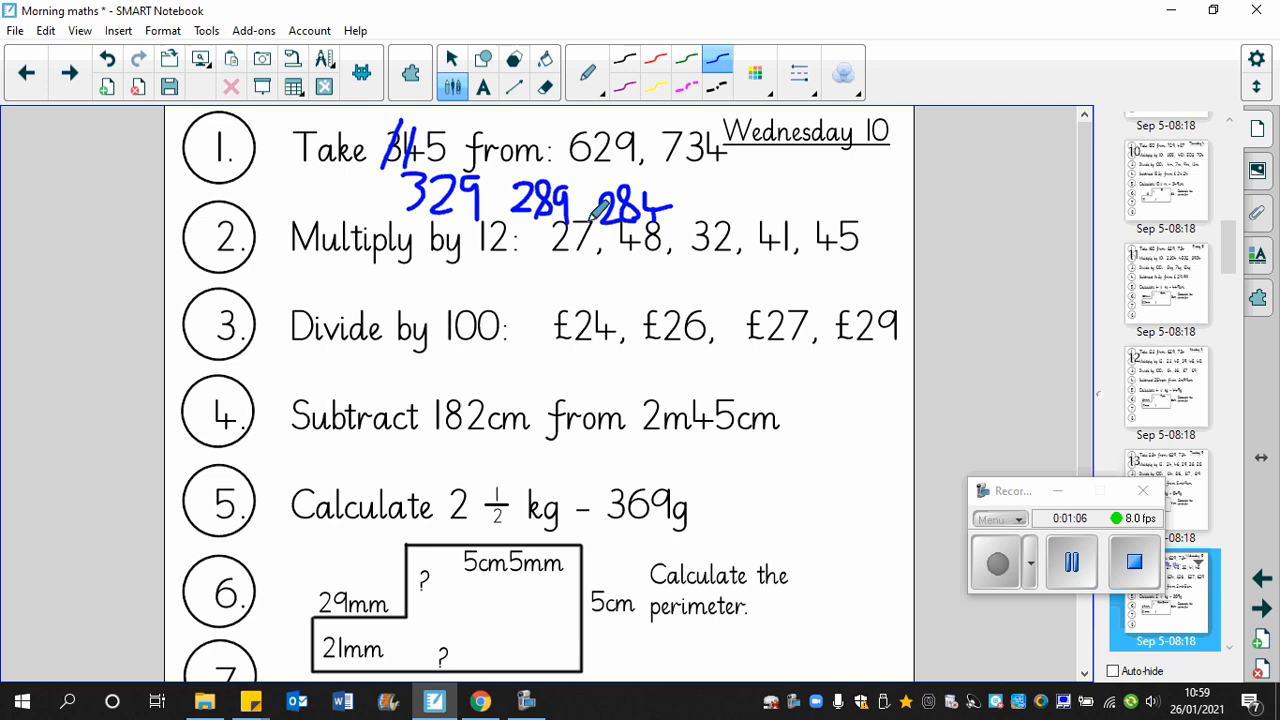
{"action": "mouse_move", "coordinate": [664, 192]}
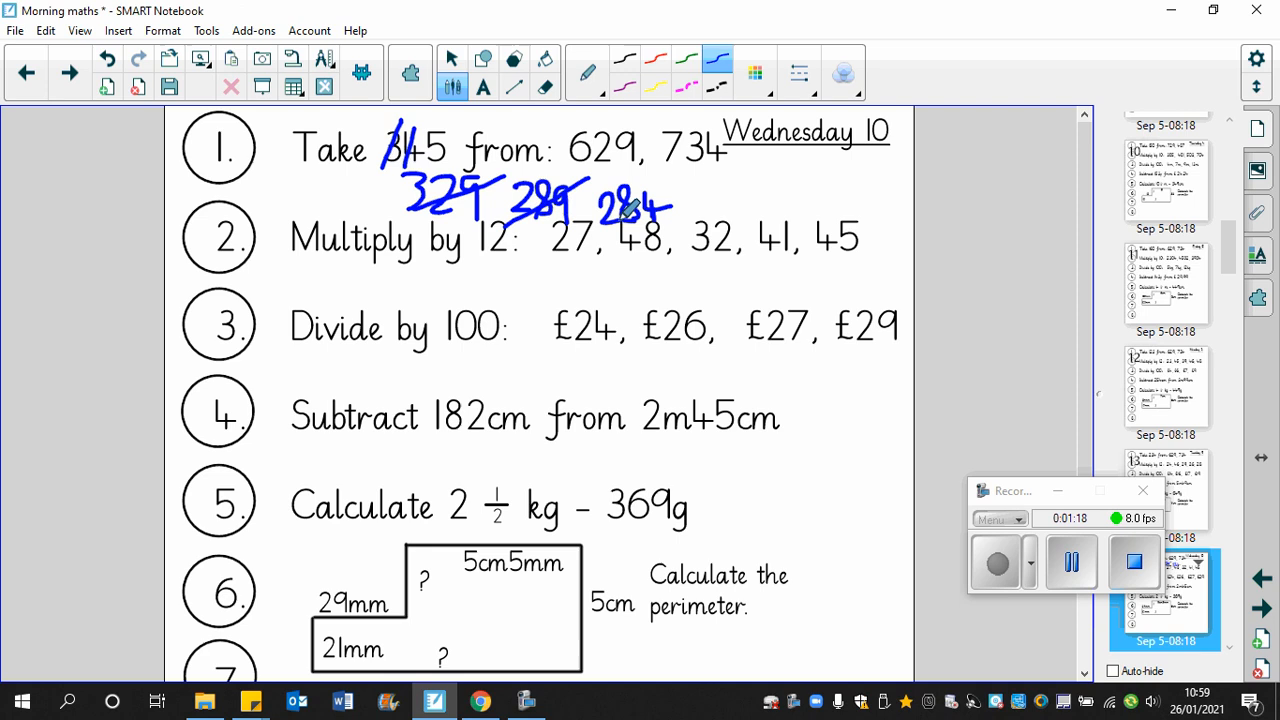
{"action": "mouse_move", "coordinate": [658, 112]}
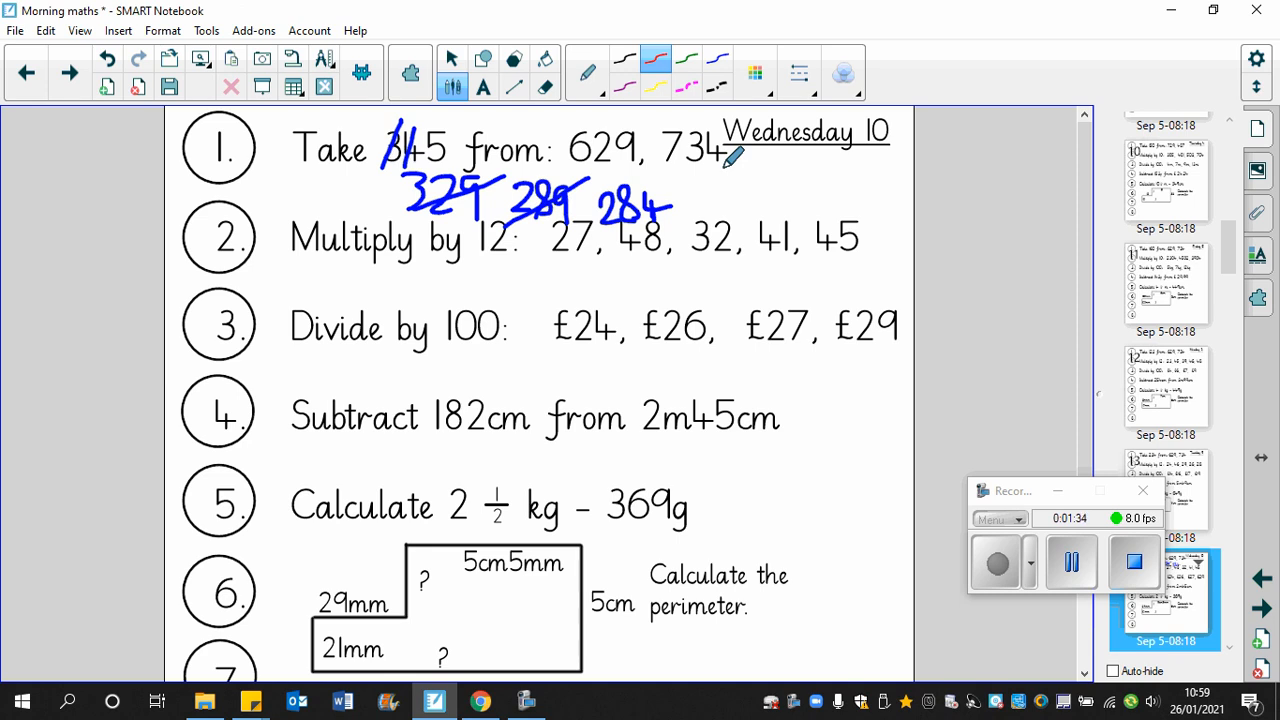
Step: Handwrite the 734 − 345 working in red through 434 and 394, ending with 389
{"action": "left_click_drag", "start_coordinate": [704, 176], "coordinate": [720, 204]}
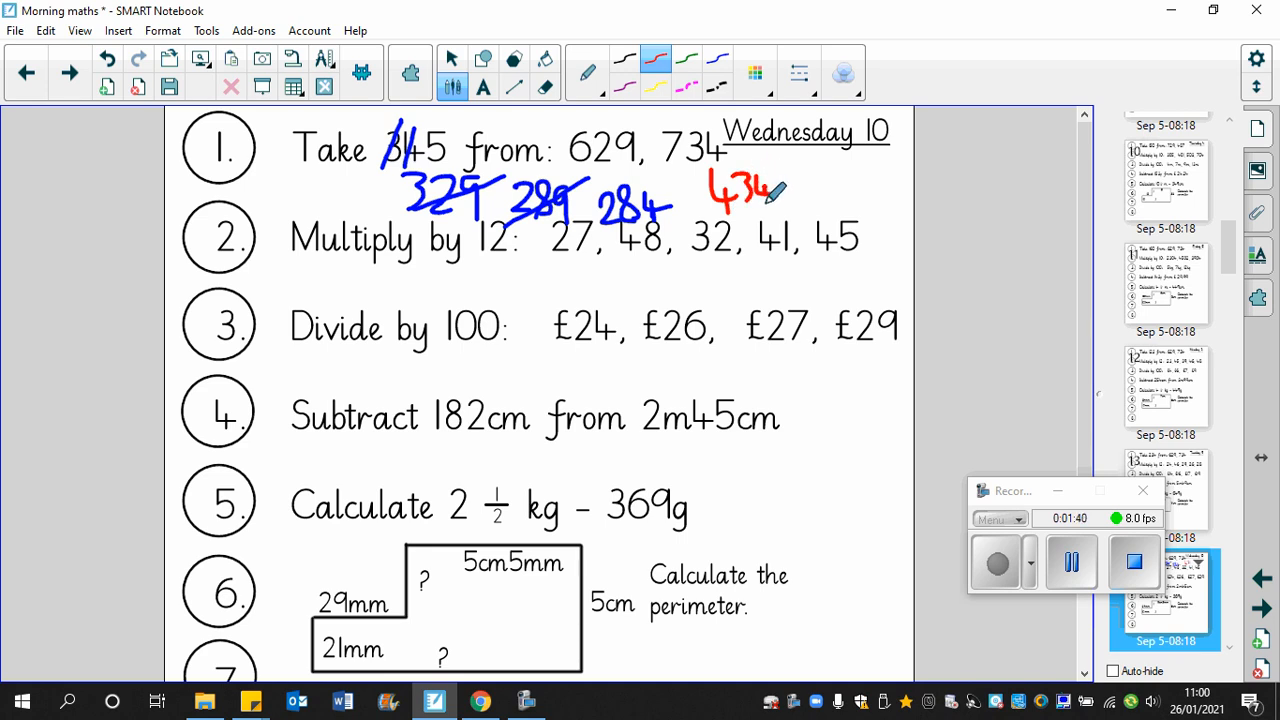
{"action": "left_click_drag", "start_coordinate": [776, 196], "coordinate": [784, 216]}
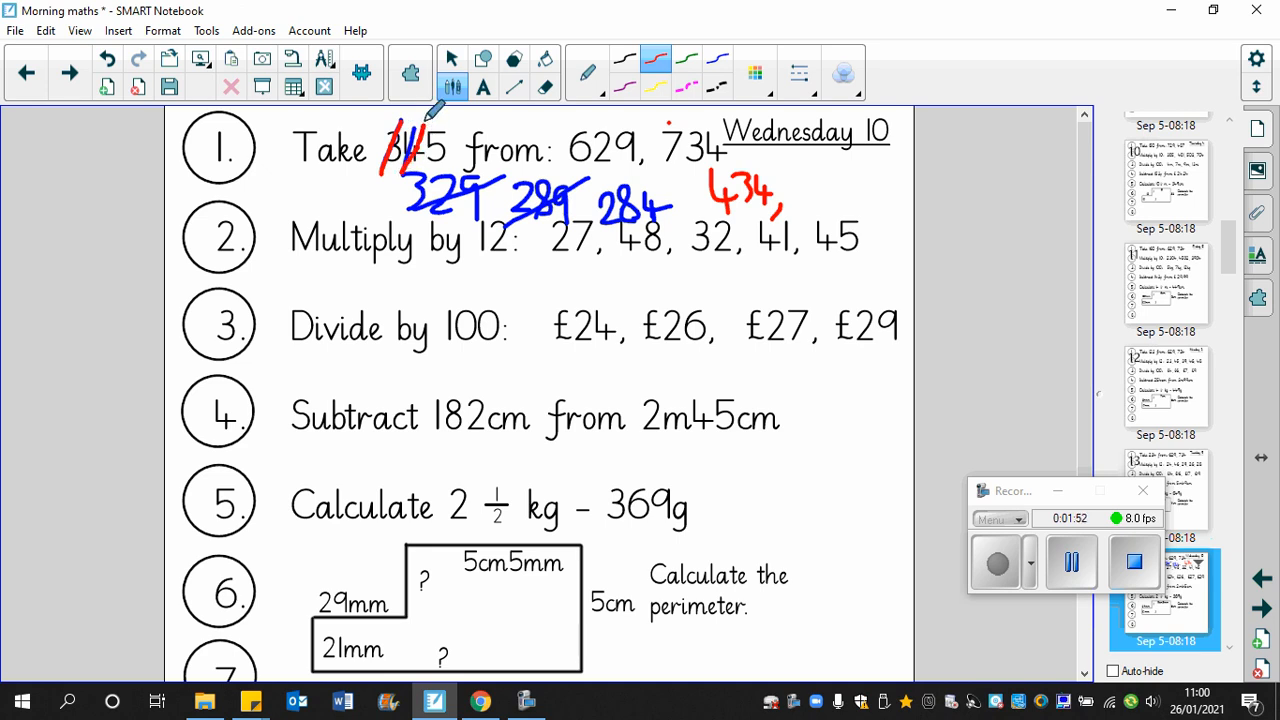
{"action": "mouse_move", "coordinate": [820, 164]}
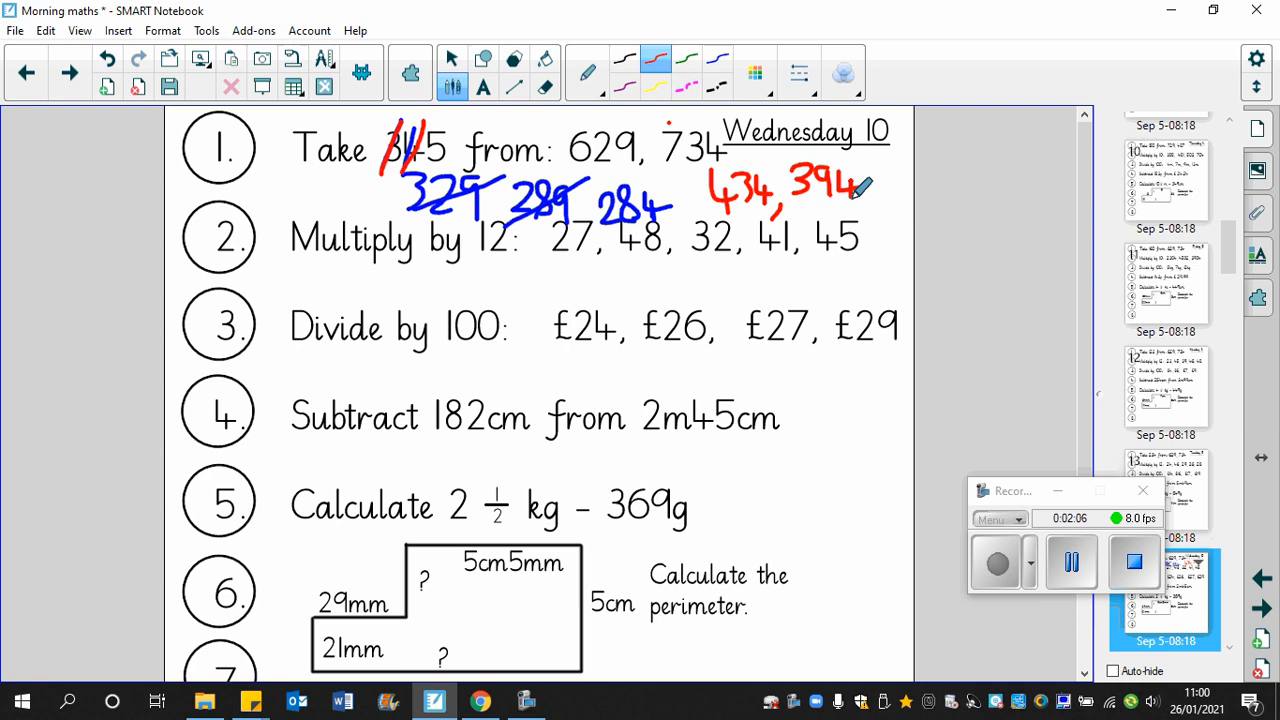
{"action": "mouse_move", "coordinate": [720, 190]}
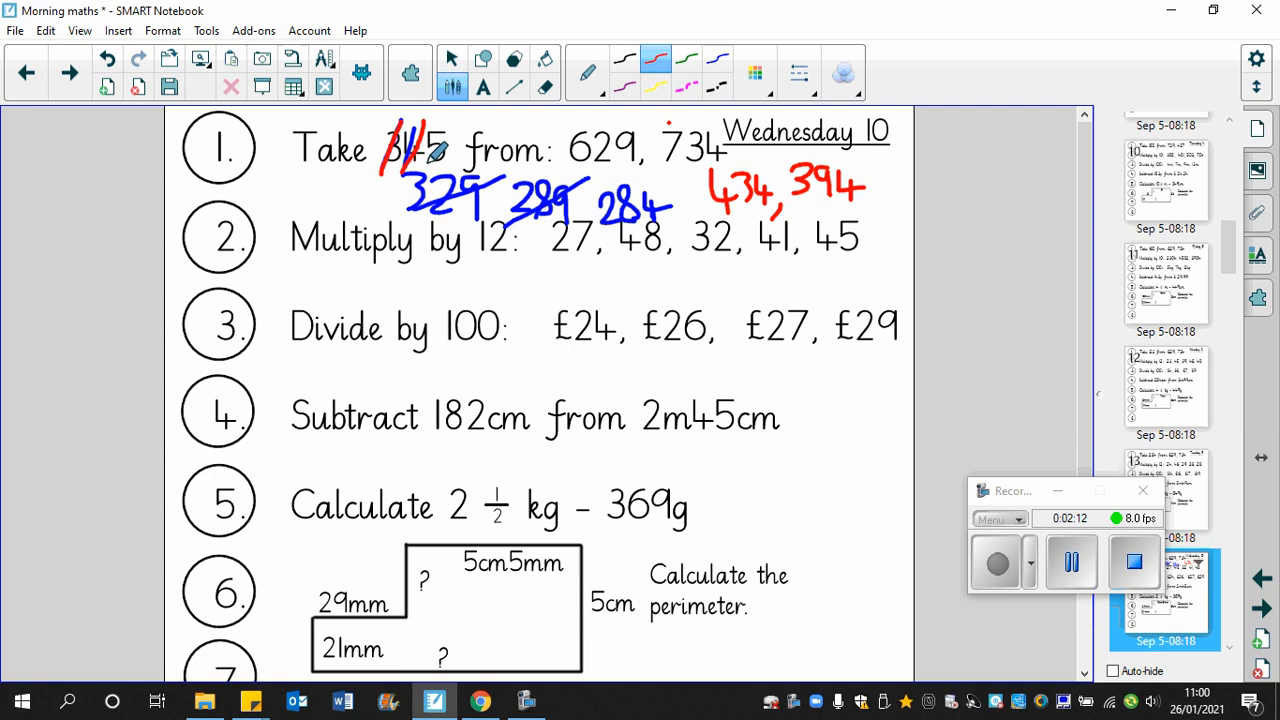
{"action": "mouse_move", "coordinate": [736, 148]}
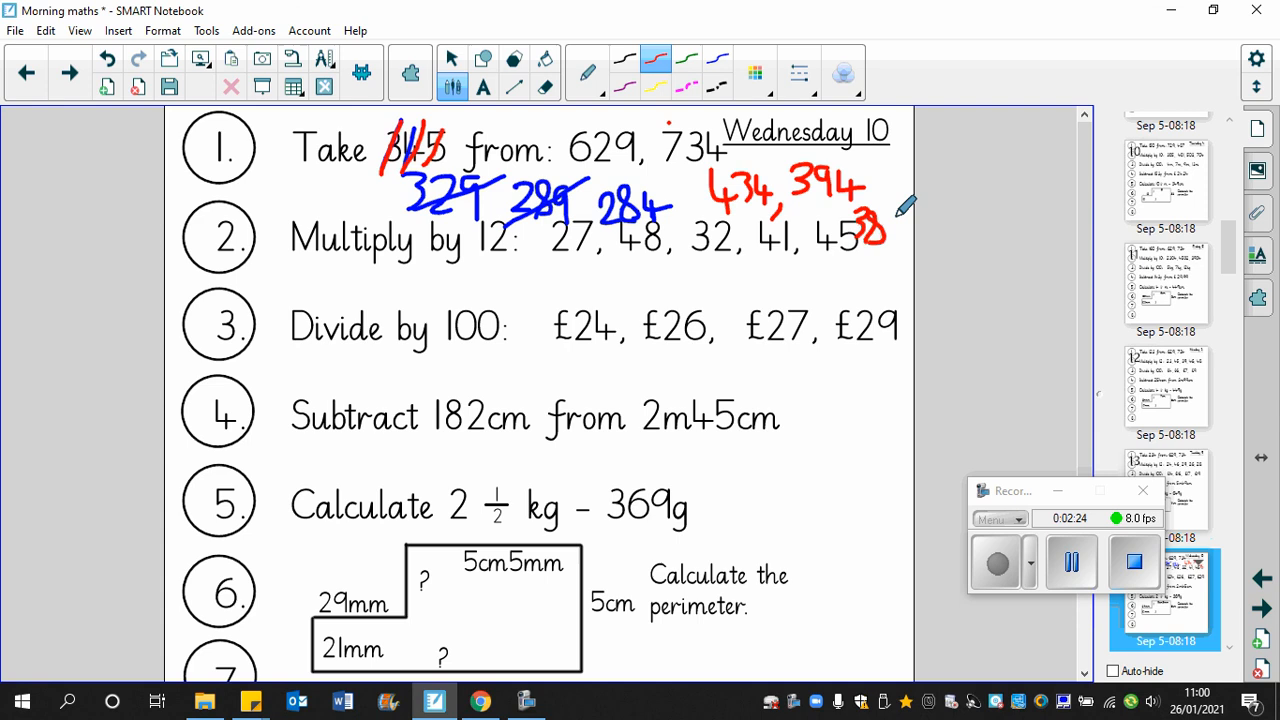
{"action": "left_click_drag", "start_coordinate": [864, 224], "coordinate": [900, 244]}
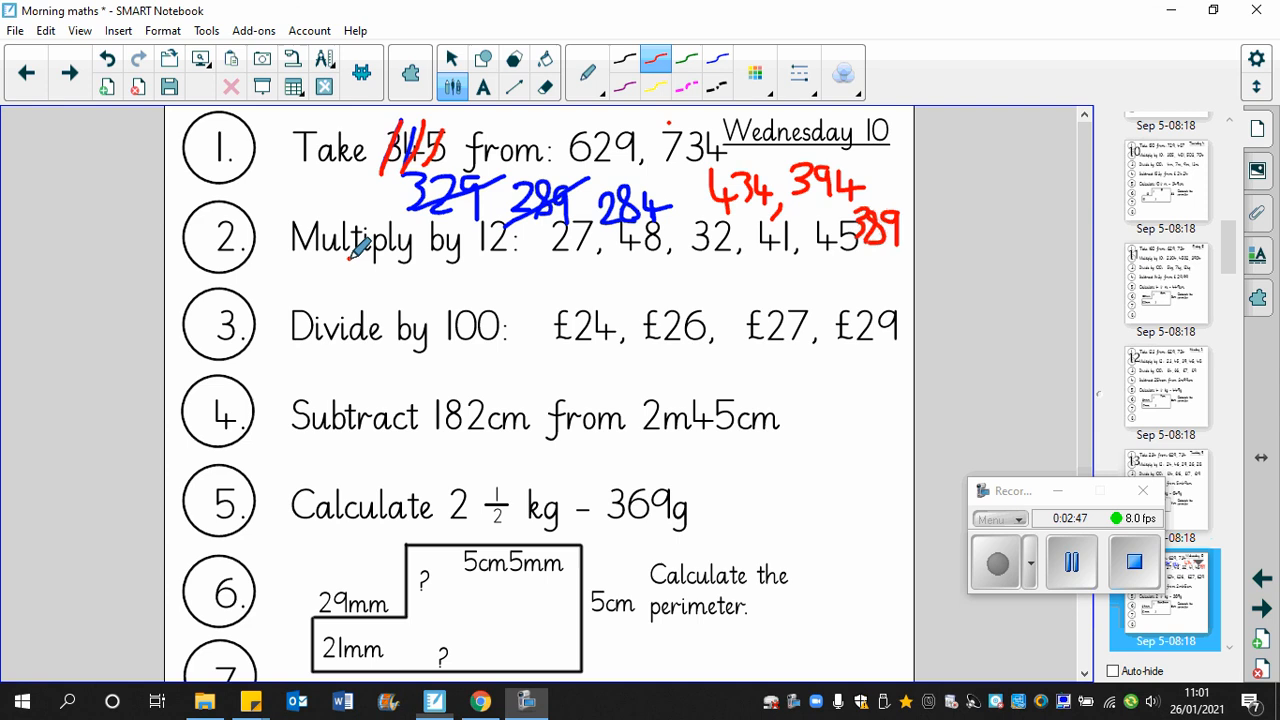
Step: Write the 27 × 12 working, answer 324 under 27, and remove the 270/54 working
{"action": "left_click_drag", "start_coordinate": [360, 270], "coordinate": [400, 256]}
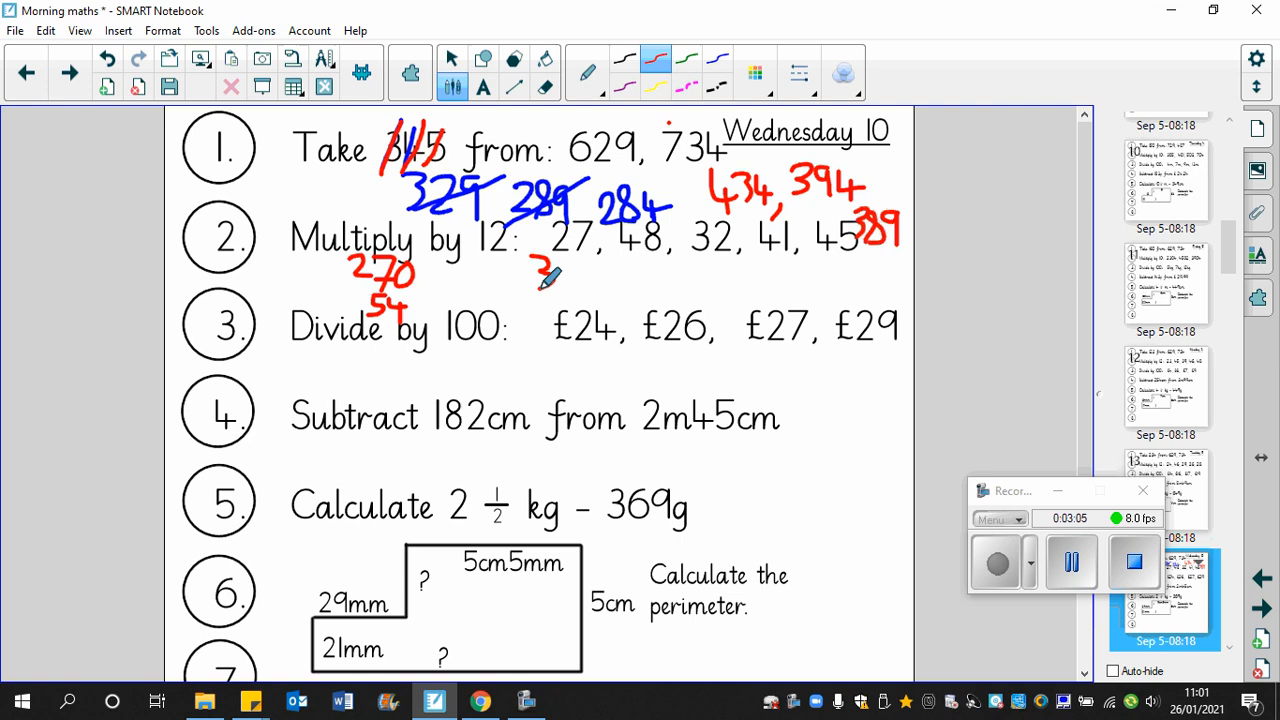
{"action": "left_click_drag", "start_coordinate": [540, 284], "coordinate": [564, 264]}
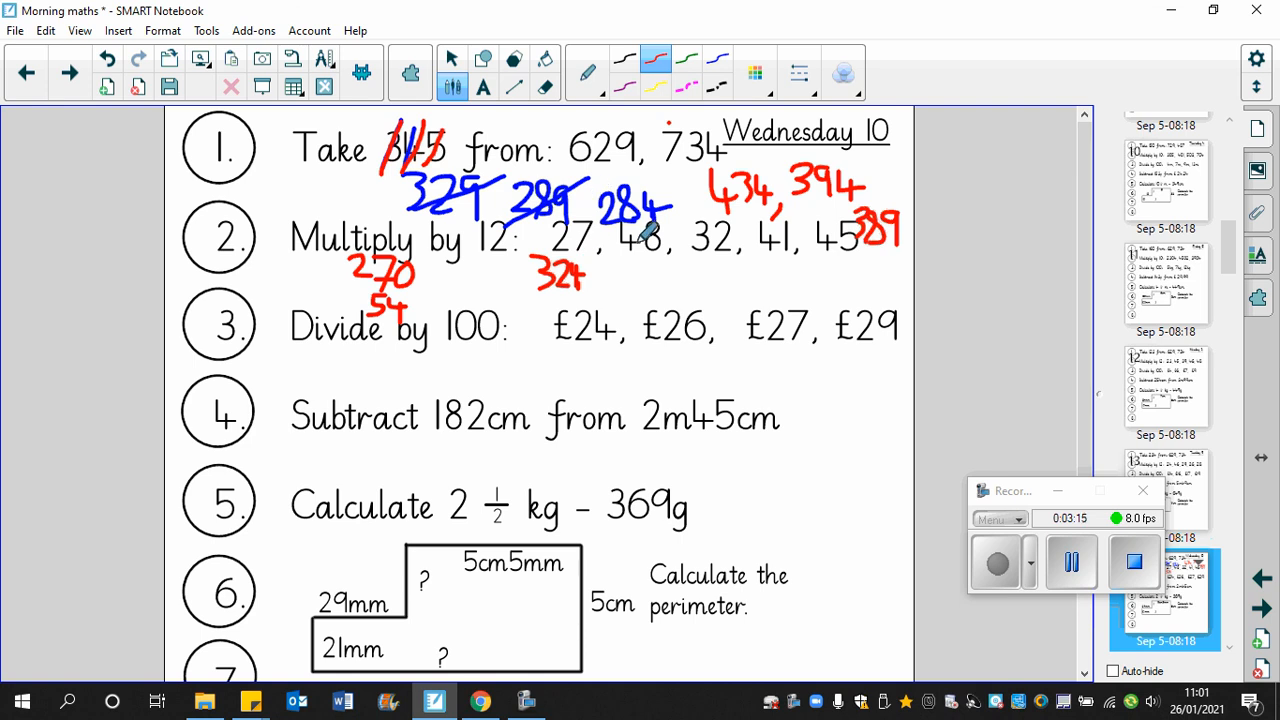
{"action": "left_click", "coordinate": [544, 72]}
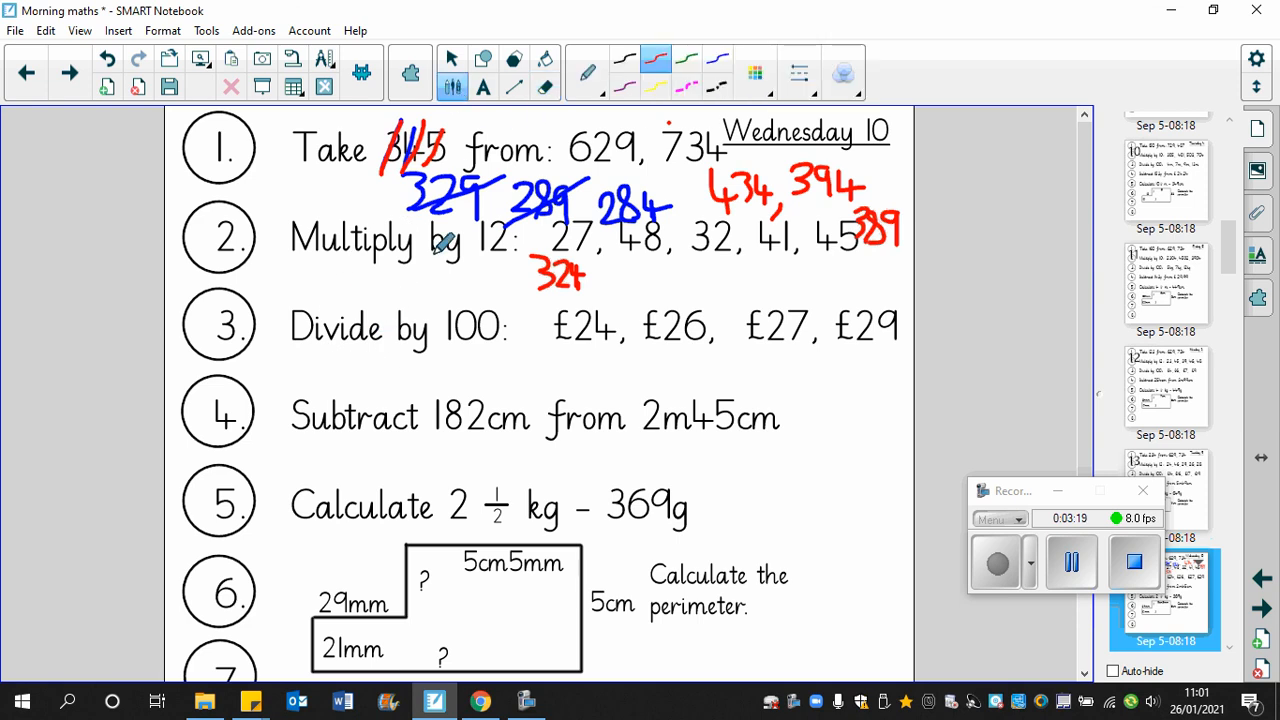
Step: Write the 48 × 12 working with a total line and the answer 576 under 48
{"action": "left_click_drag", "start_coordinate": [380, 270], "coordinate": [410, 260]}
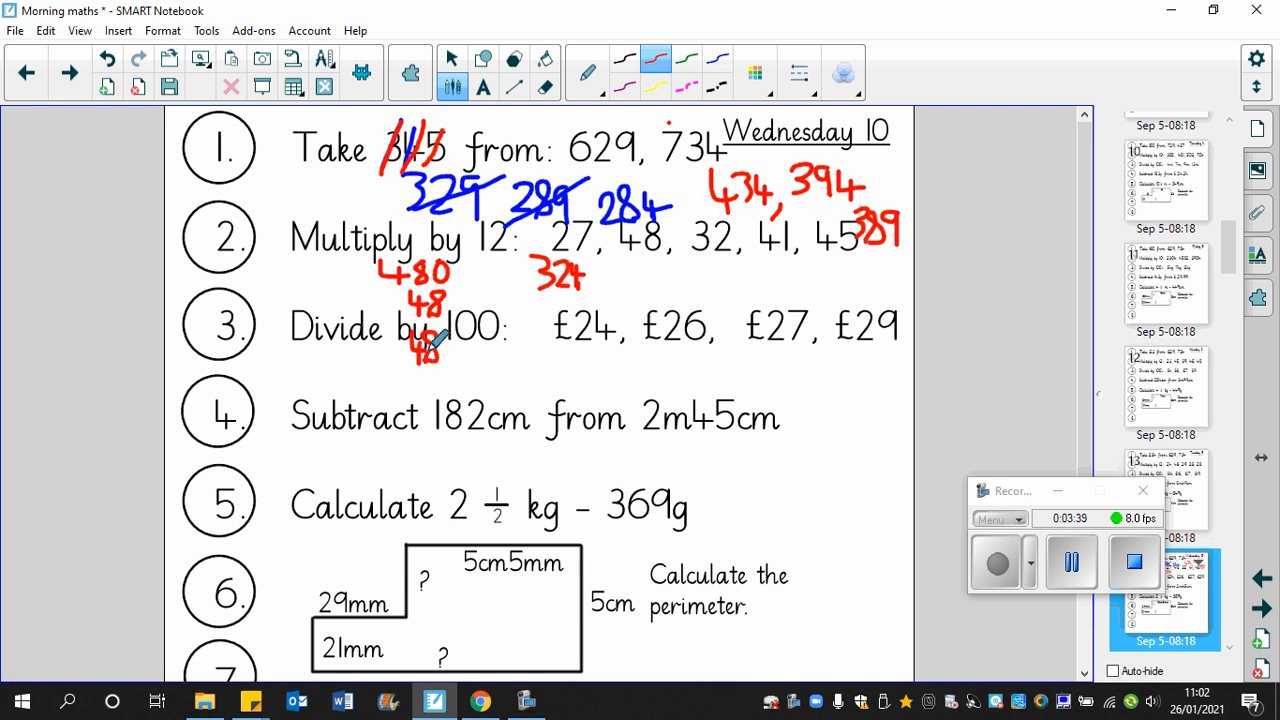
{"action": "mouse_move", "coordinate": [440, 340]}
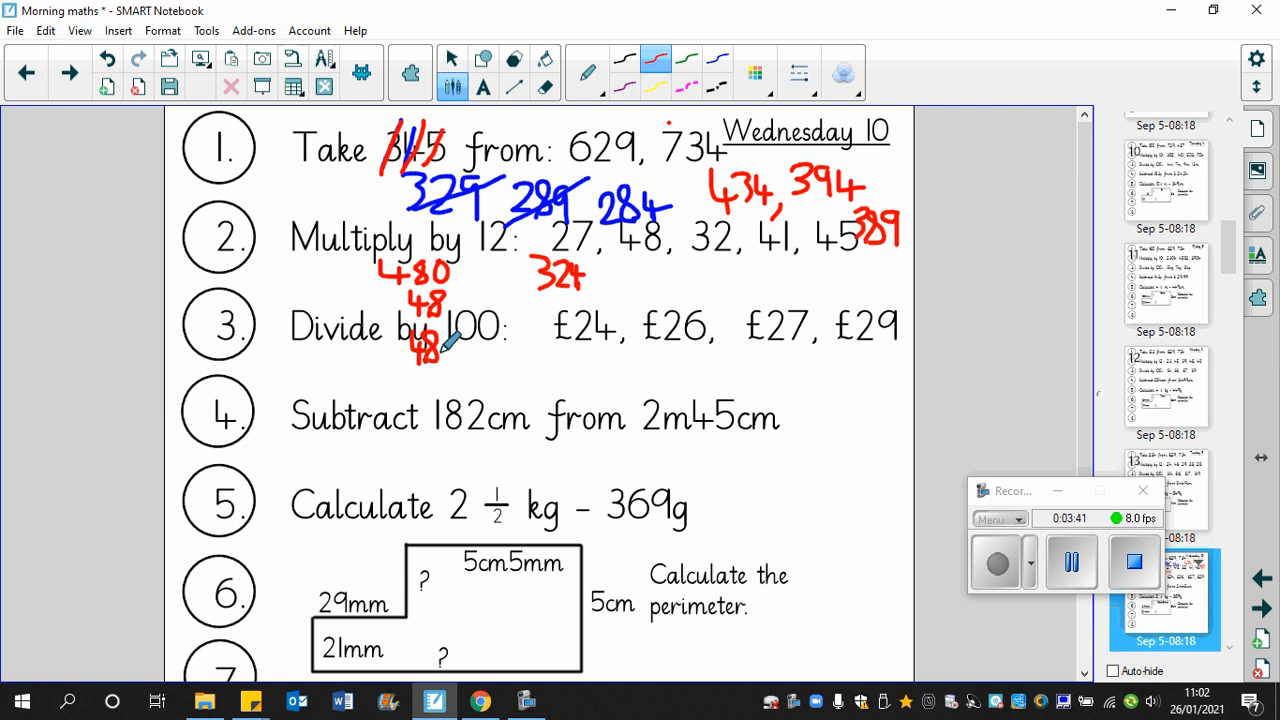
{"action": "left_click_drag", "start_coordinate": [360, 372], "coordinate": [478, 372]}
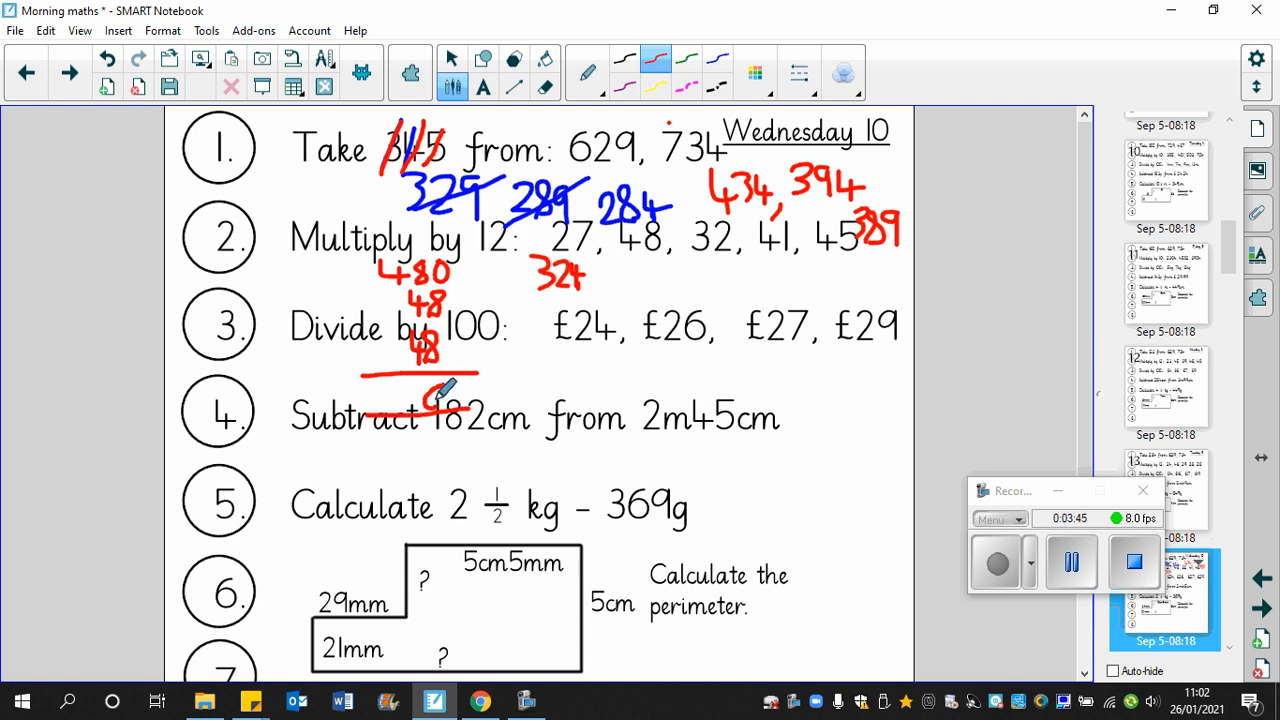
{"action": "left_click_drag", "start_coordinate": [430, 400], "coordinate": [416, 450]}
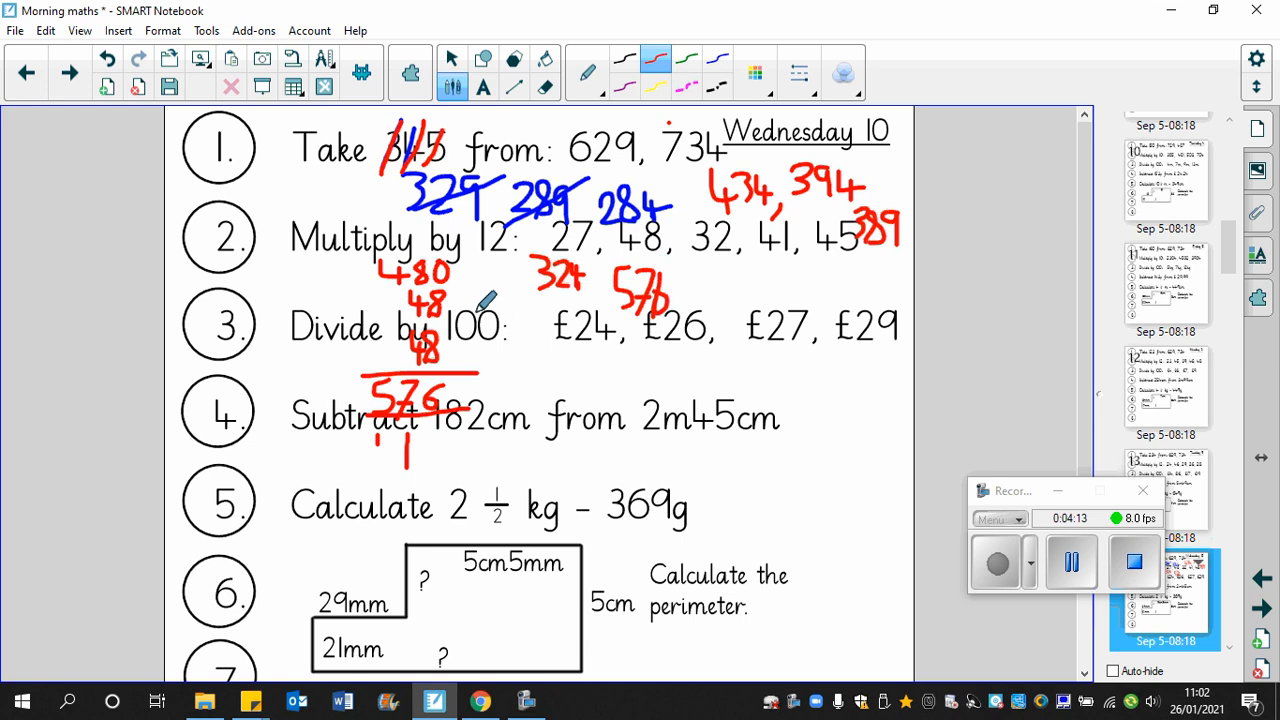
{"action": "left_click", "coordinate": [544, 72]}
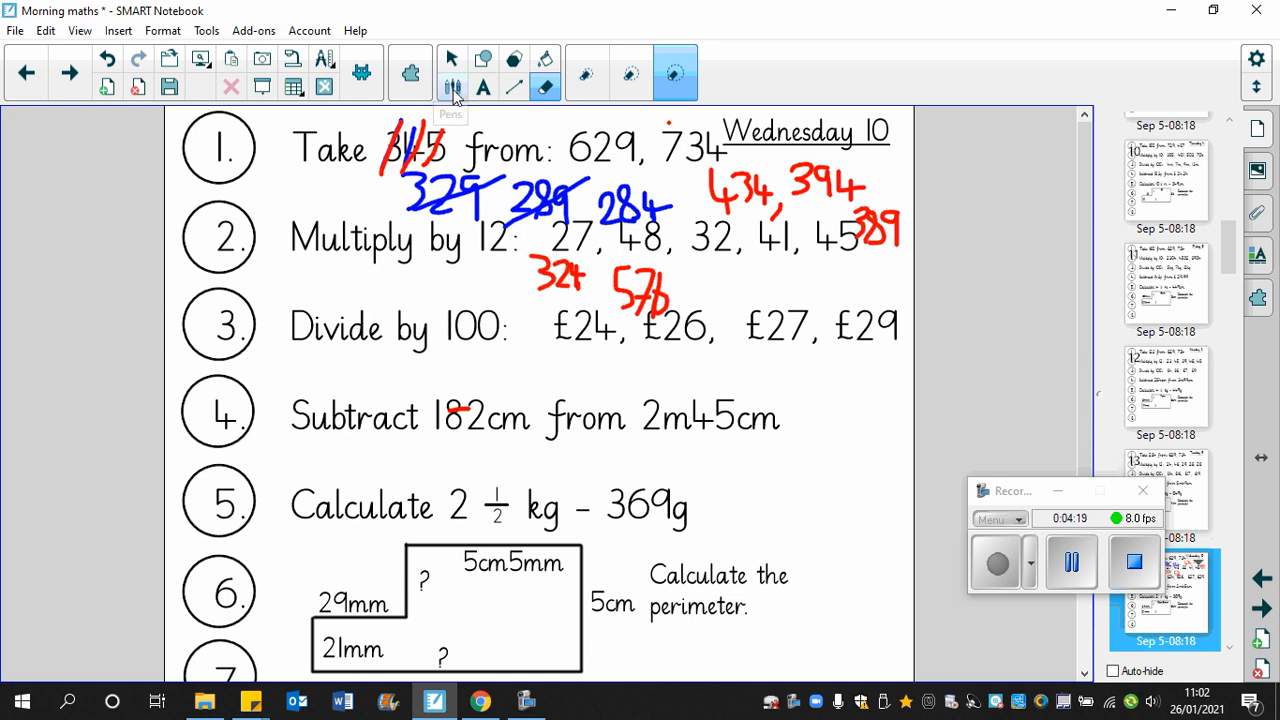
Step: Write 320 and 64 as red working for 32 × 12, then erase it
{"action": "left_click", "coordinate": [452, 88]}
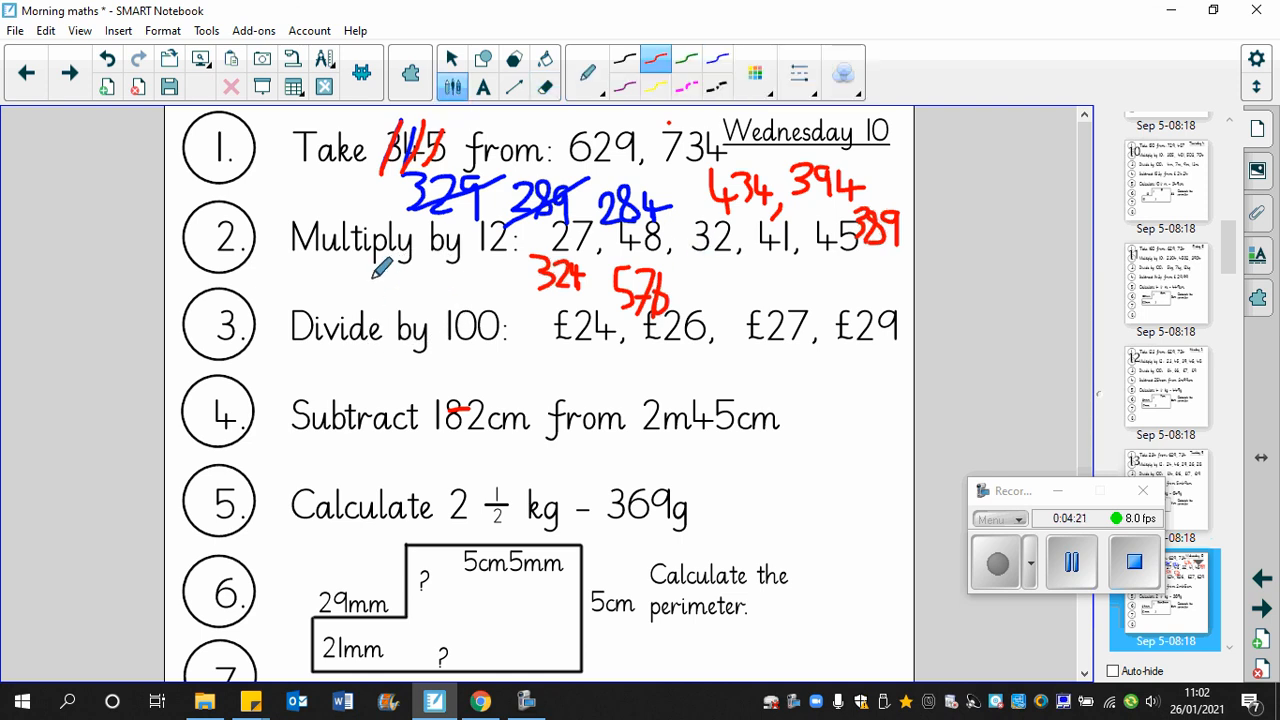
{"action": "left_click_drag", "start_coordinate": [384, 260], "coordinate": [370, 280]}
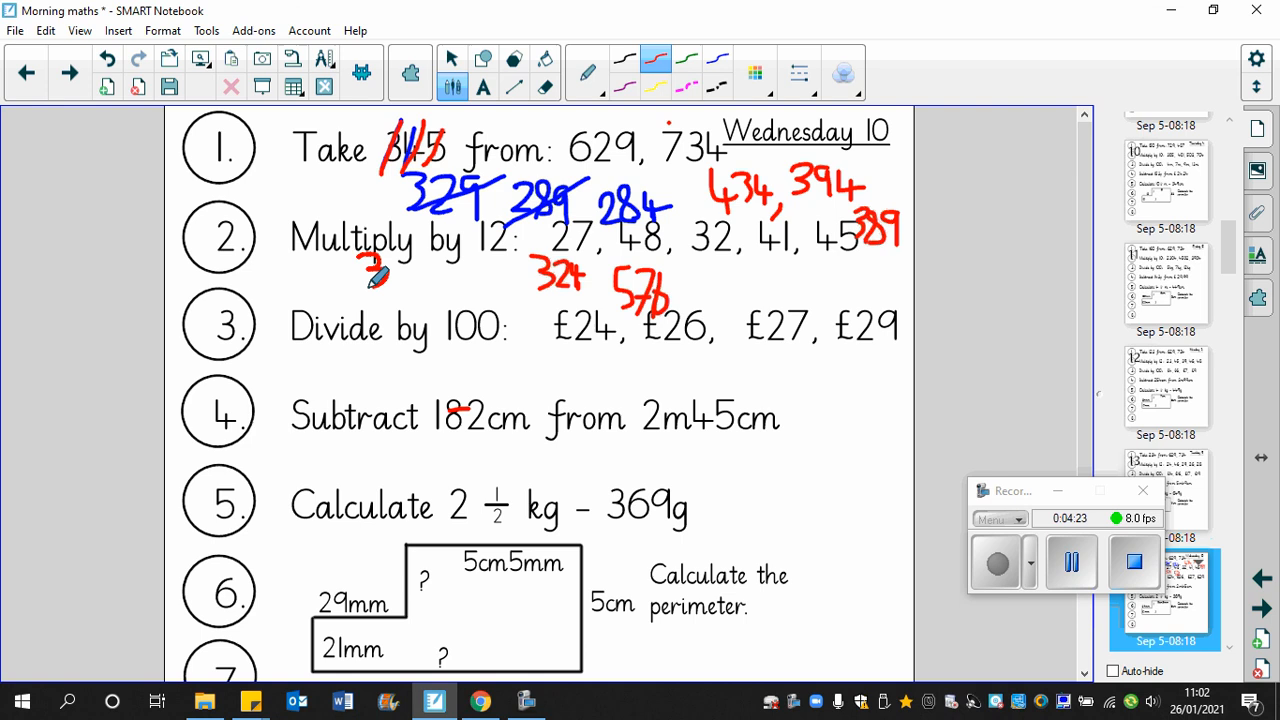
{"action": "left_click_drag", "start_coordinate": [390, 256], "coordinate": [416, 280]}
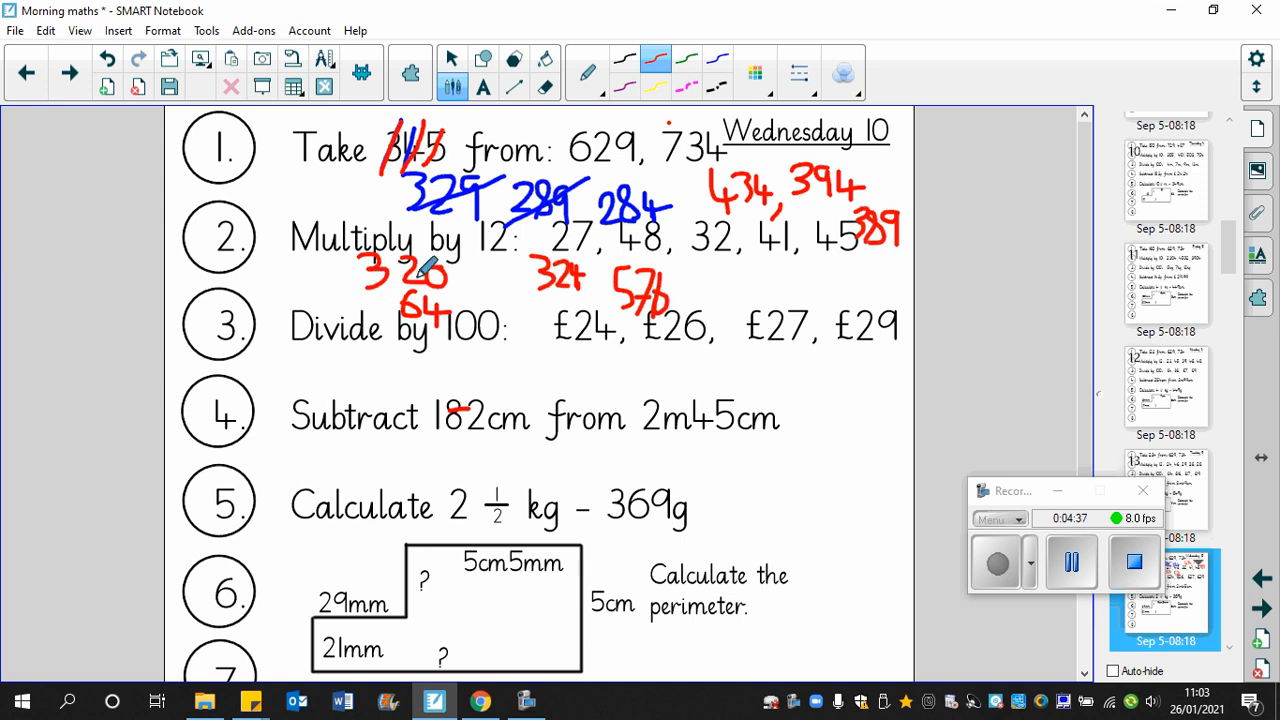
{"action": "mouse_move", "coordinate": [436, 302]}
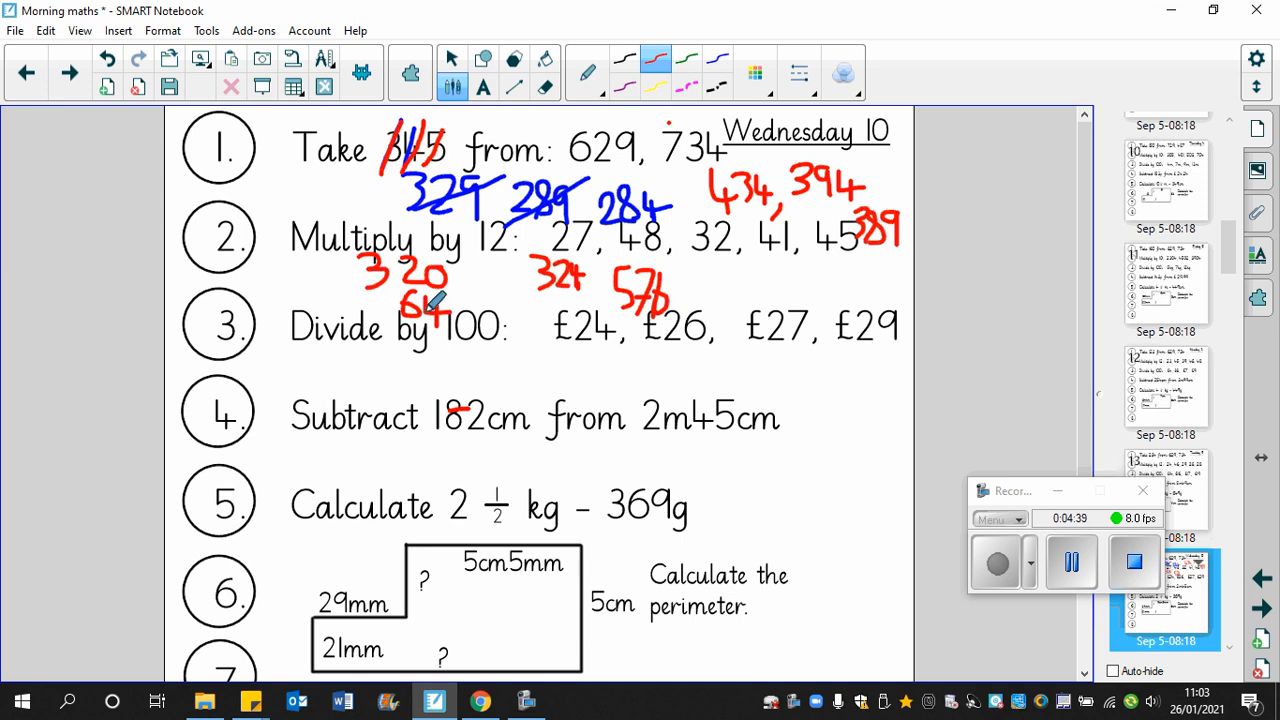
{"action": "mouse_move", "coordinate": [696, 264]}
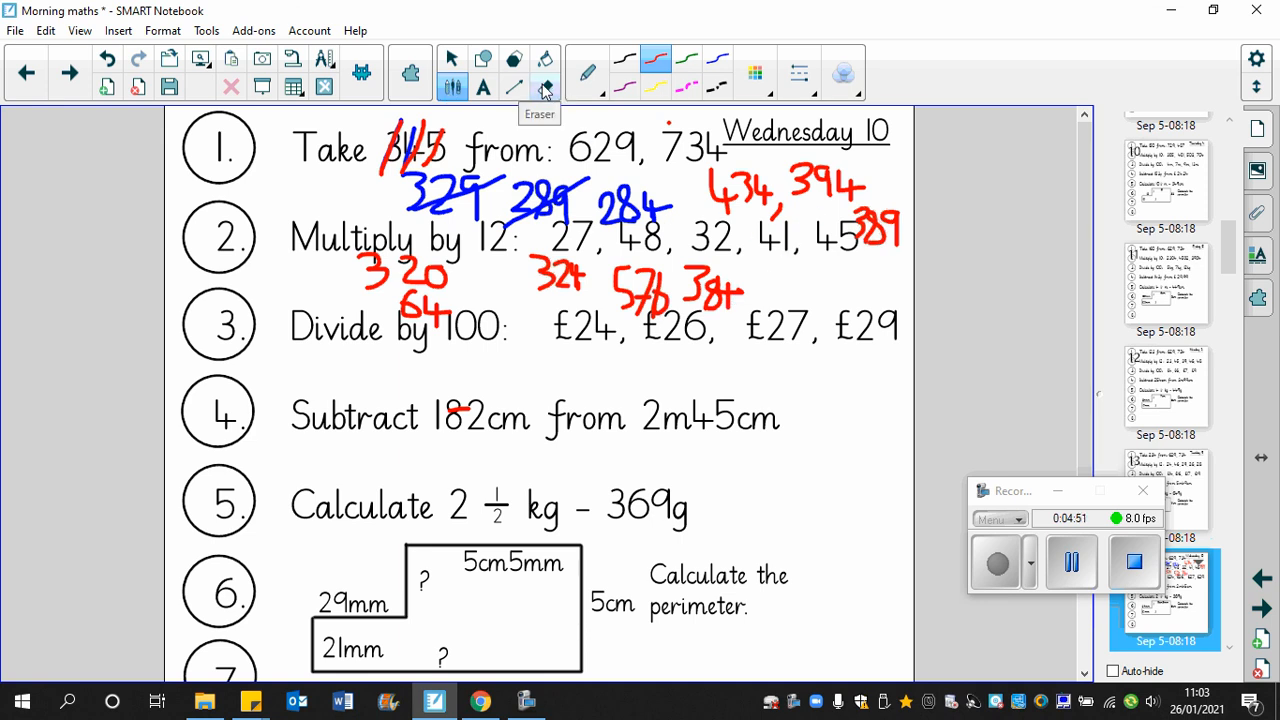
{"action": "left_click", "coordinate": [544, 88]}
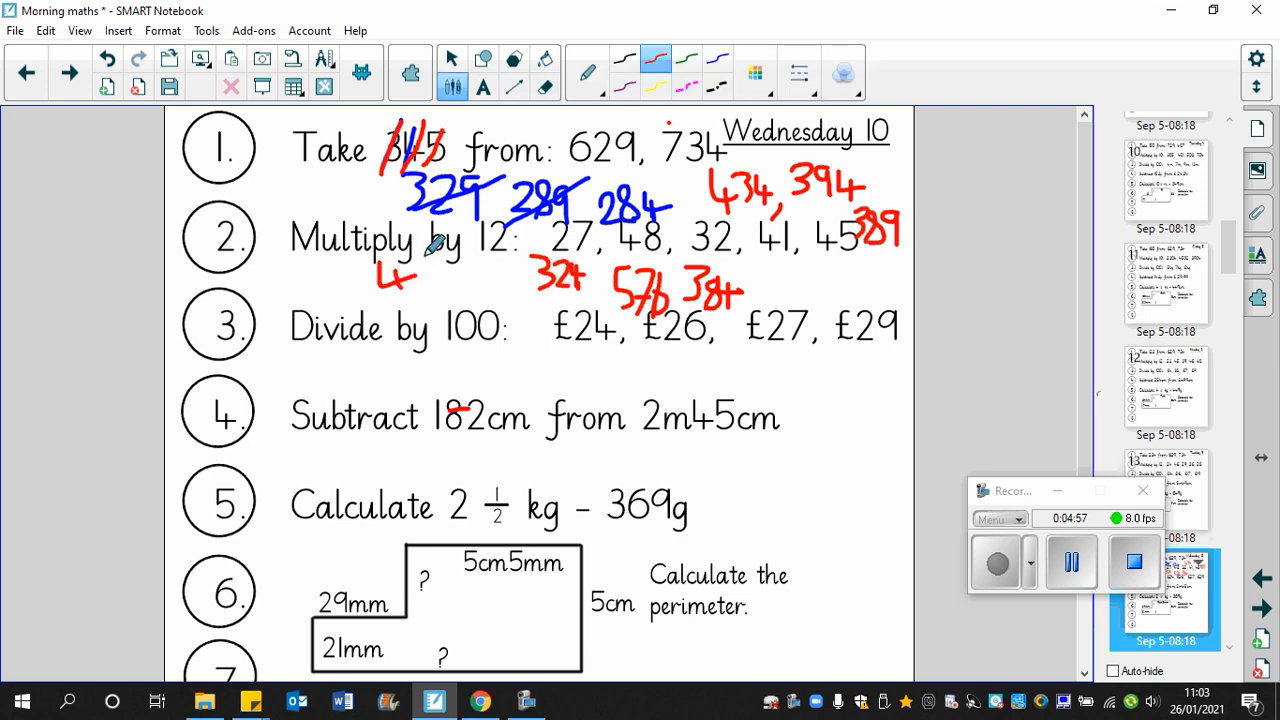
Step: Write 410 and 82 as working and 492 as the answer for 41 × 12
{"action": "left_click_drag", "start_coordinate": [400, 284], "coordinate": [424, 256]}
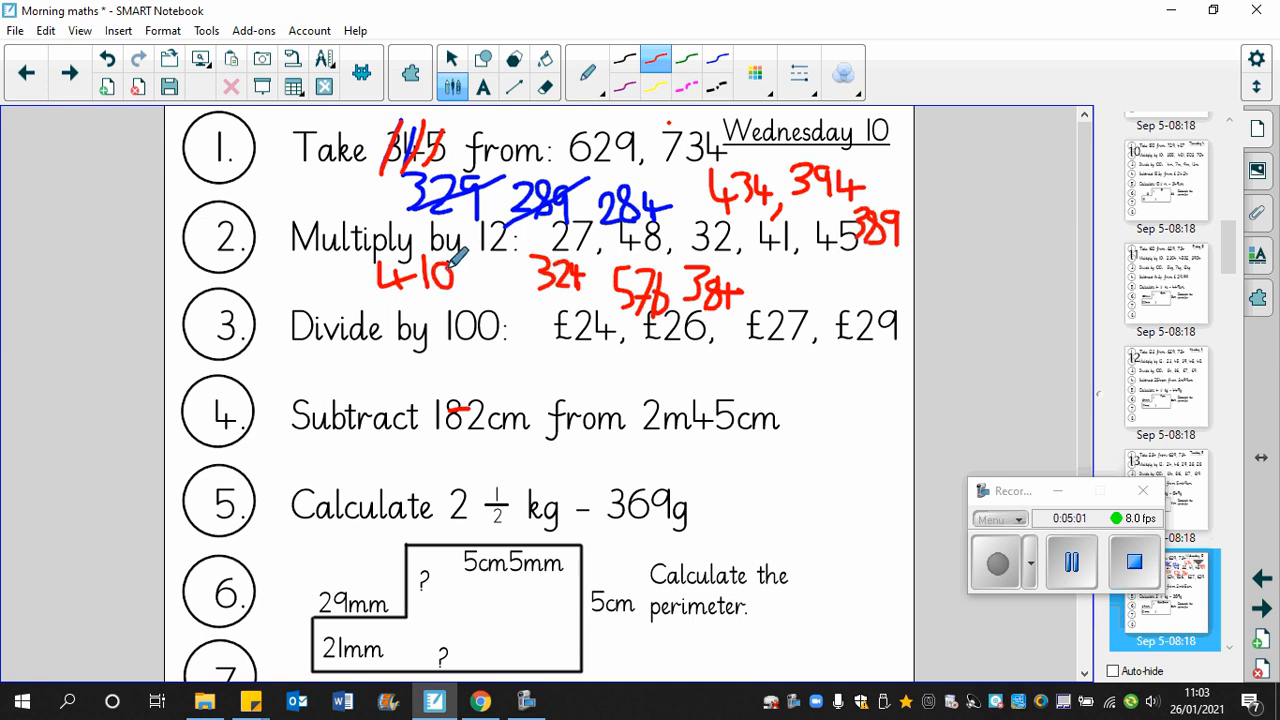
{"action": "mouse_move", "coordinate": [470, 276]}
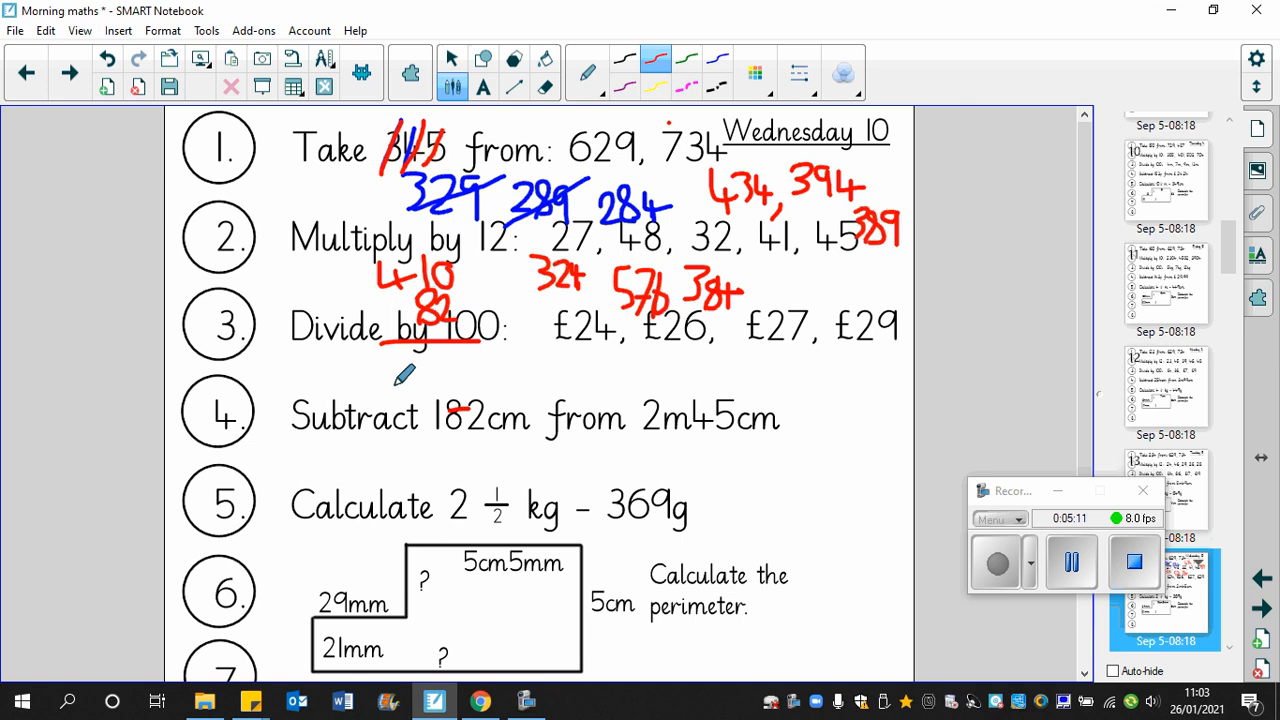
{"action": "left_click_drag", "start_coordinate": [388, 384], "coordinate": [498, 378]}
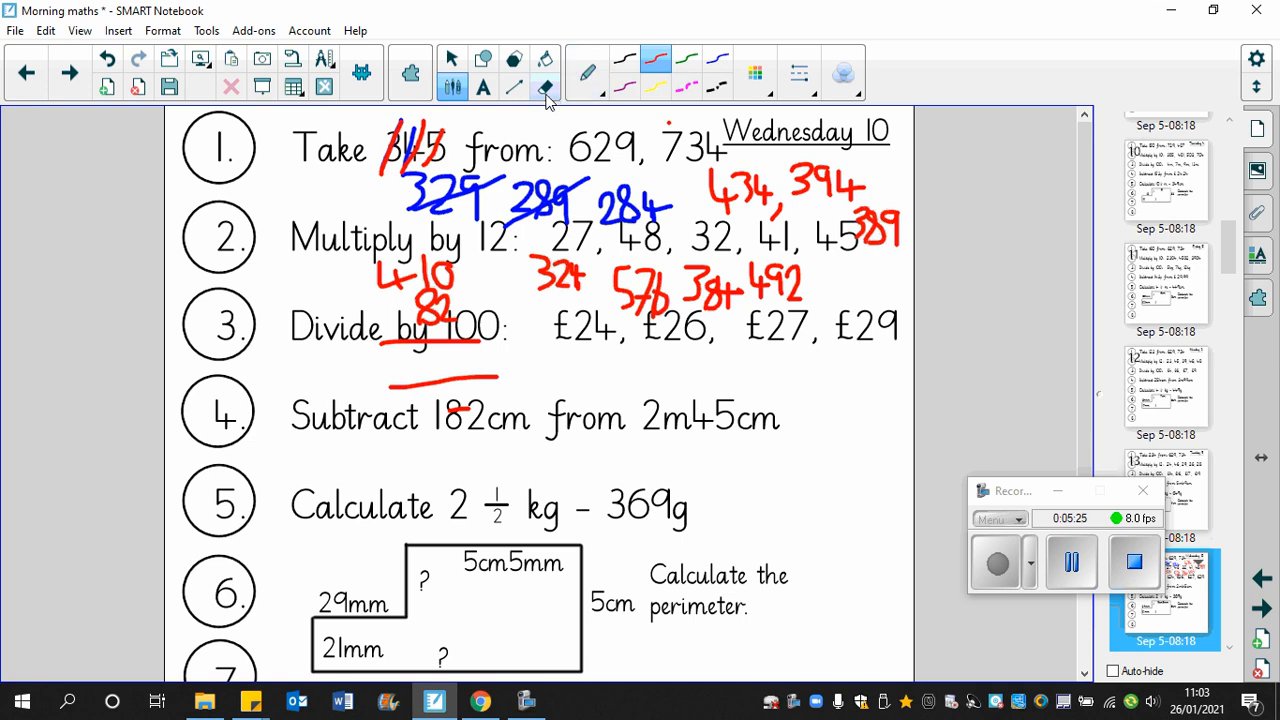
Step: Erase the 410/82 working, then write 450 and 90 as working for 45 × 12
{"action": "left_click", "coordinate": [544, 88]}
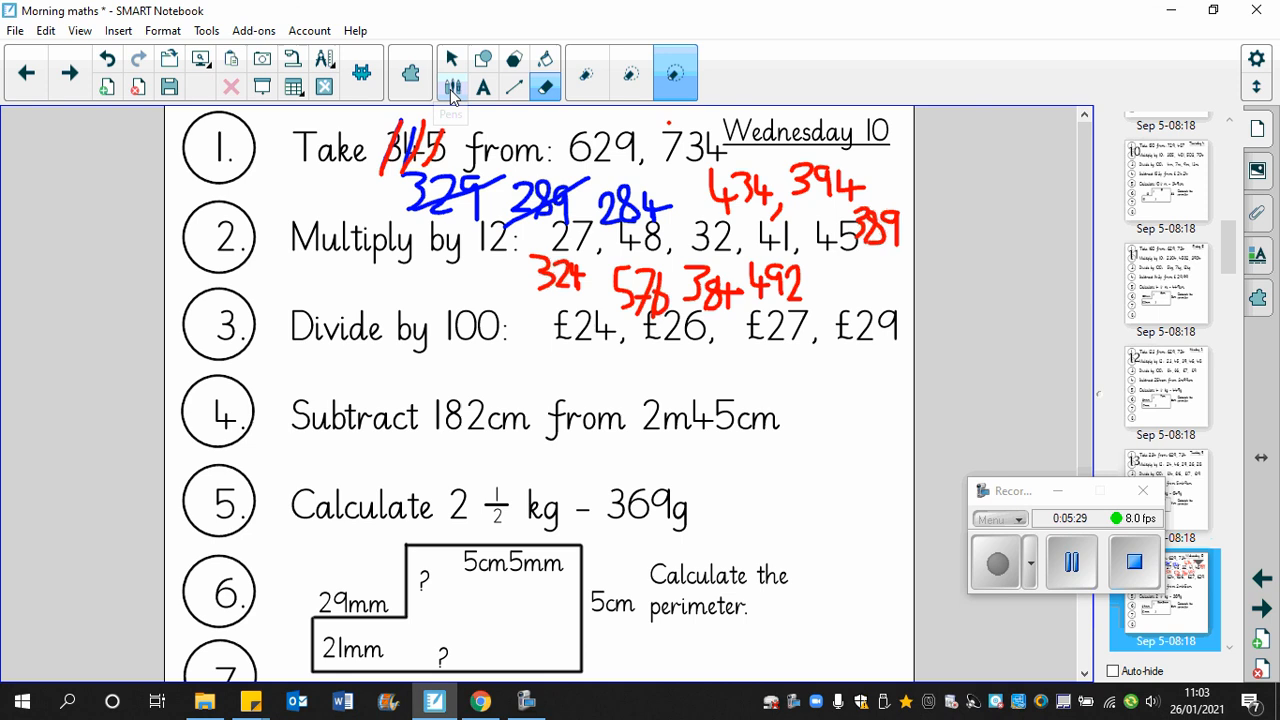
{"action": "left_click", "coordinate": [452, 88]}
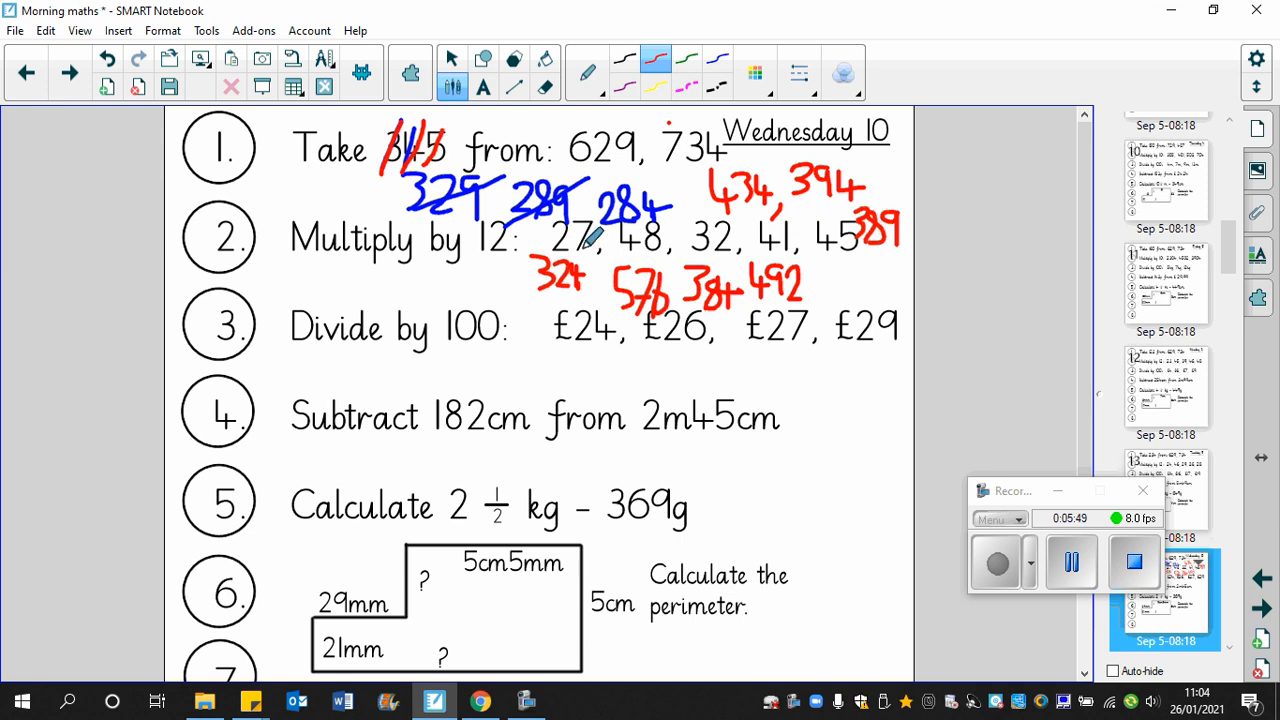
{"action": "mouse_move", "coordinate": [340, 244]}
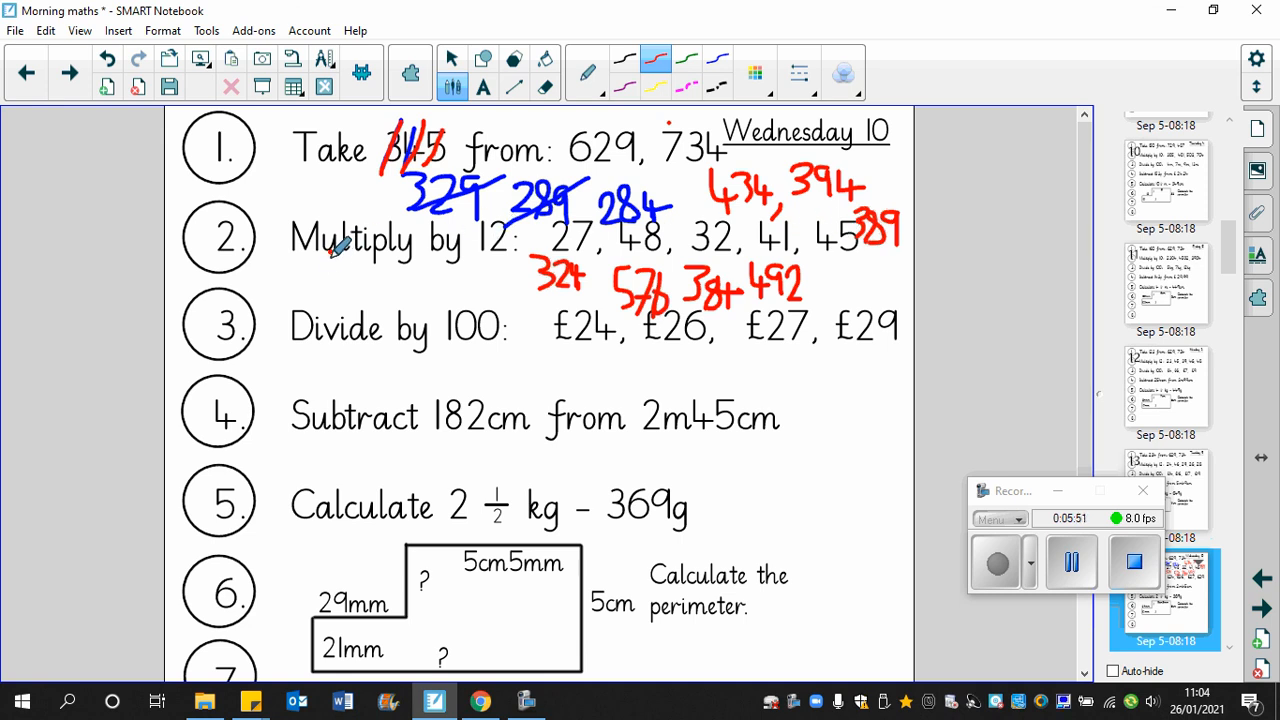
{"action": "left_click_drag", "start_coordinate": [330, 256], "coordinate": [356, 284]}
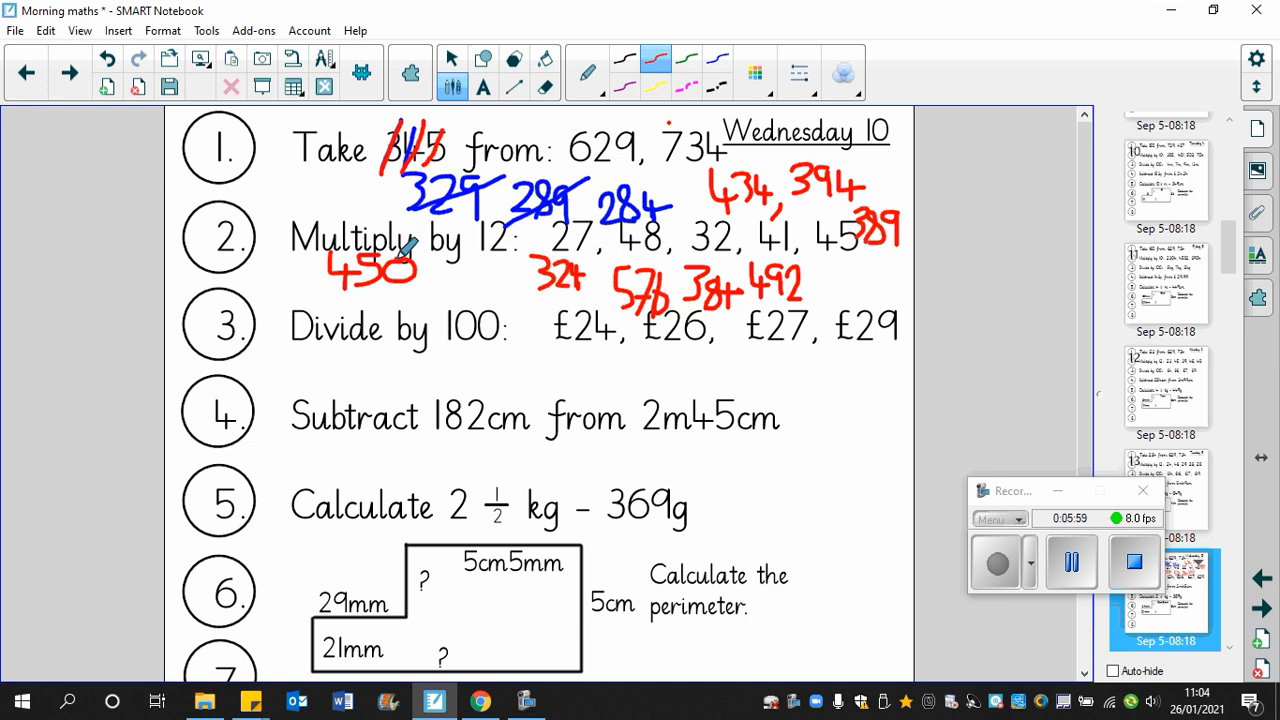
{"action": "mouse_move", "coordinate": [390, 290]}
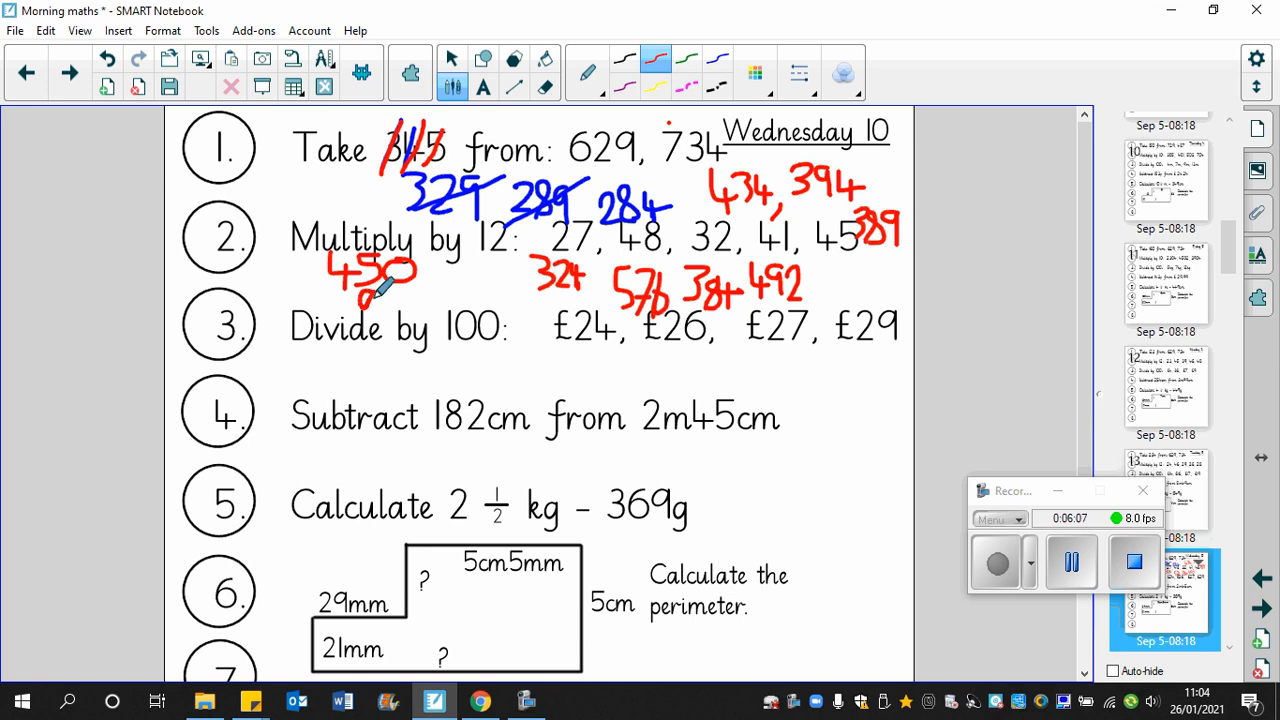
{"action": "left_click_drag", "start_coordinate": [360, 310], "coordinate": [410, 296]}
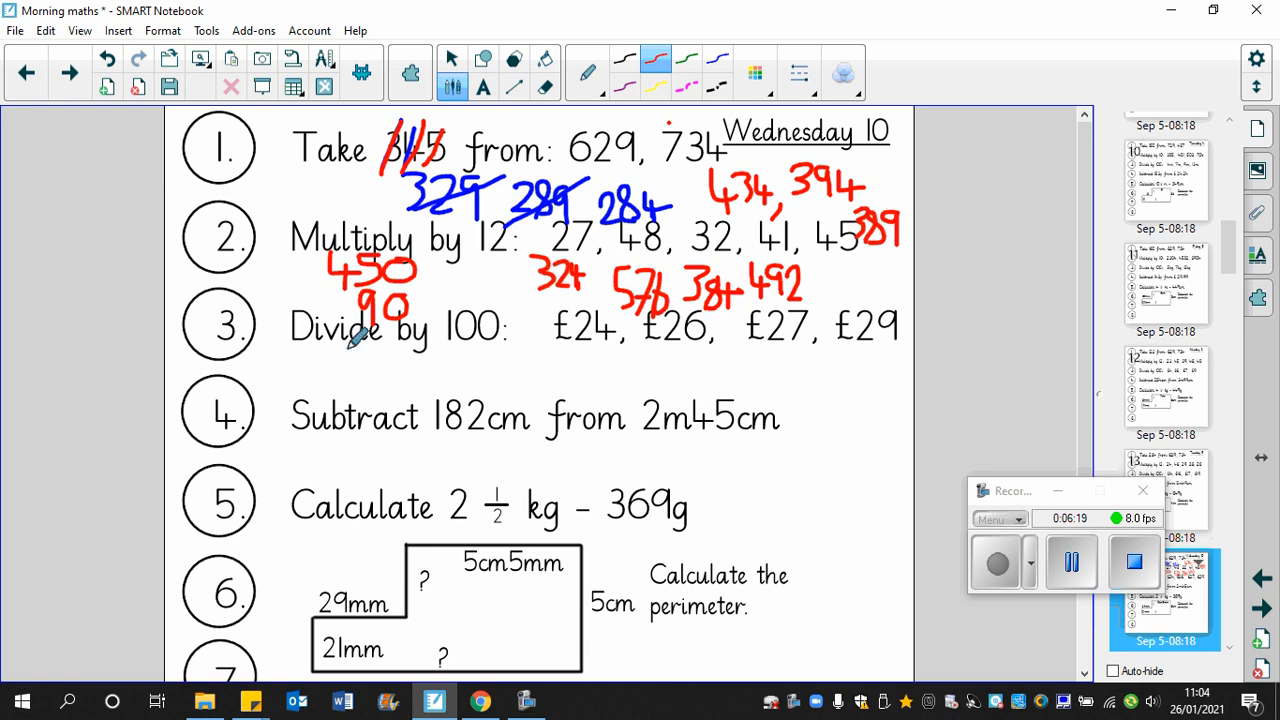
{"action": "mouse_move", "coordinate": [858, 262]}
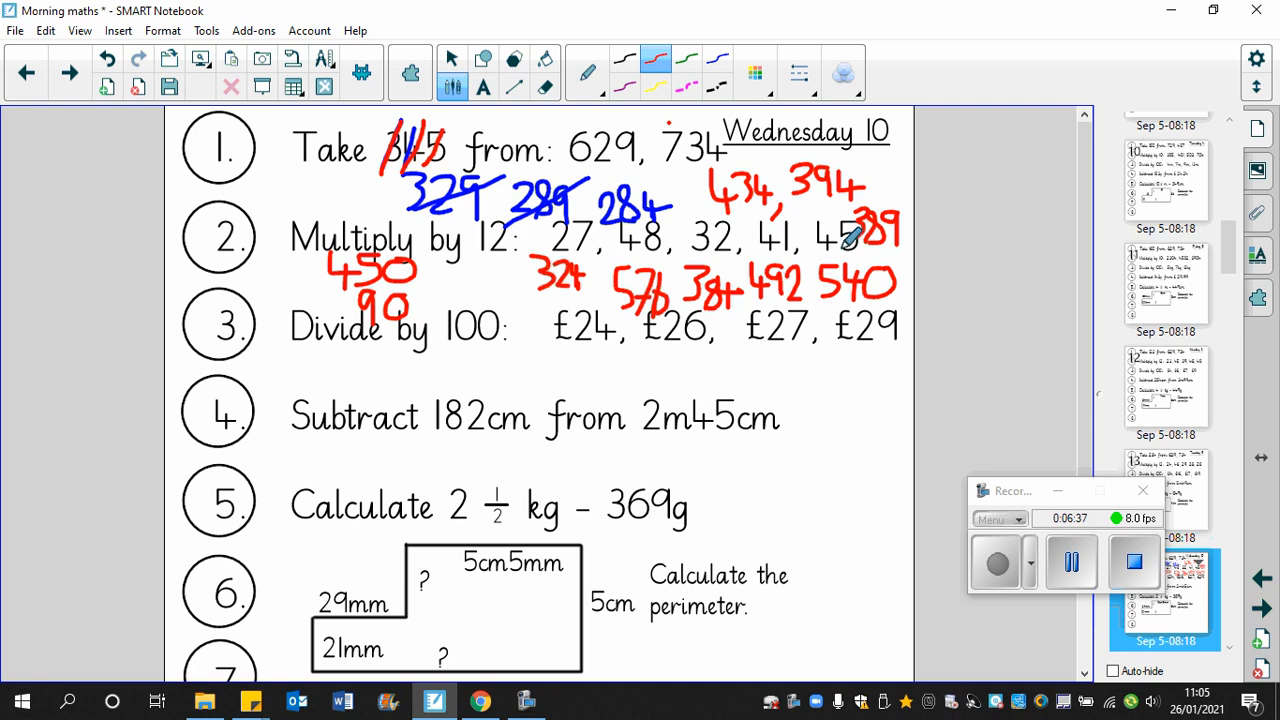
{"action": "mouse_move", "coordinate": [600, 336]}
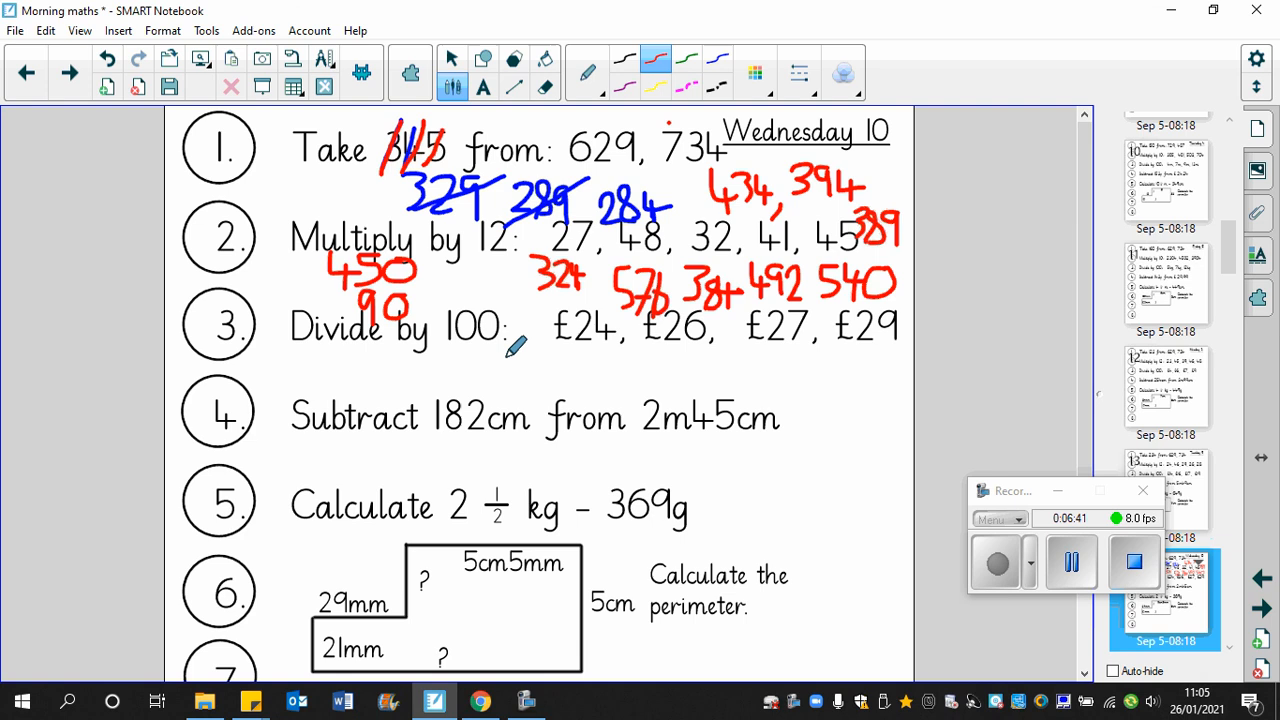
Step: Undo a stray stroke, then write 24p, 26p, 27p and 29p under the four pound amounts
{"action": "left_click_drag", "start_coordinate": [536, 356], "coordinate": [516, 396]}
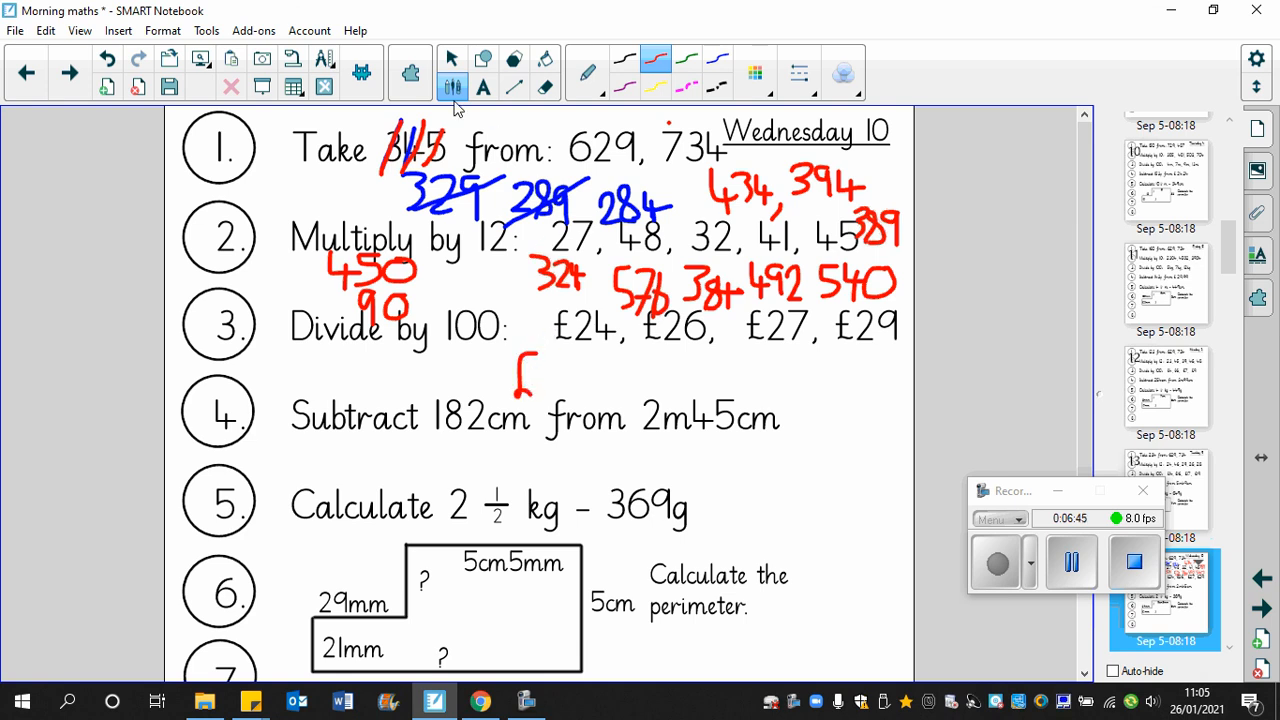
{"action": "left_click", "coordinate": [544, 88]}
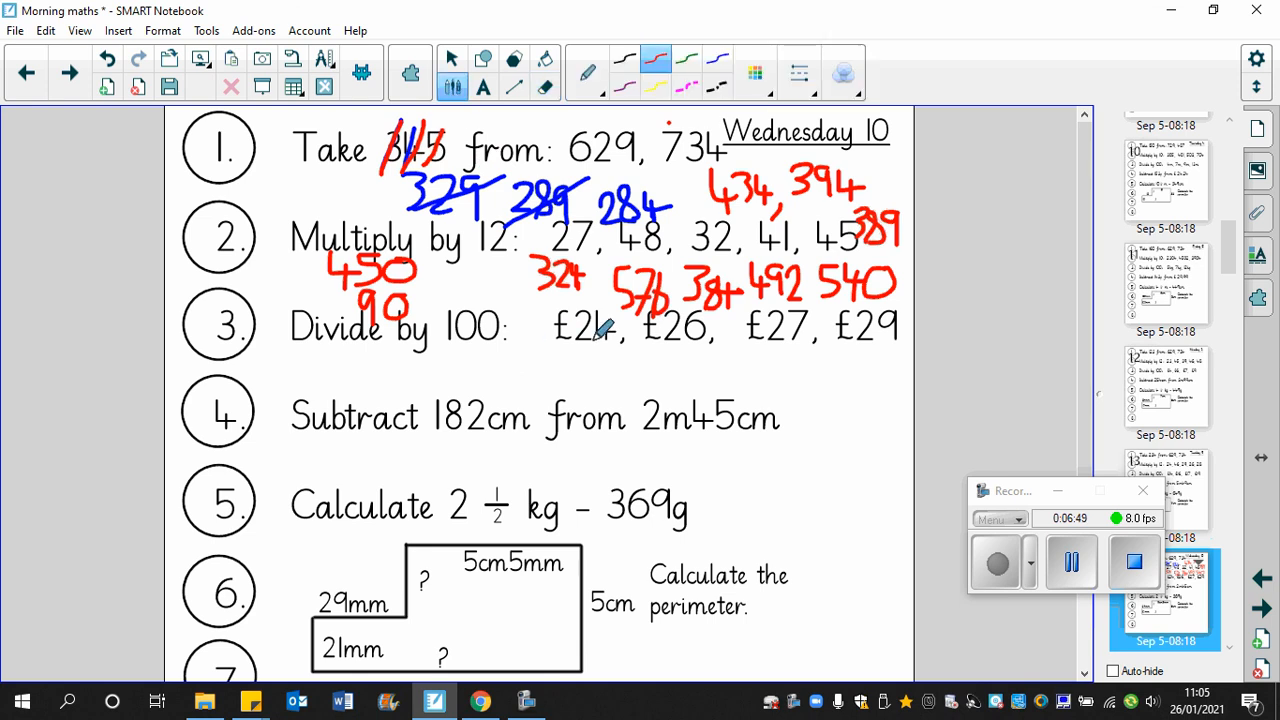
{"action": "left_click_drag", "start_coordinate": [496, 356], "coordinate": [544, 350]}
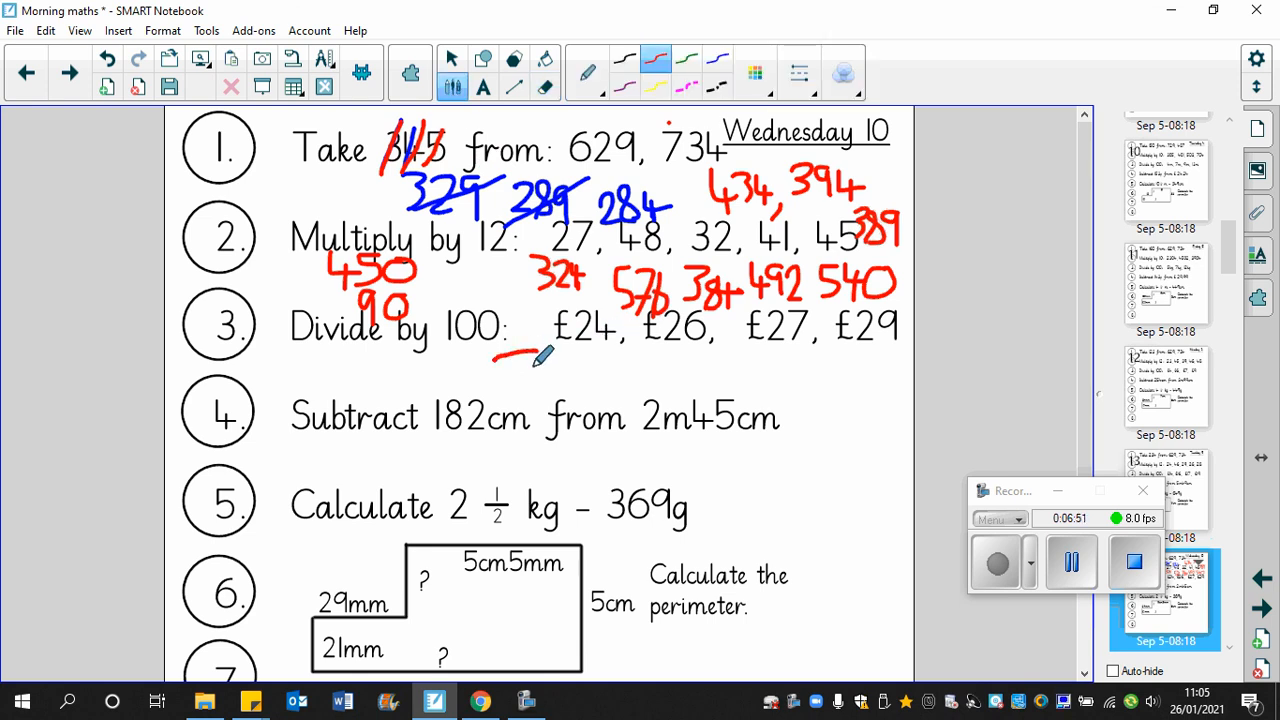
{"action": "left_click_drag", "start_coordinate": [500, 370], "coordinate": [576, 360]}
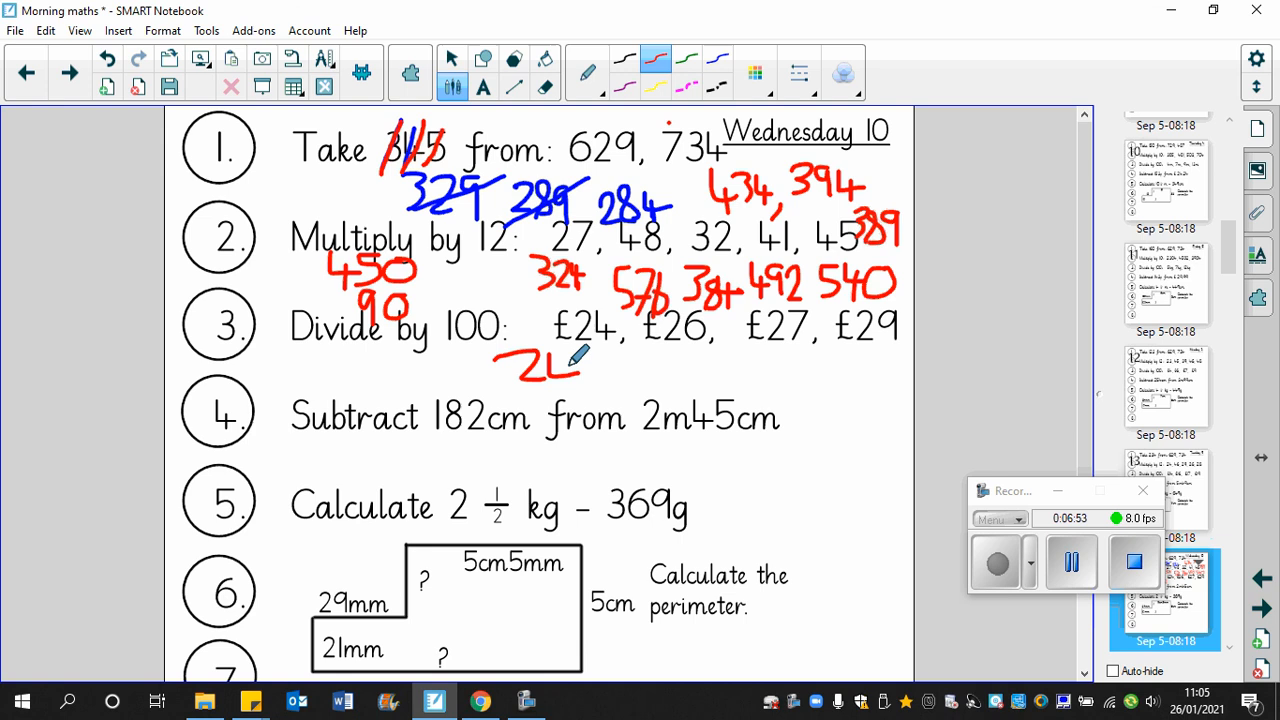
{"action": "left_click_drag", "start_coordinate": [560, 356], "coordinate": [600, 384]}
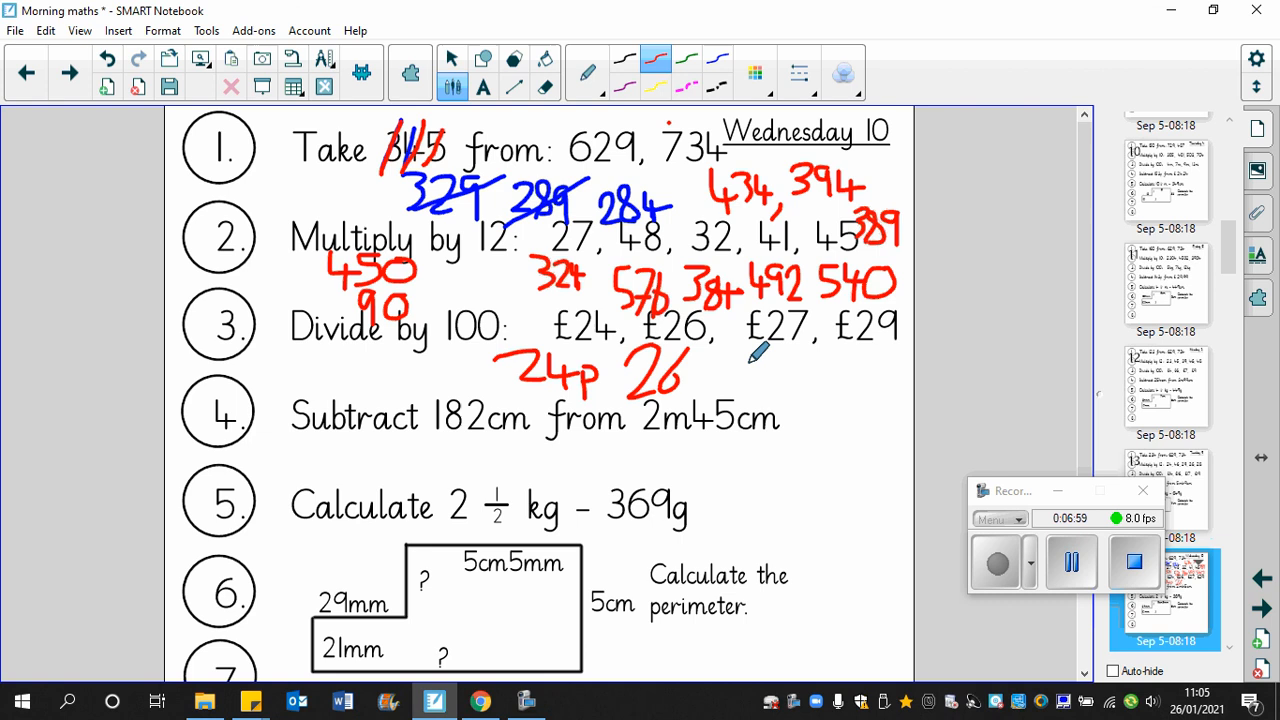
{"action": "left_click_drag", "start_coordinate": [744, 356], "coordinate": [780, 410]}
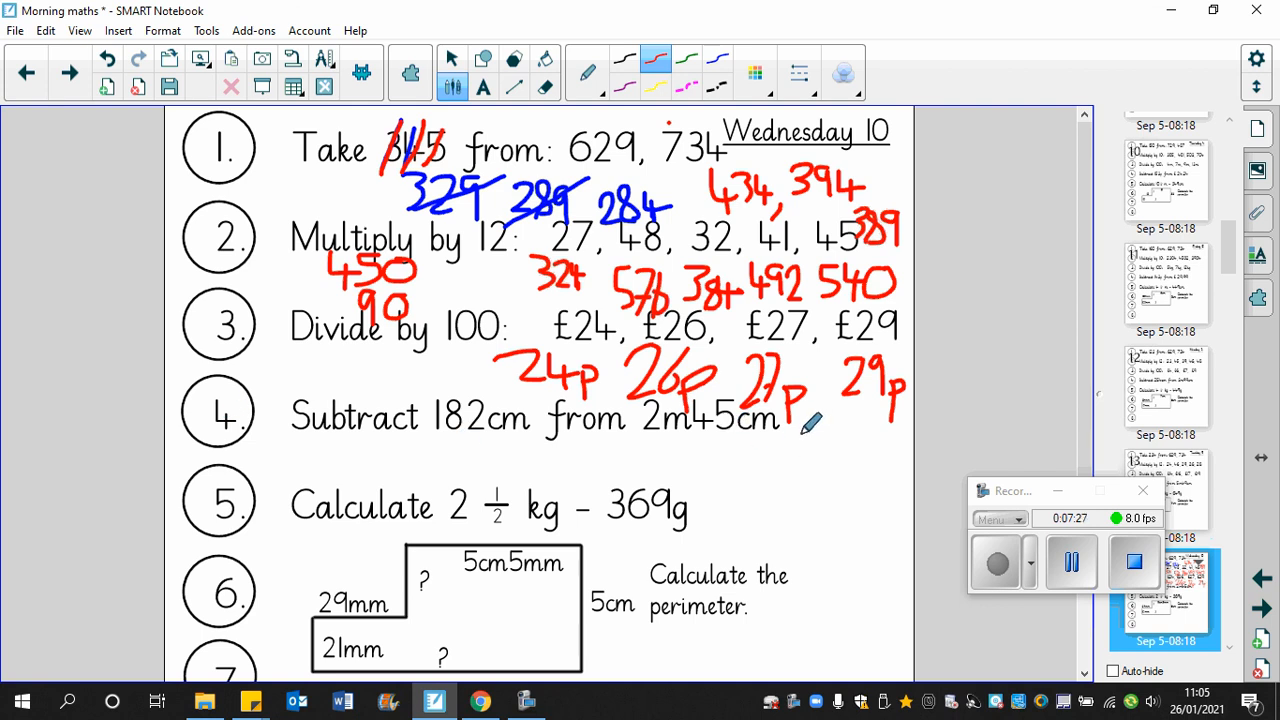
Step: Write 245 minus 182 in red columns, rule off, and write the answer 63cm
{"action": "left_click_drag", "start_coordinate": [804, 430], "coordinate": [836, 444]}
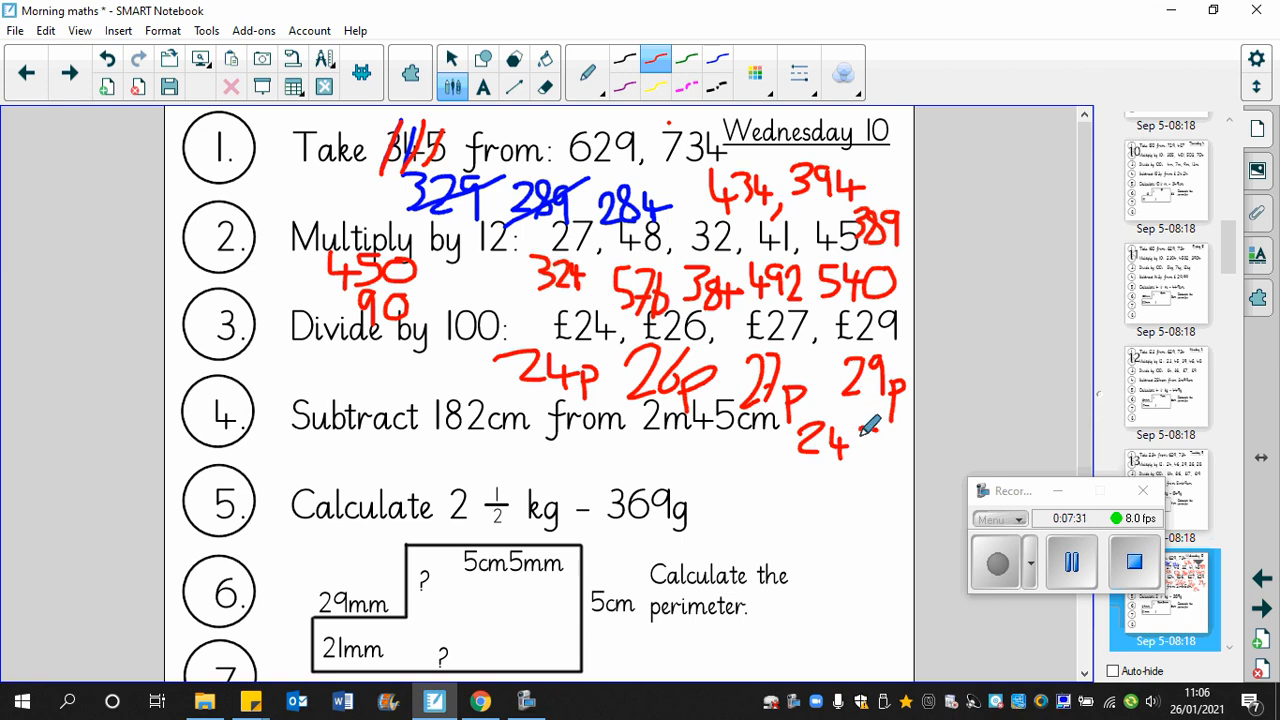
{"action": "left_click_drag", "start_coordinate": [870, 424], "coordinate": [860, 460]}
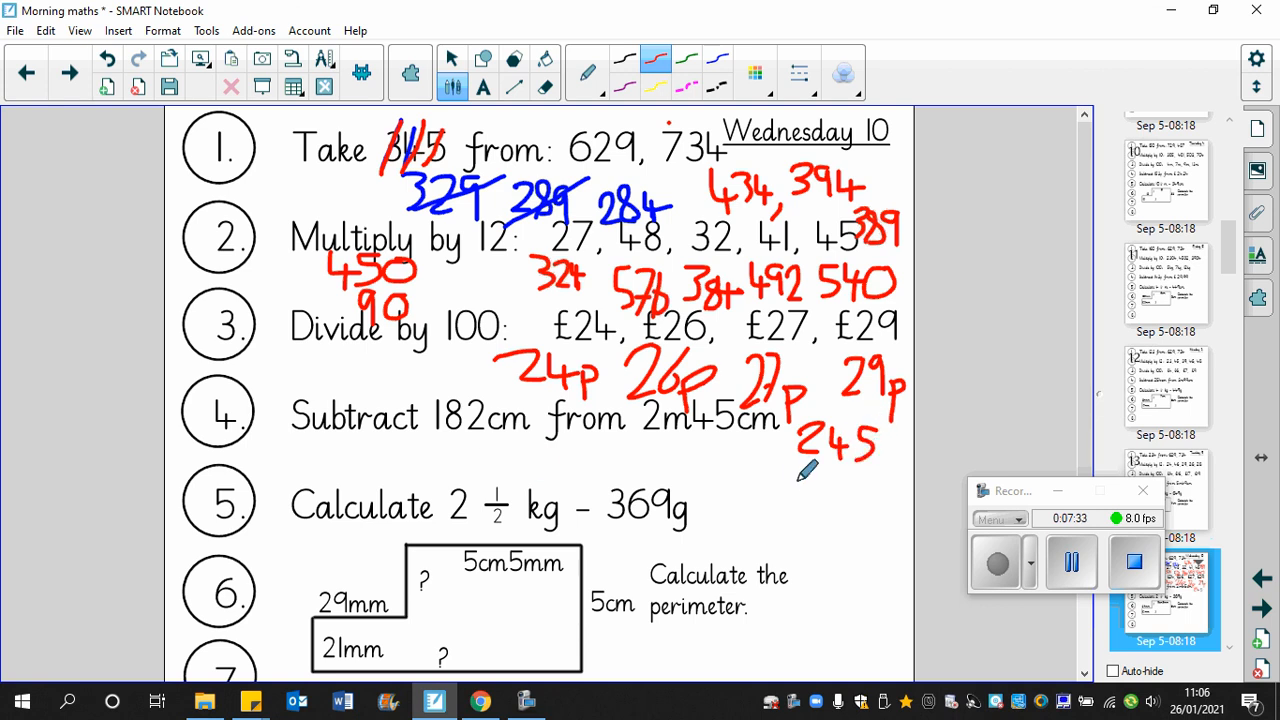
{"action": "left_click_drag", "start_coordinate": [804, 470], "coordinate": [802, 500]}
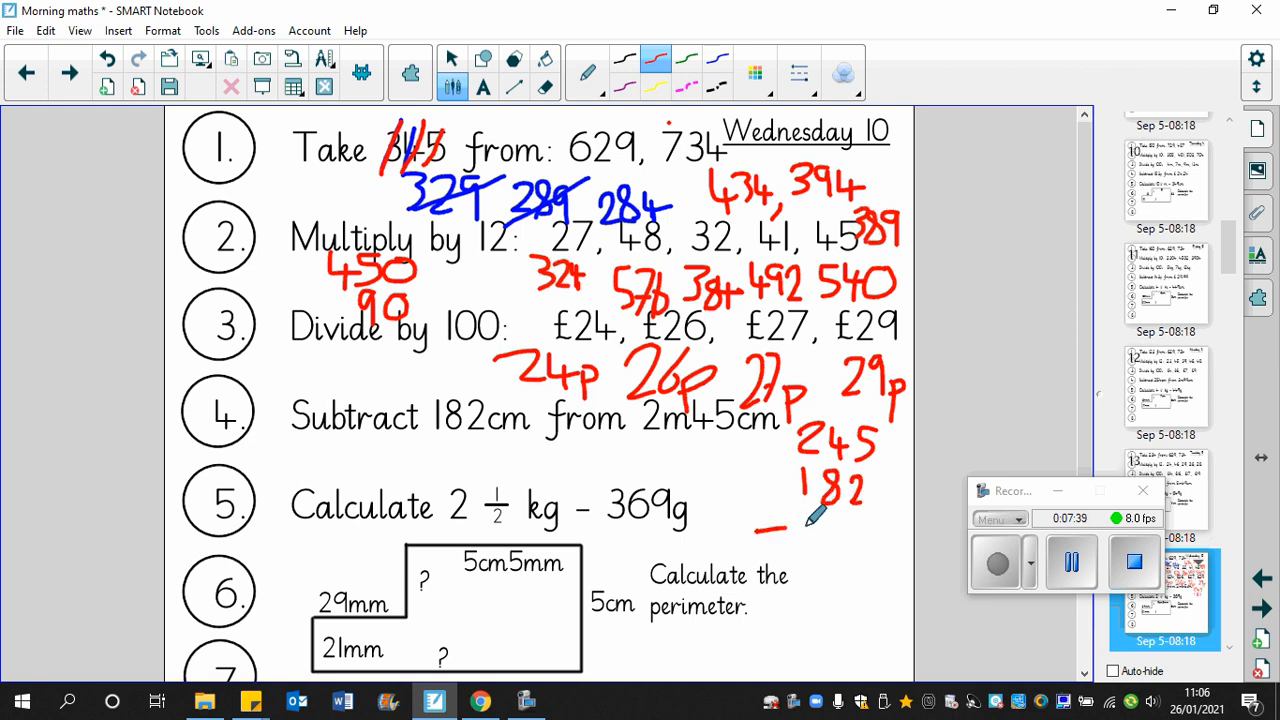
{"action": "left_click_drag", "start_coordinate": [760, 524], "coordinate": [880, 524]}
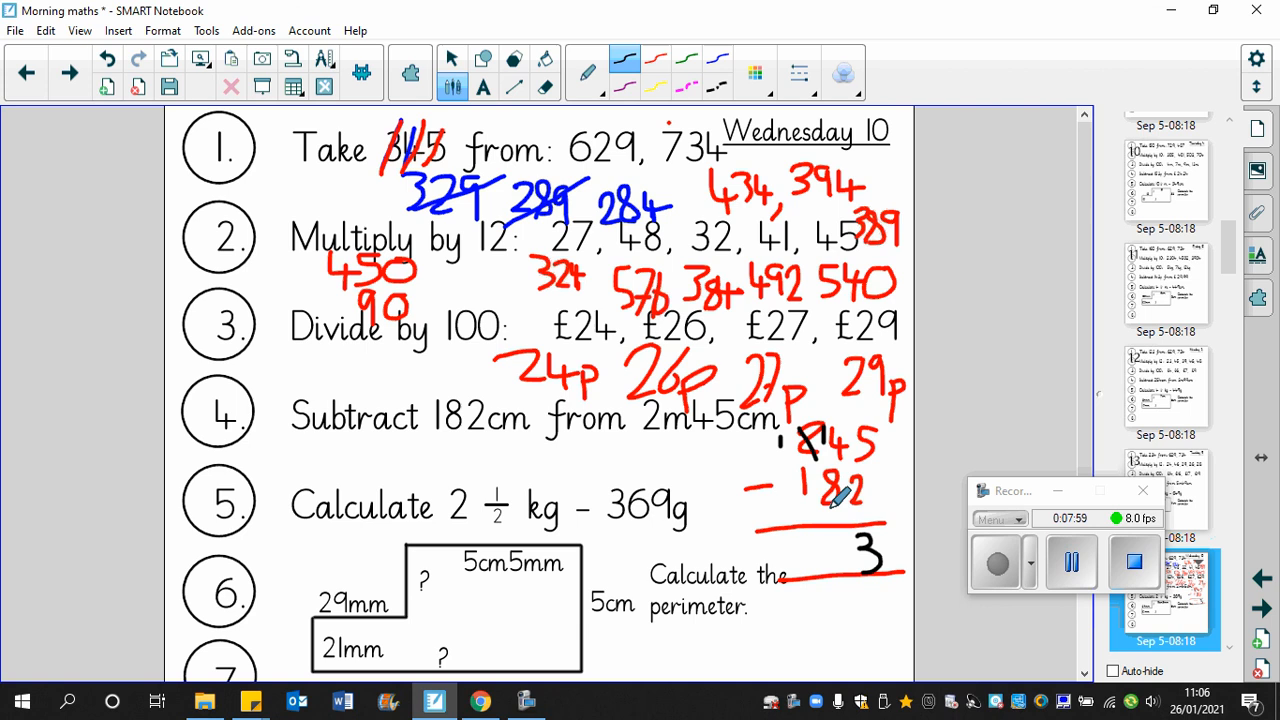
{"action": "left_click_drag", "start_coordinate": [830, 544], "coordinate": [870, 570]}
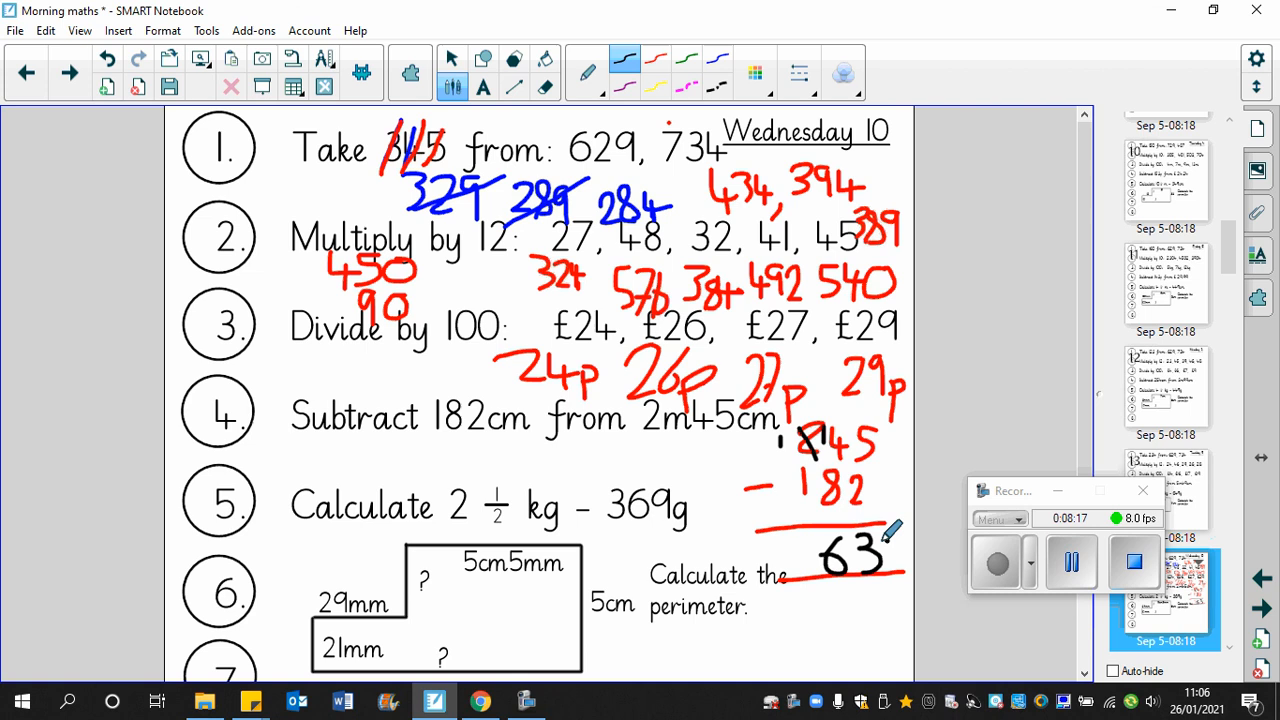
{"action": "left_click_drag", "start_coordinate": [880, 544], "coordinate": [904, 556]}
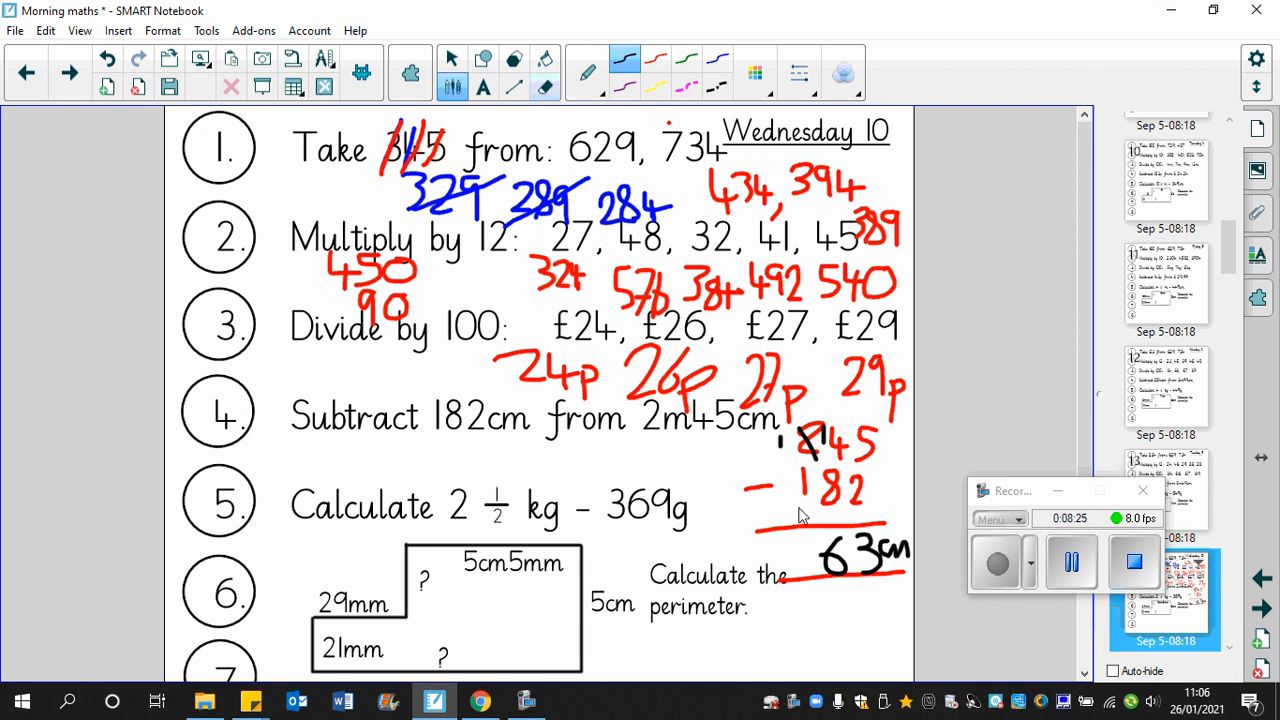
Step: Clear question 4's working and handwrite 2500g in black for question 5's 2½ kg
{"action": "left_click", "coordinate": [544, 72]}
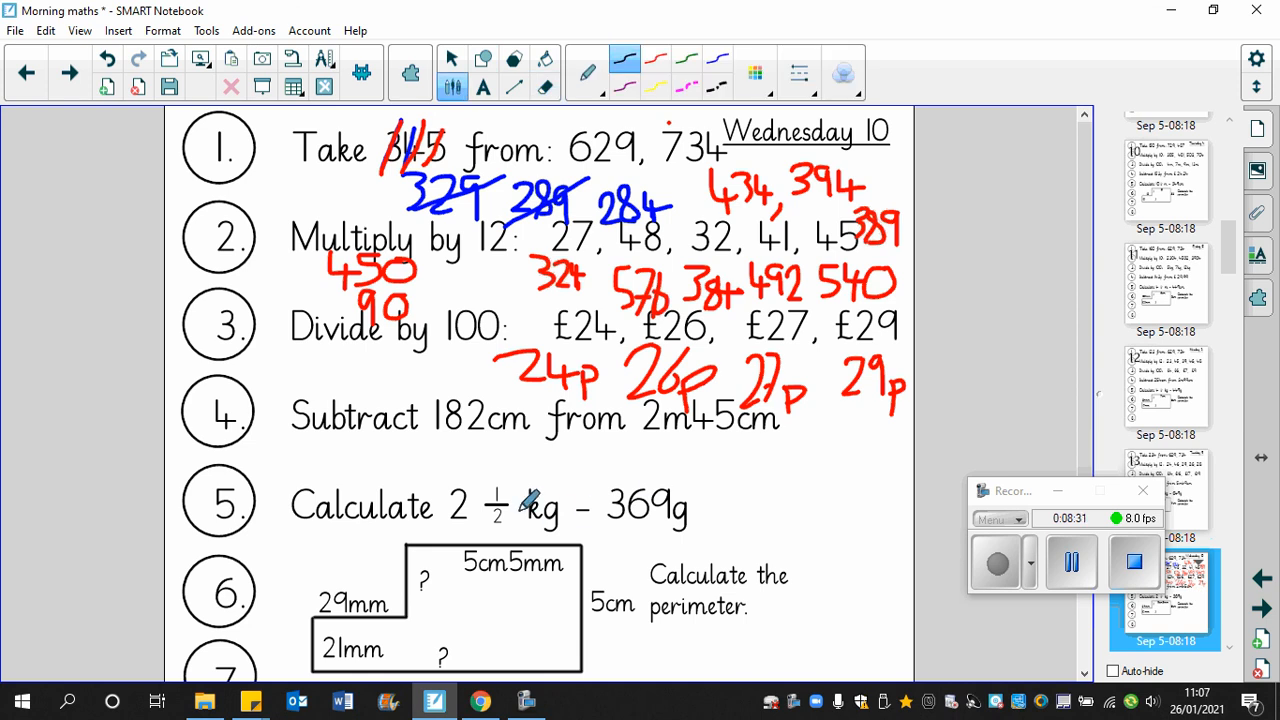
{"action": "mouse_move", "coordinate": [756, 464]}
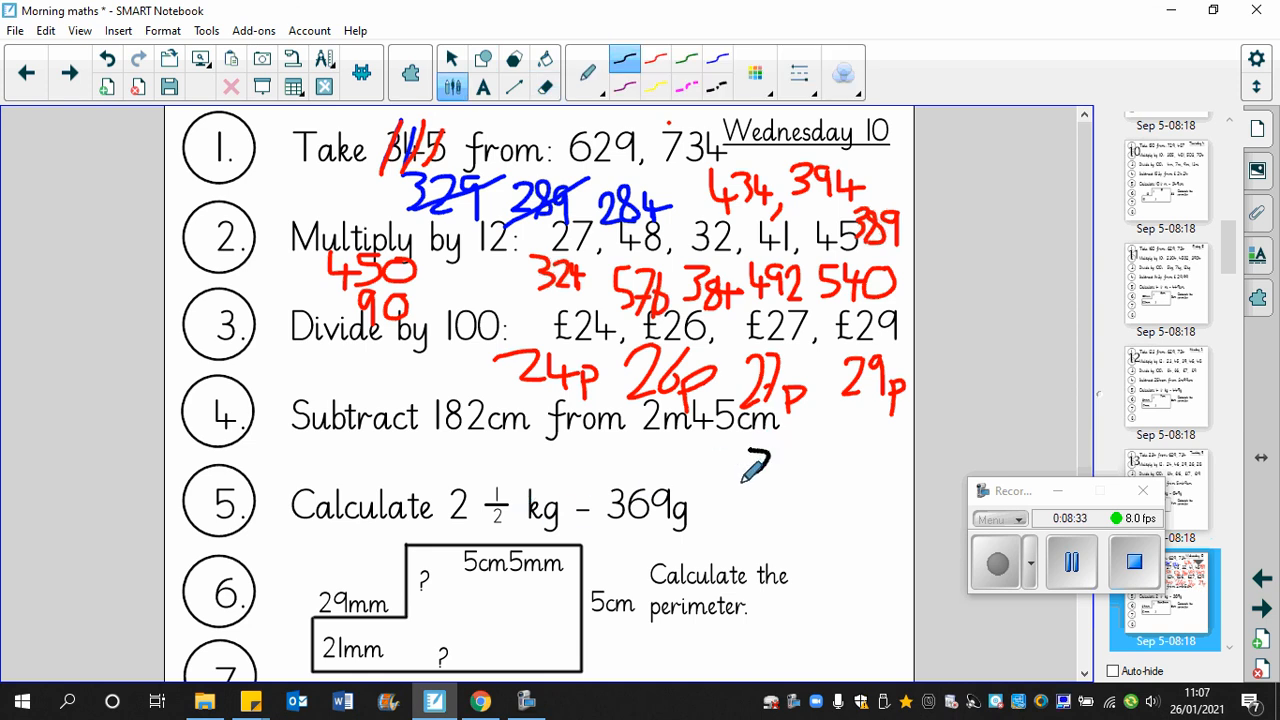
{"action": "left_click_drag", "start_coordinate": [740, 480], "coordinate": [800, 460]}
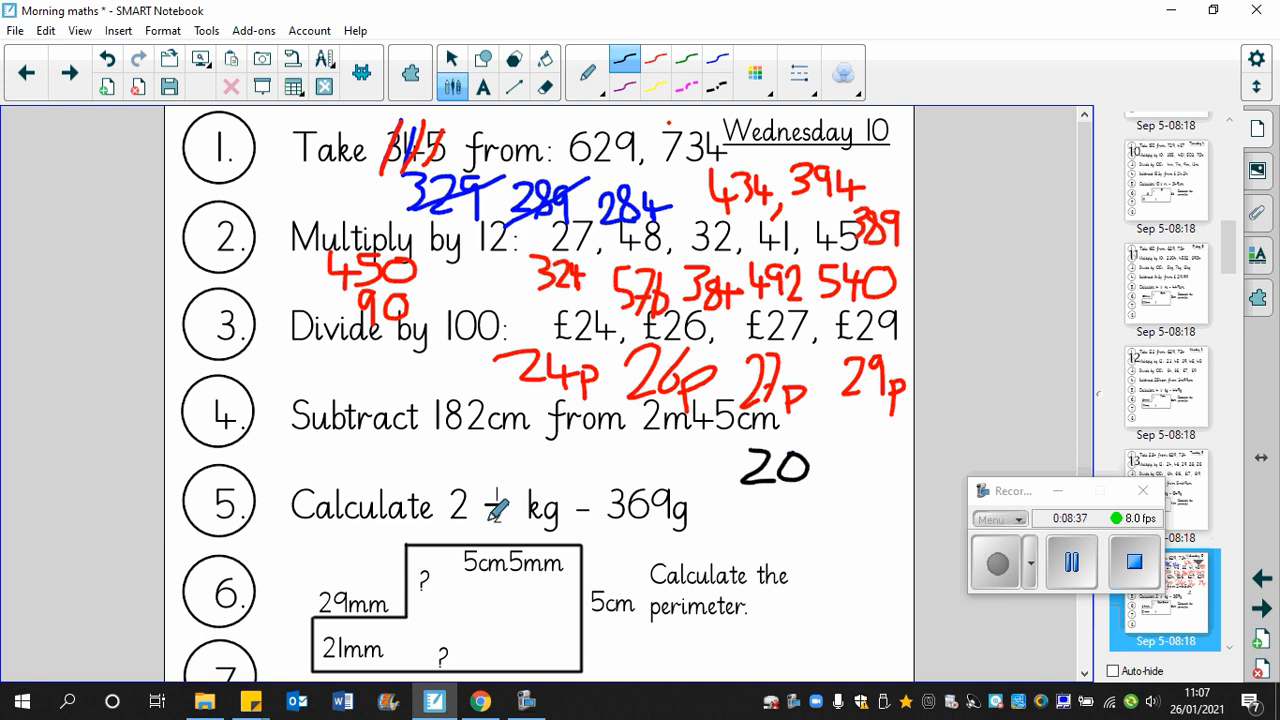
{"action": "mouse_move", "coordinate": [484, 88]}
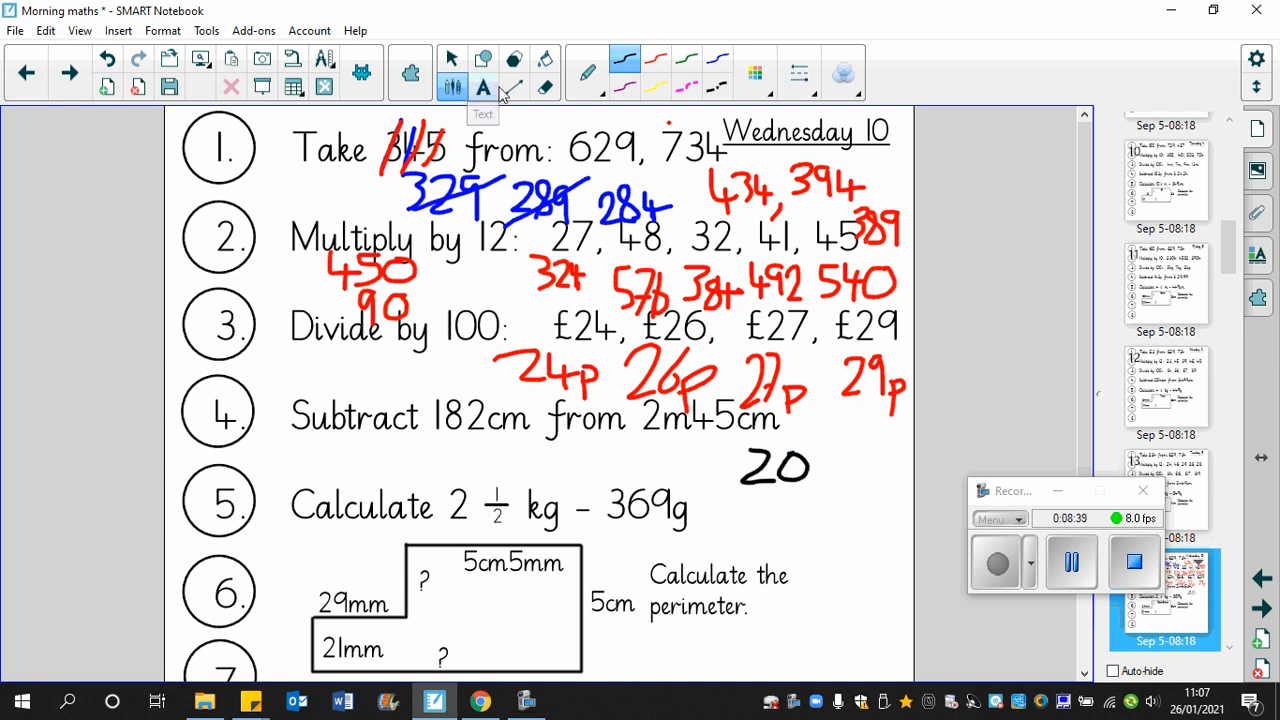
{"action": "left_click", "coordinate": [544, 88]}
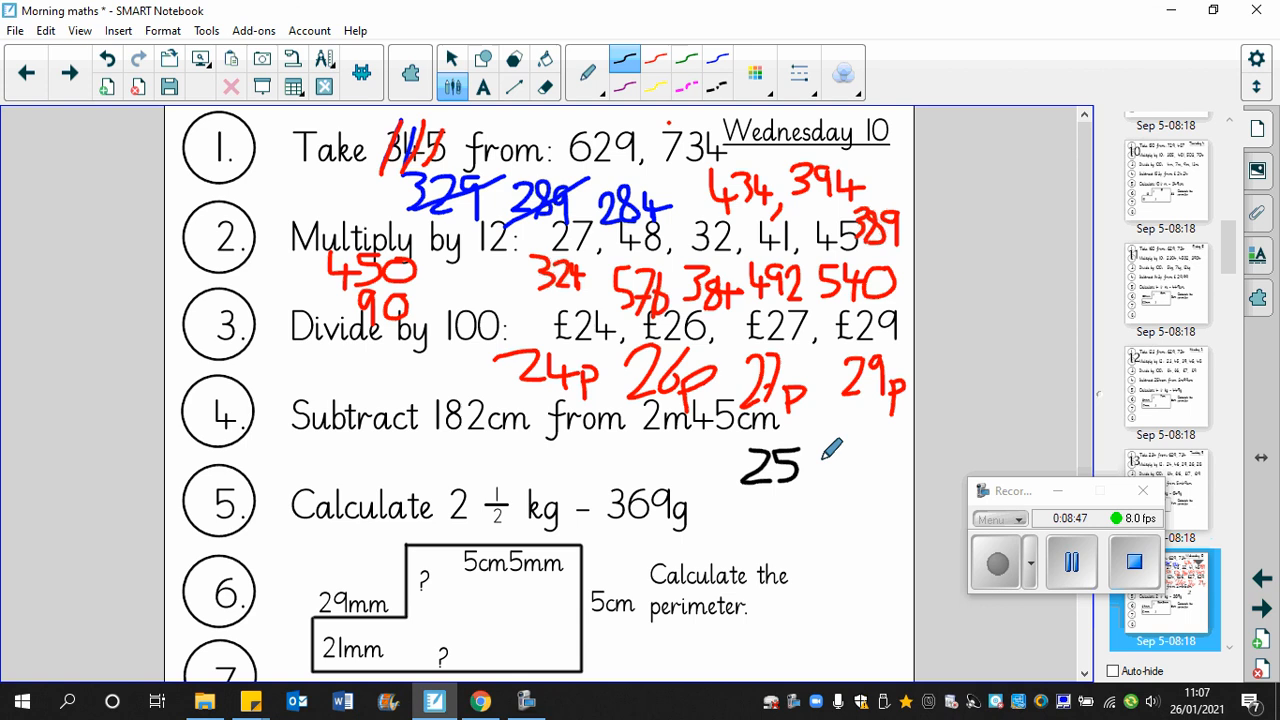
{"action": "left_click_drag", "start_coordinate": [796, 464], "coordinate": [820, 464]}
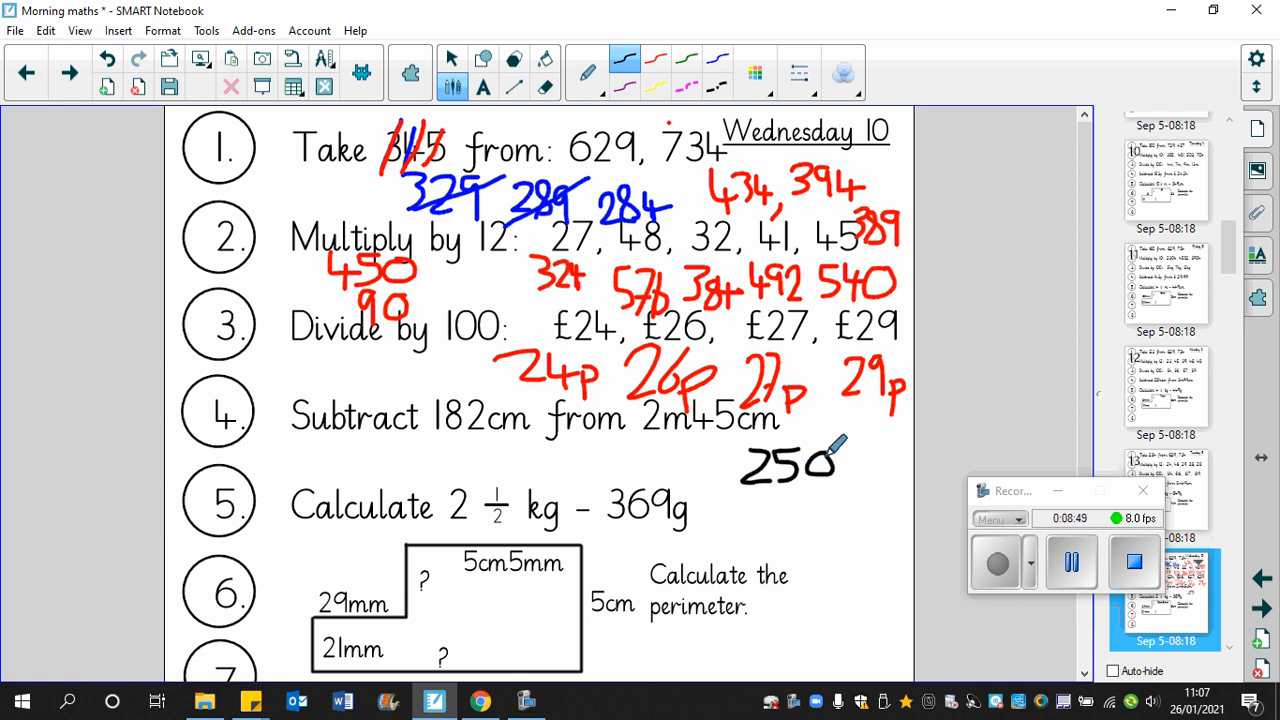
{"action": "left_click_drag", "start_coordinate": [830, 464], "coordinate": [870, 460]}
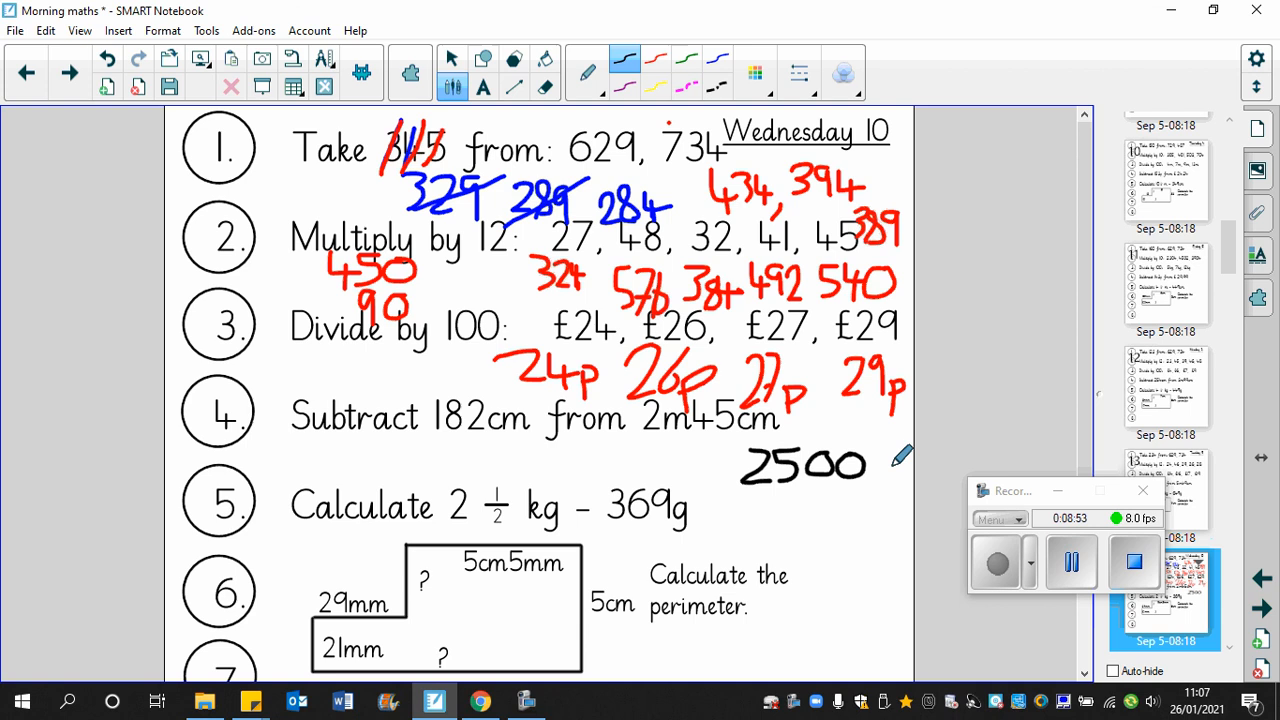
{"action": "left_click_drag", "start_coordinate": [870, 470], "coordinate": [888, 490]}
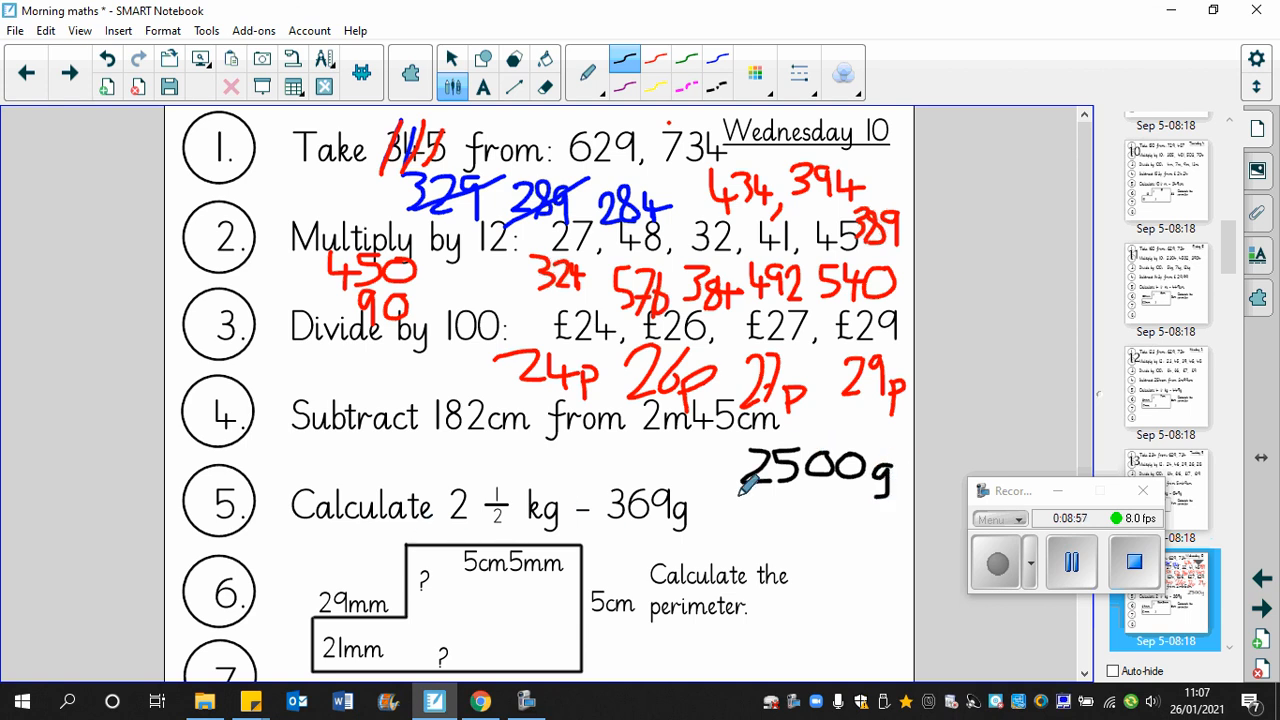
{"action": "mouse_move", "coordinate": [870, 470]}
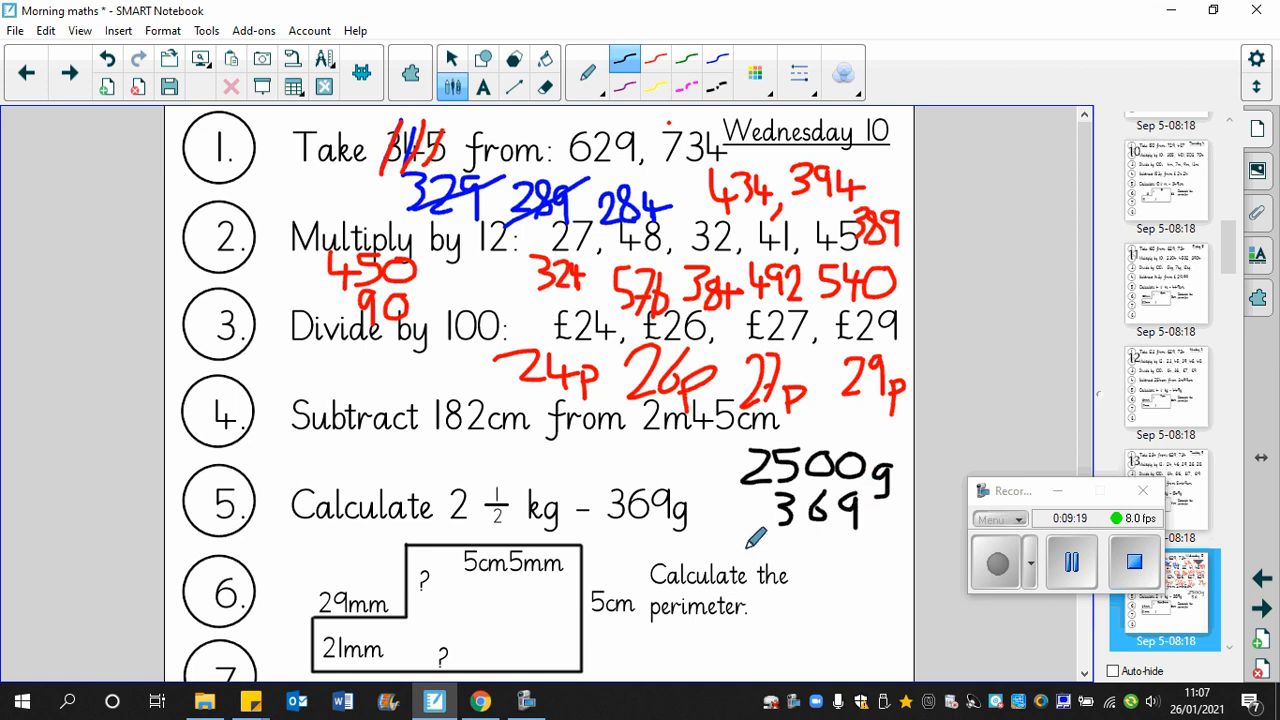
Step: Add the minus sign and answer line under 369, then write the red answer 2131g
{"action": "left_click_drag", "start_coordinate": [724, 544], "coordinate": [908, 538]}
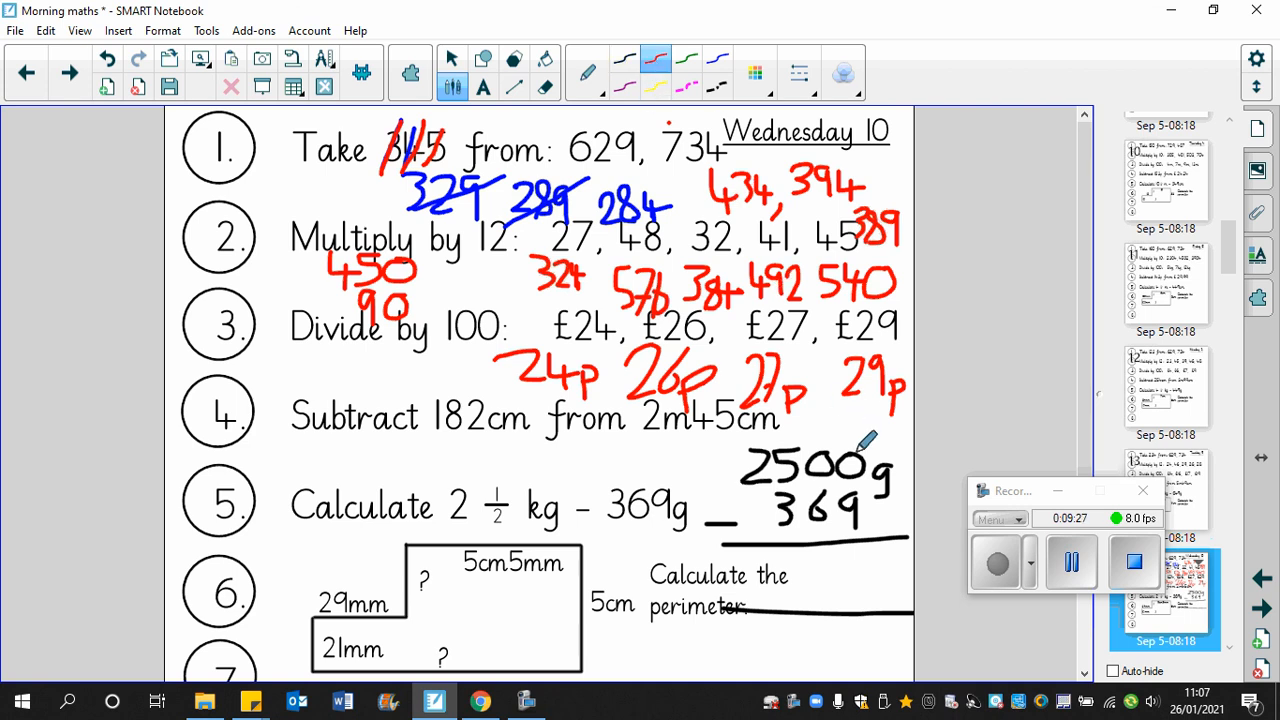
{"action": "mouse_move", "coordinate": [796, 444]}
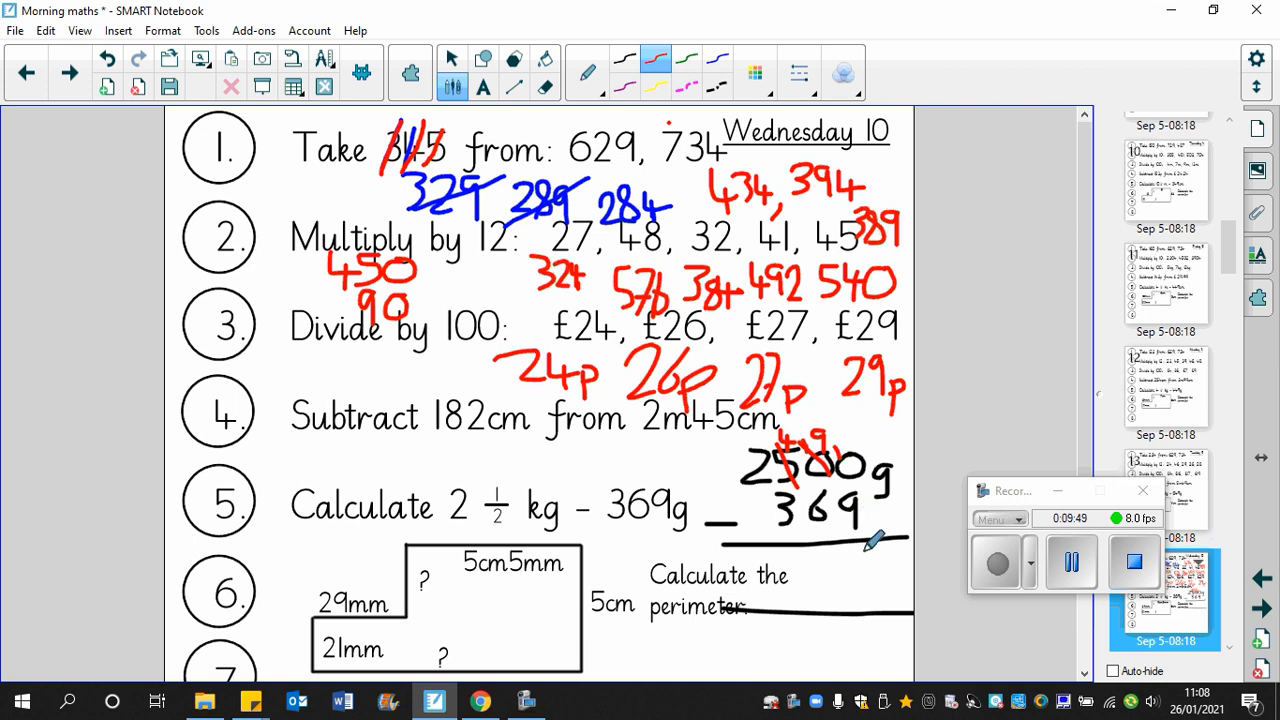
{"action": "left_click_drag", "start_coordinate": [864, 556], "coordinate": [864, 590]}
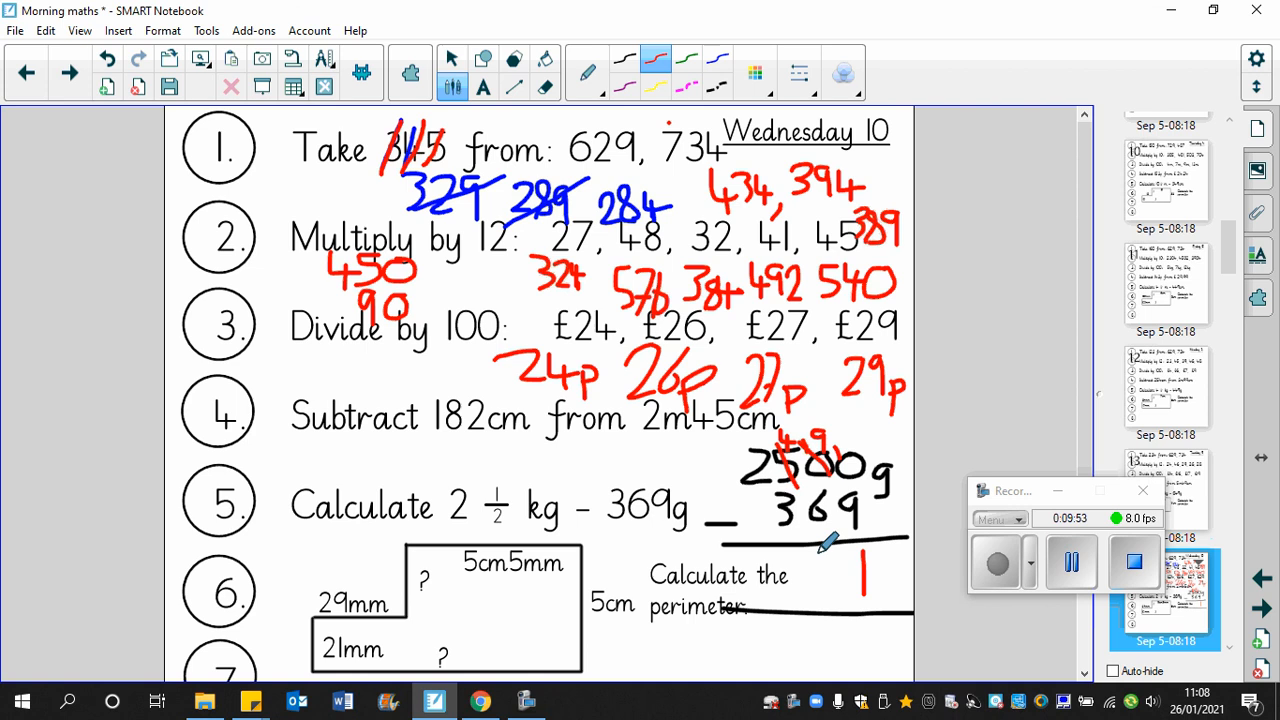
{"action": "left_click_drag", "start_coordinate": [844, 560], "coordinate": [830, 590]}
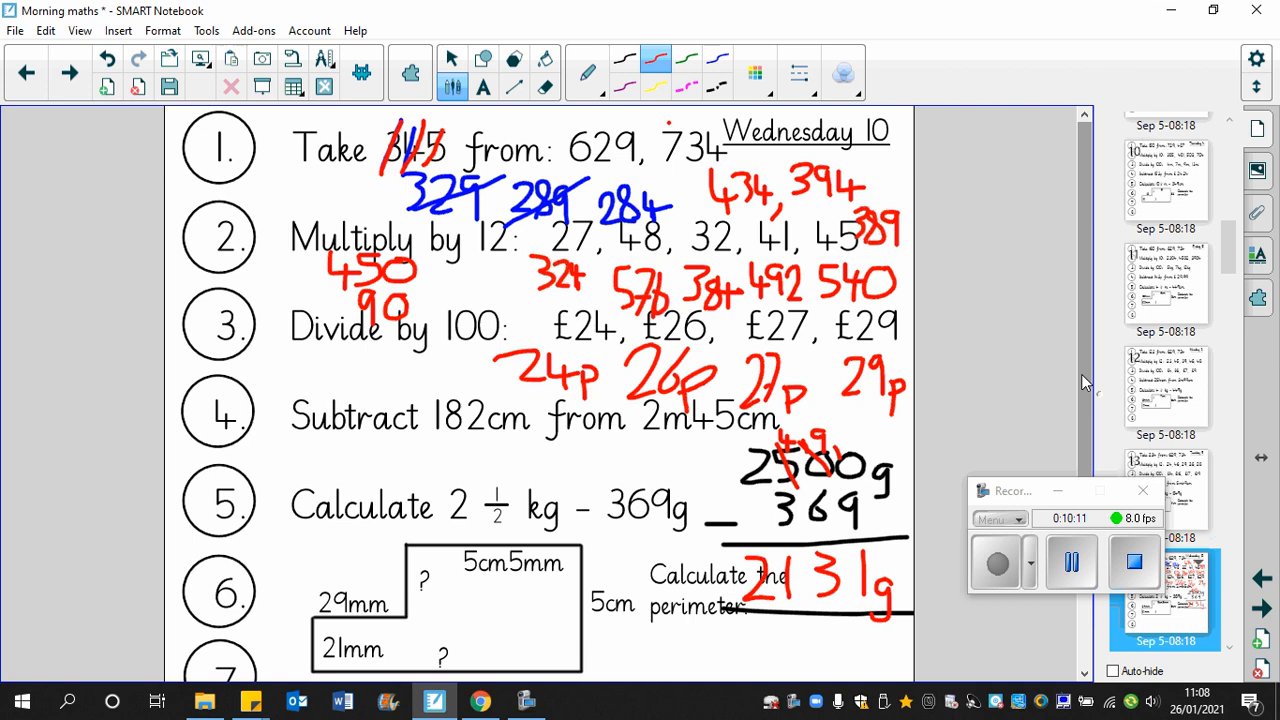
Step: Cross out 5cm5mm and 5cm on question 6's shape and rewrite them in red as 55 and 50
{"action": "scroll", "scroll_direction": "down", "scroll_amount": 3}
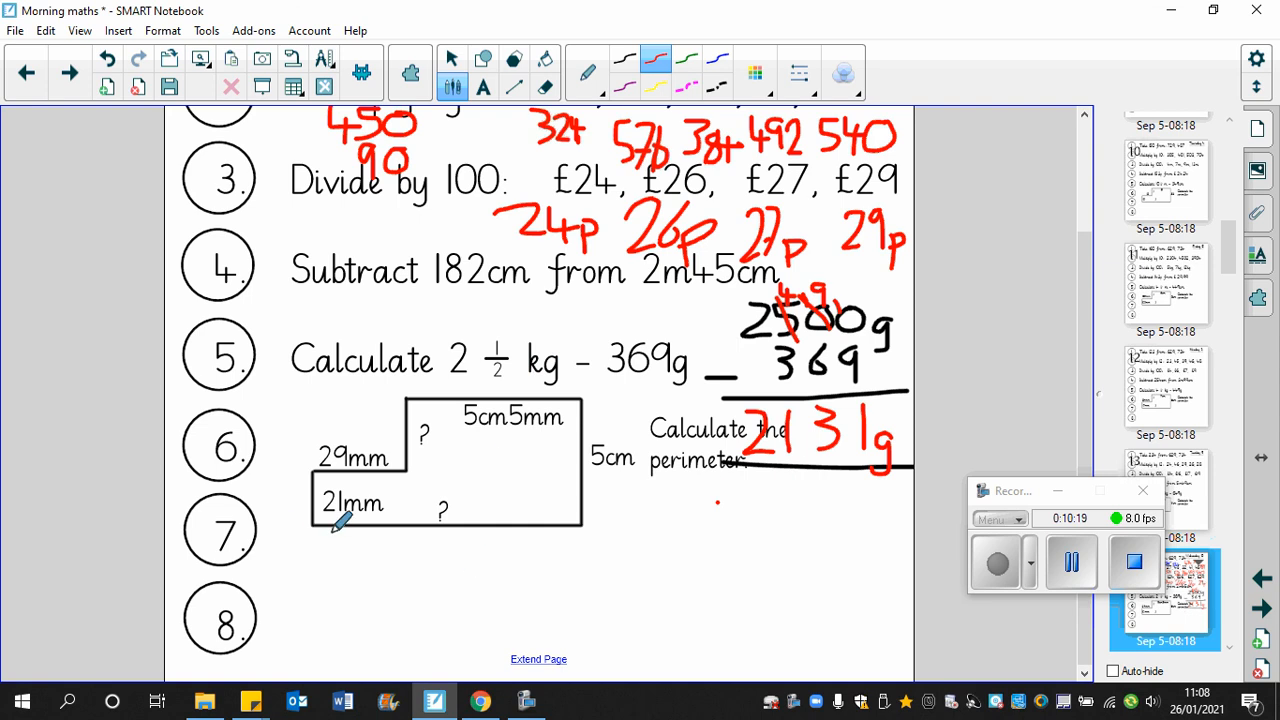
{"action": "mouse_move", "coordinate": [424, 436]}
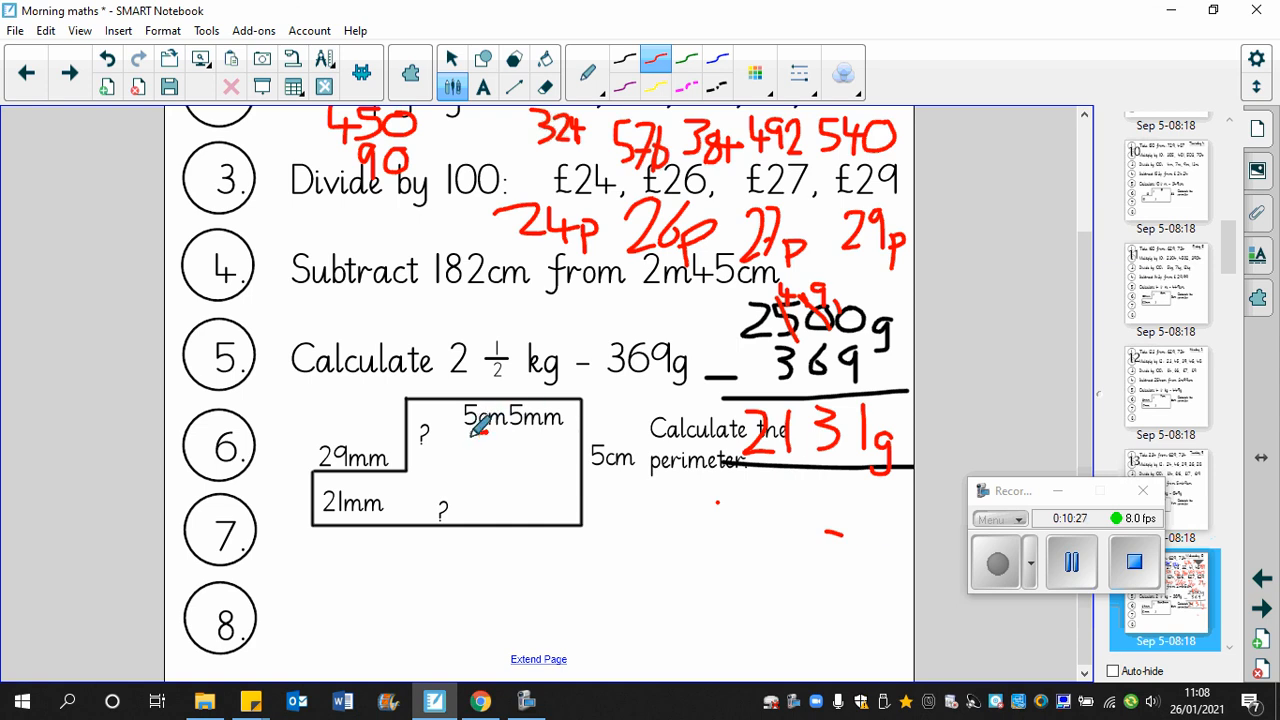
{"action": "left_click_drag", "start_coordinate": [470, 436], "coordinate": [490, 460]}
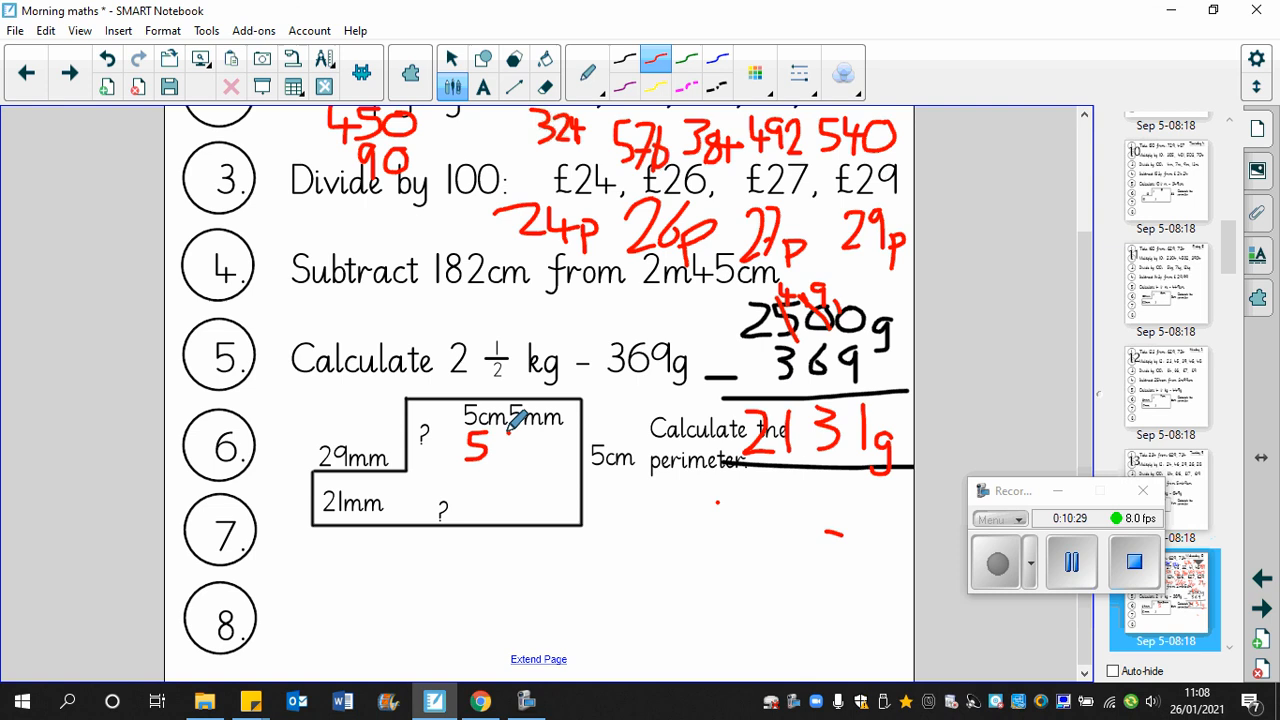
{"action": "left_click_drag", "start_coordinate": [496, 444], "coordinate": [516, 464]}
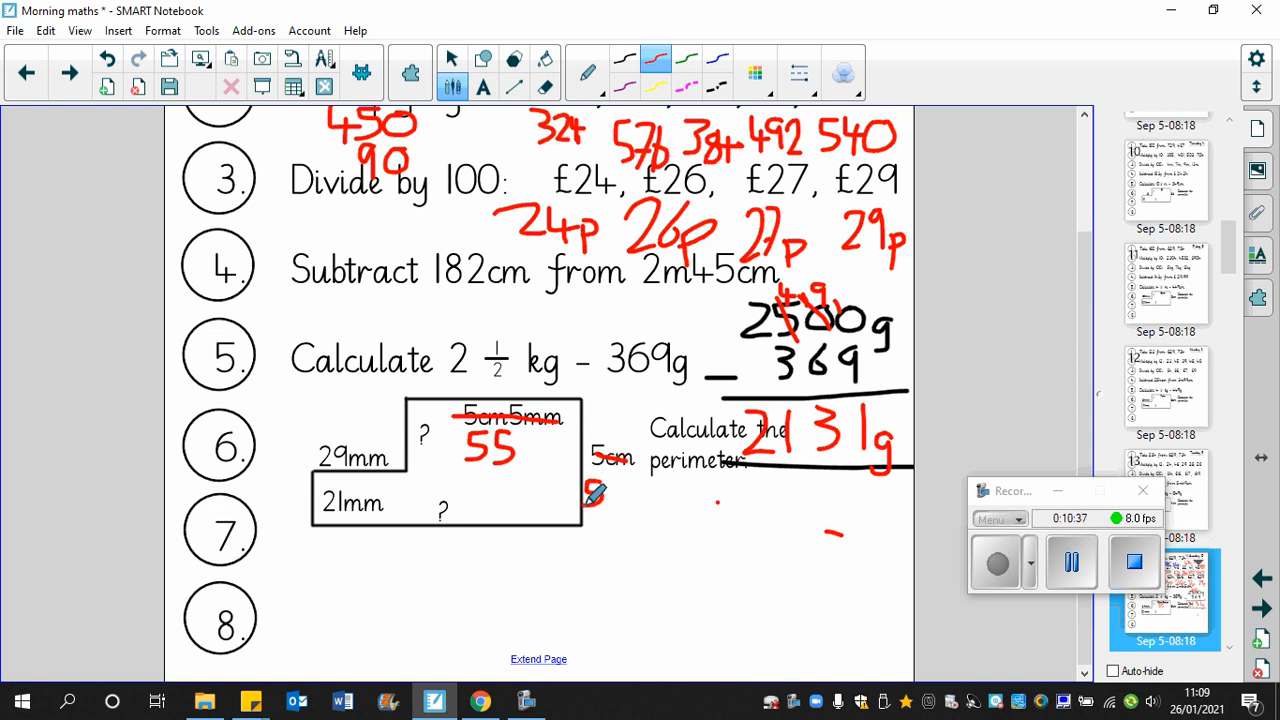
{"action": "left_click_drag", "start_coordinate": [596, 490], "coordinate": [616, 500]}
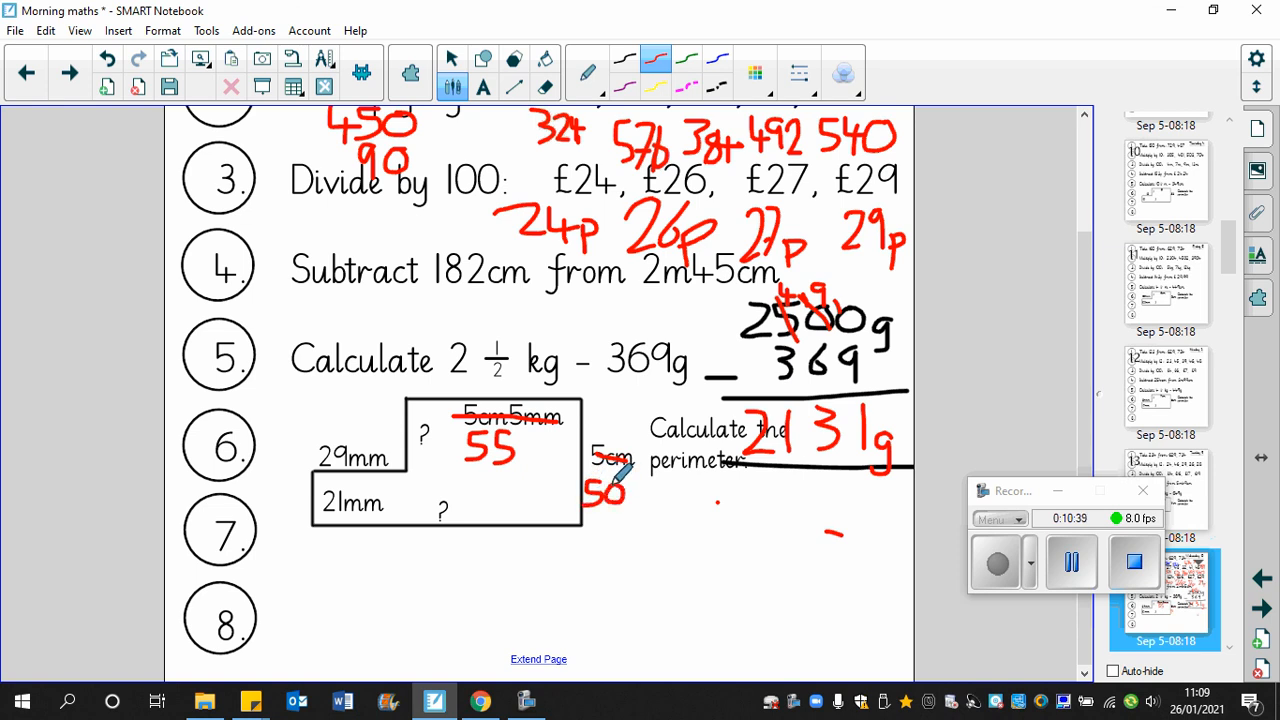
{"action": "mouse_move", "coordinate": [350, 448]}
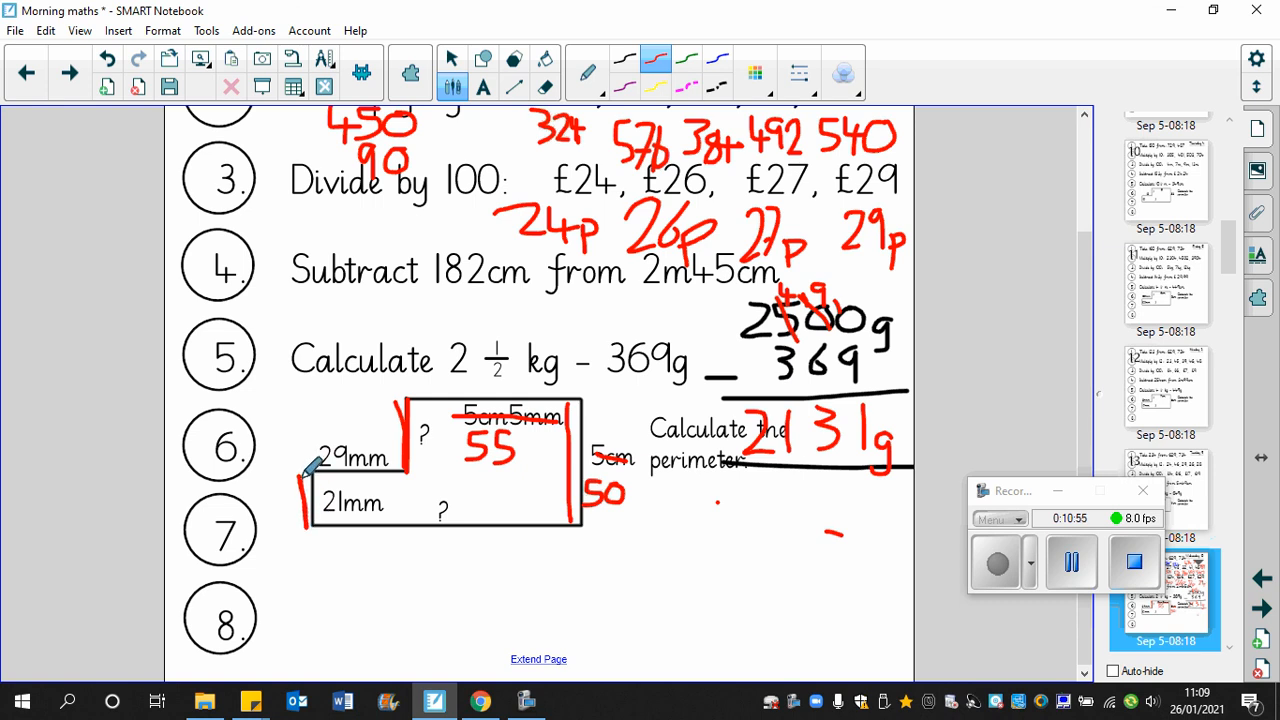
{"action": "mouse_move", "coordinate": [532, 456]}
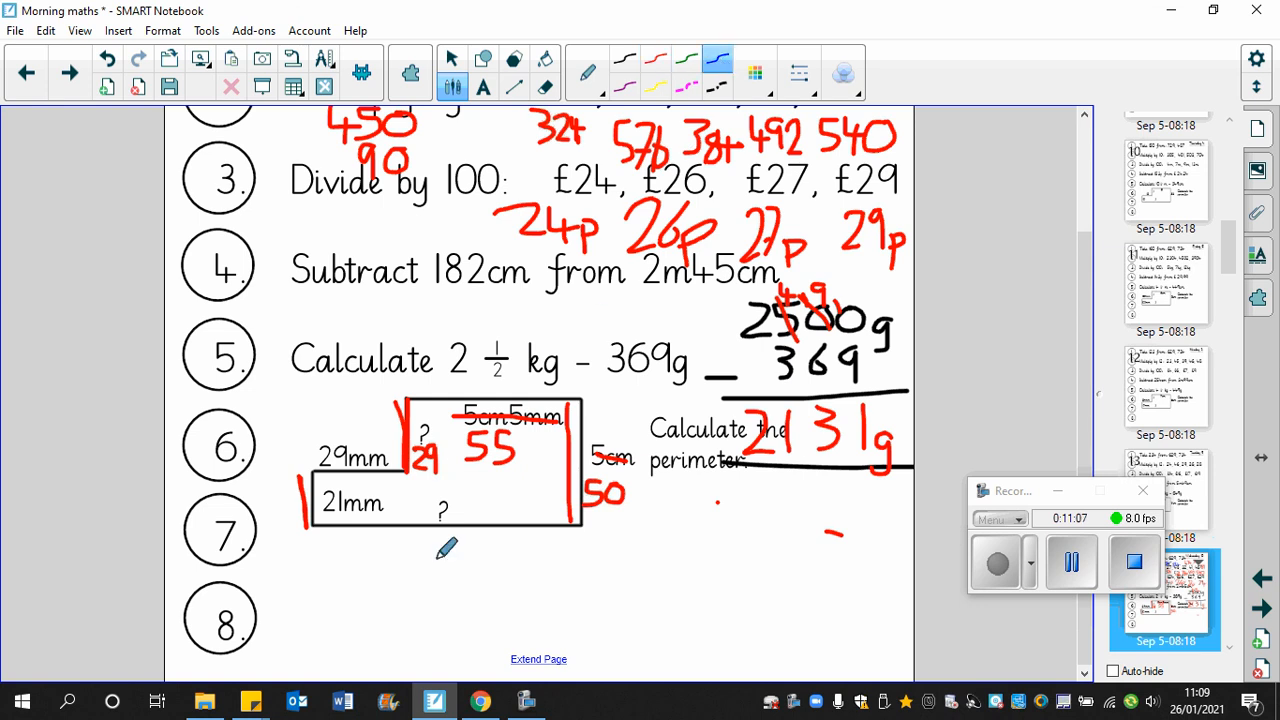
Step: Underline the shape's bottom edge in blue beneath which 84 is written, then pick green highlighter ink
{"action": "left_click_drag", "start_coordinate": [312, 540], "coordinate": [576, 536]}
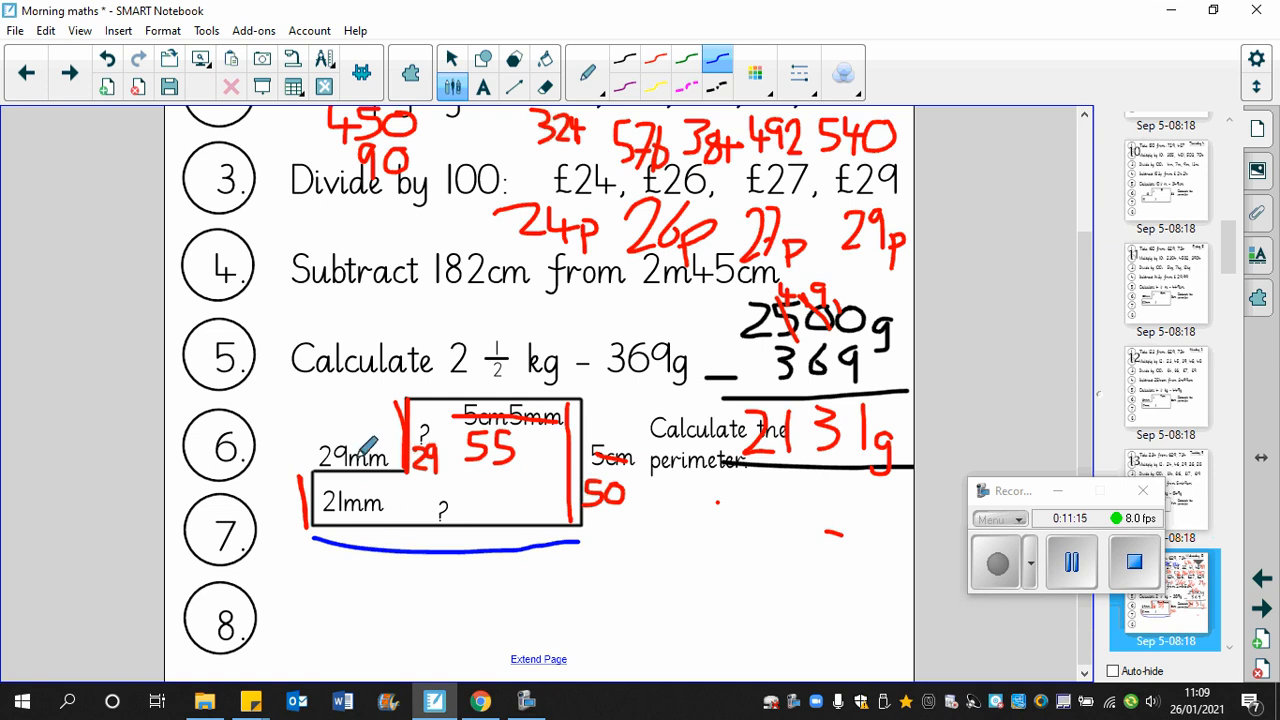
{"action": "mouse_move", "coordinate": [510, 440]}
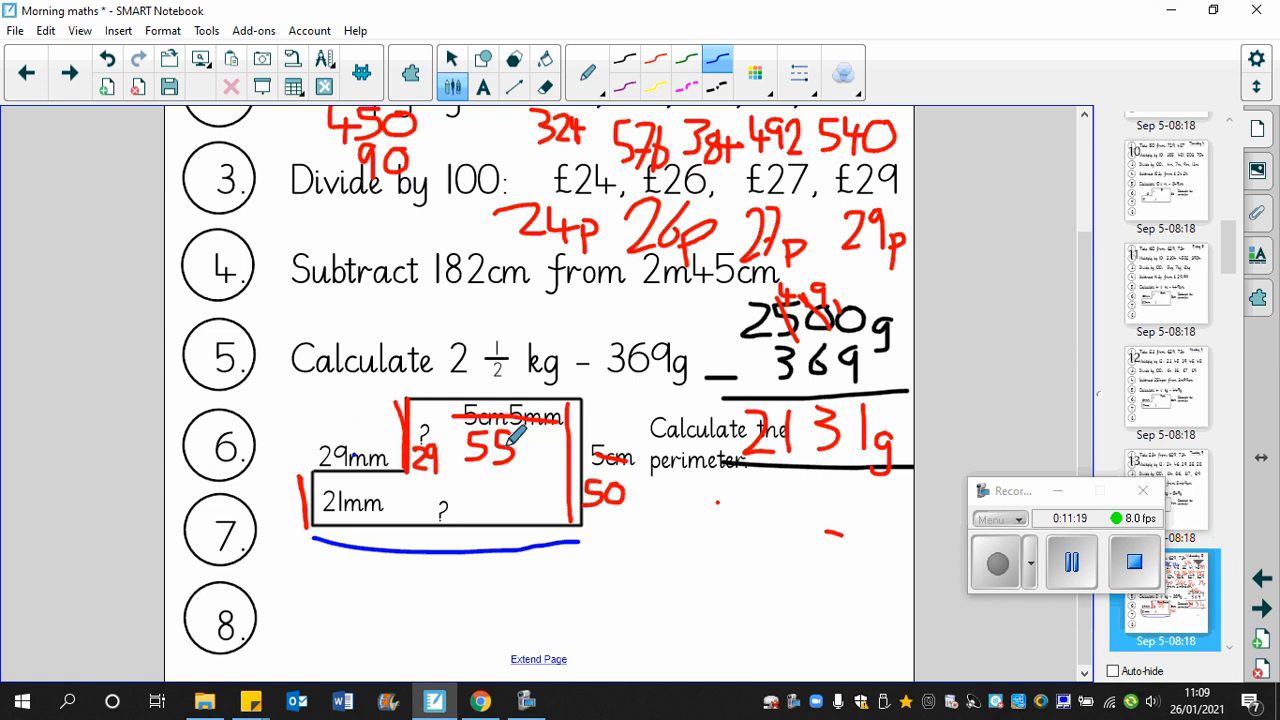
{"action": "mouse_move", "coordinate": [364, 456]}
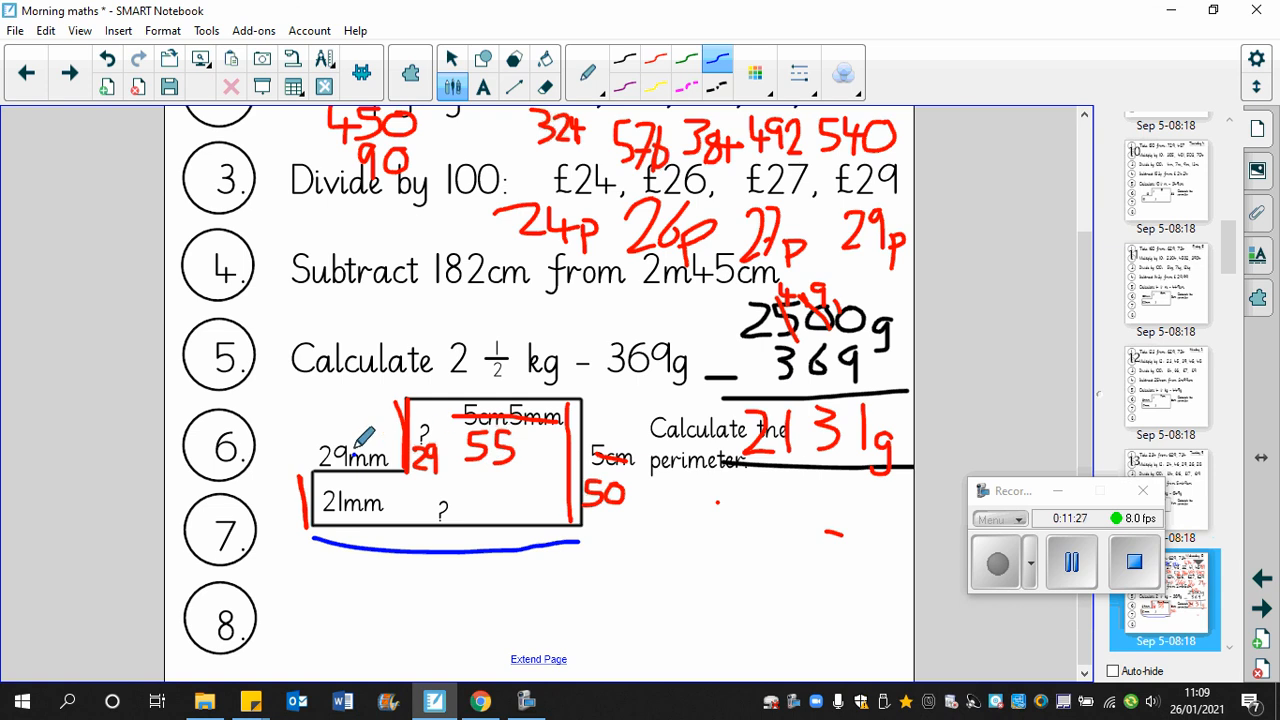
{"action": "mouse_move", "coordinate": [428, 578]}
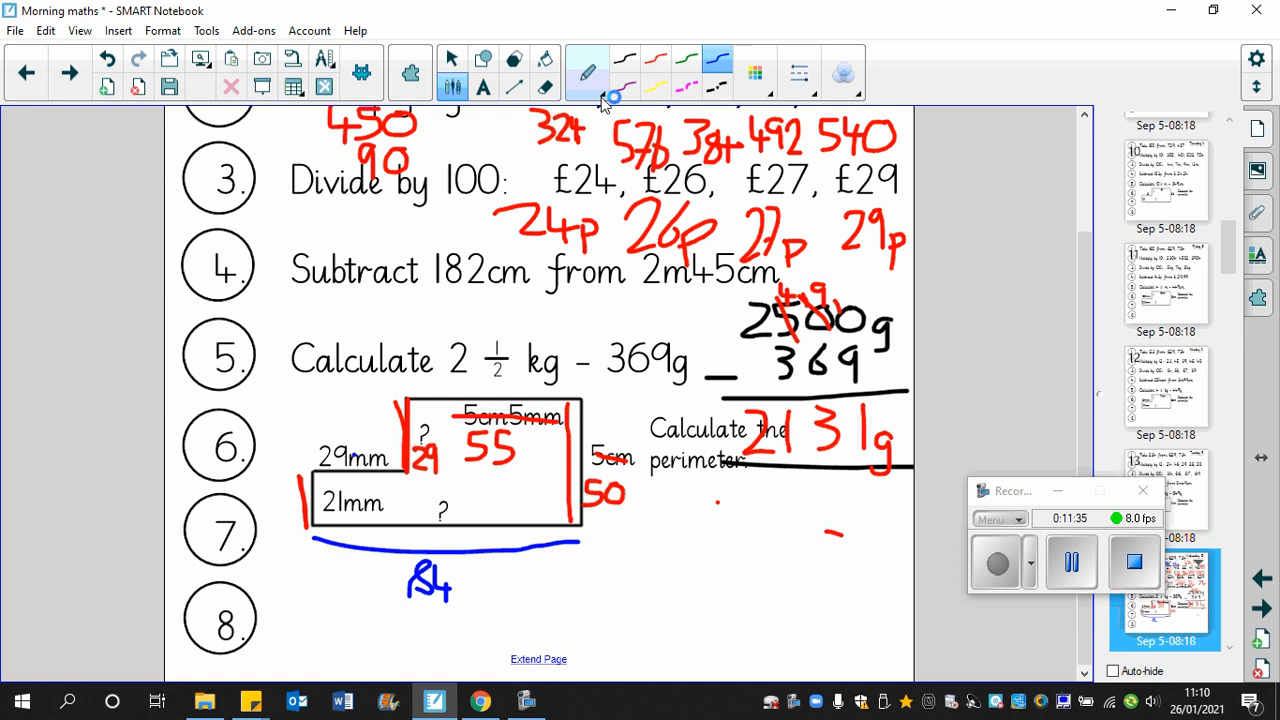
{"action": "left_click", "coordinate": [588, 72]}
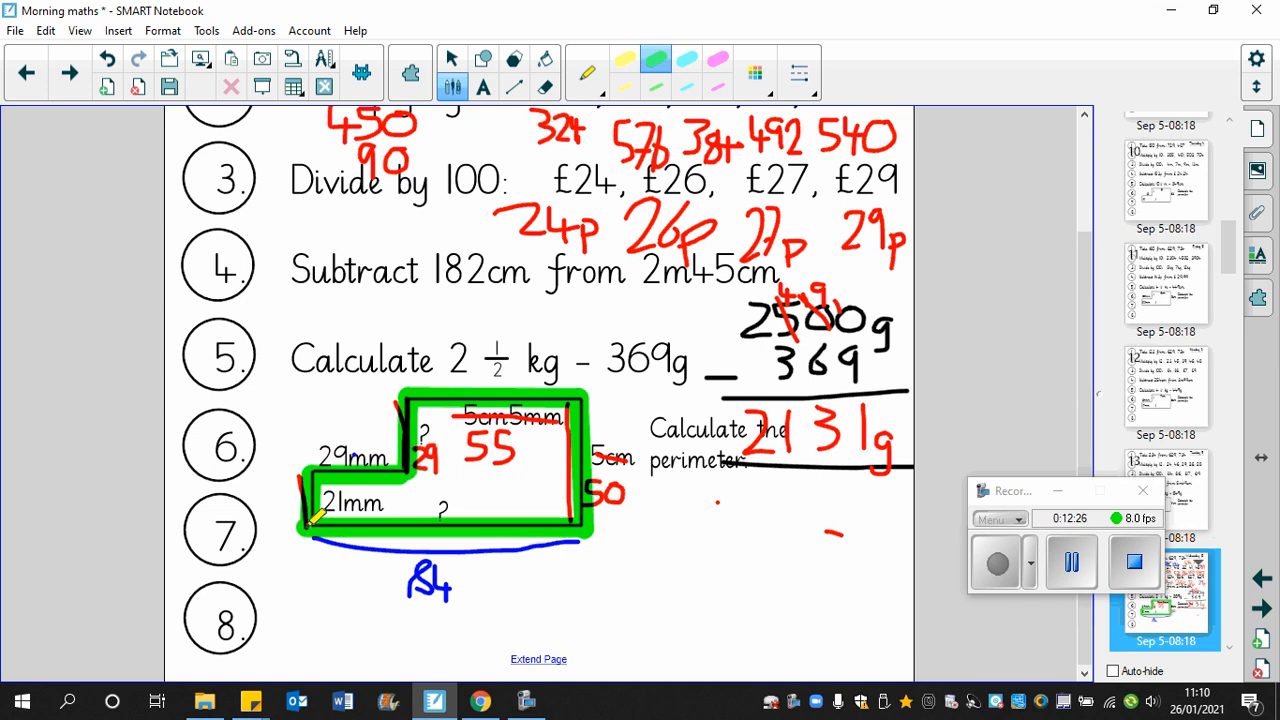
Step: Write the perimeter total 268 in large green highlighter digits below the question 5 answer
{"action": "left_click", "coordinate": [690, 520]}
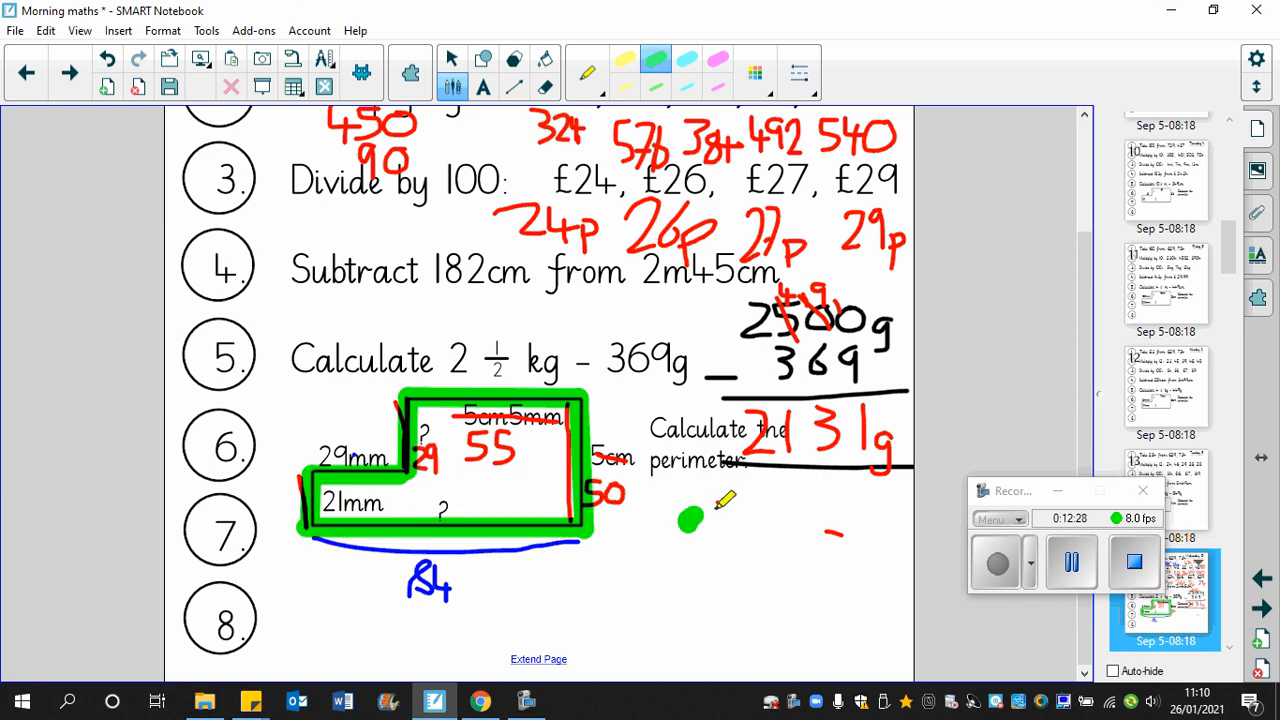
{"action": "left_click_drag", "start_coordinate": [700, 510], "coordinate": [760, 570]}
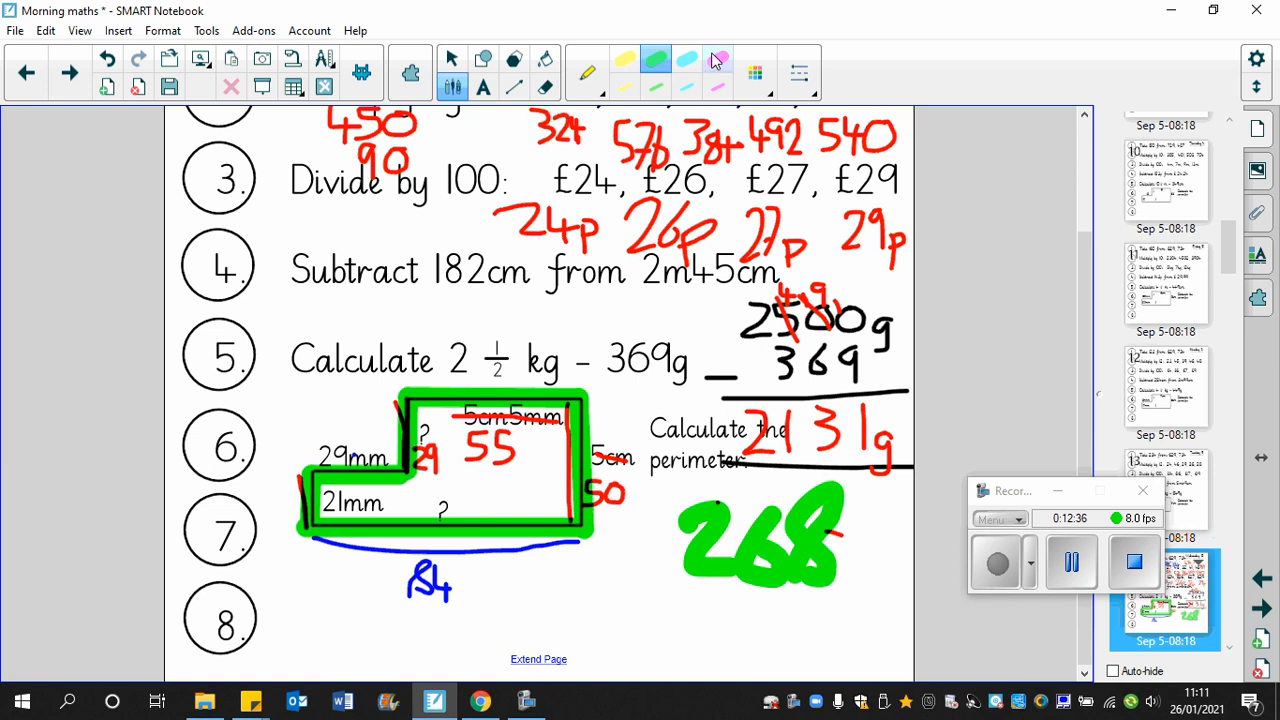
Step: Retrace the shape's top and right edges in black, then write a pink 26 below 268
{"action": "left_click", "coordinate": [718, 60]}
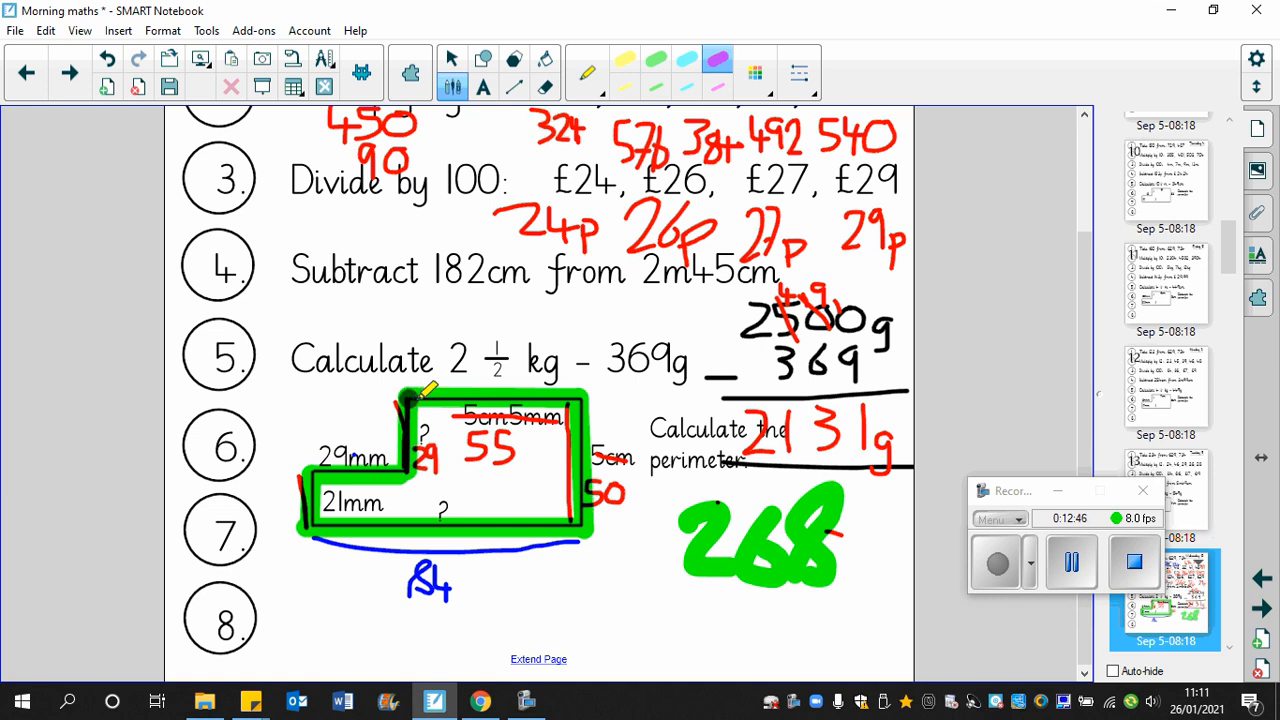
{"action": "left_click_drag", "start_coordinate": [400, 398], "coordinate": [580, 396]}
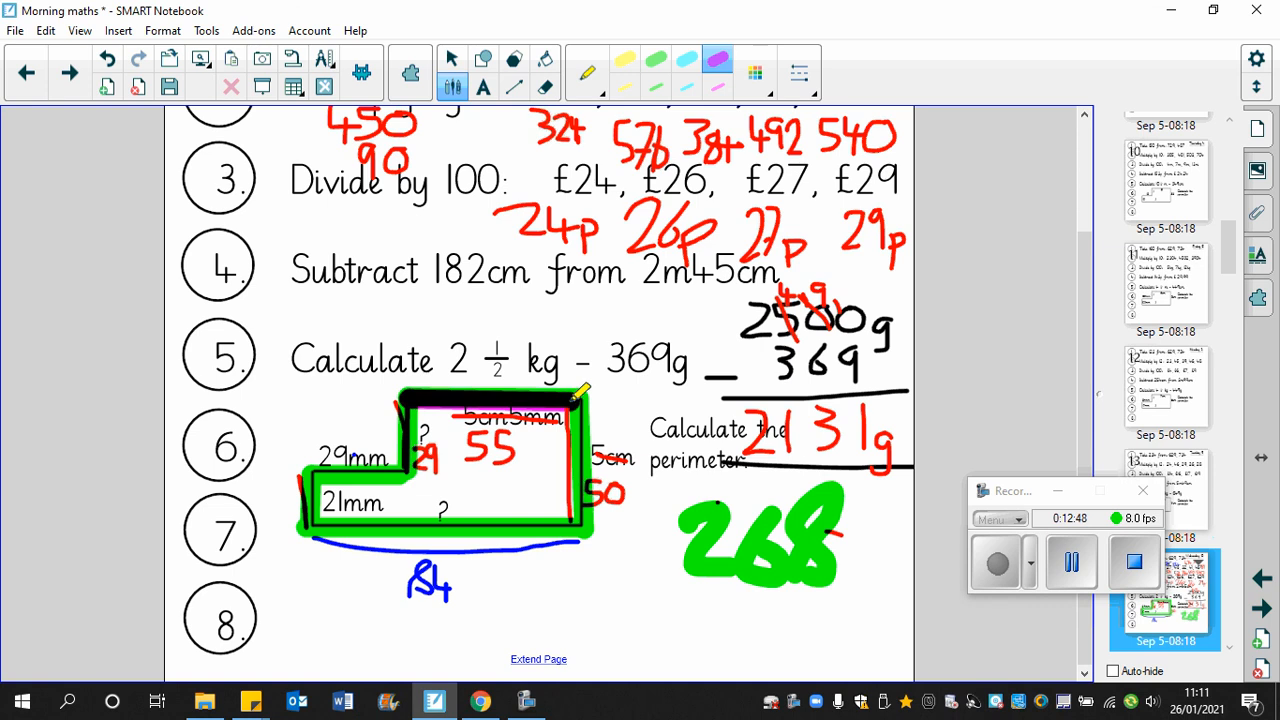
{"action": "left_click_drag", "start_coordinate": [578, 396], "coordinate": [578, 510]}
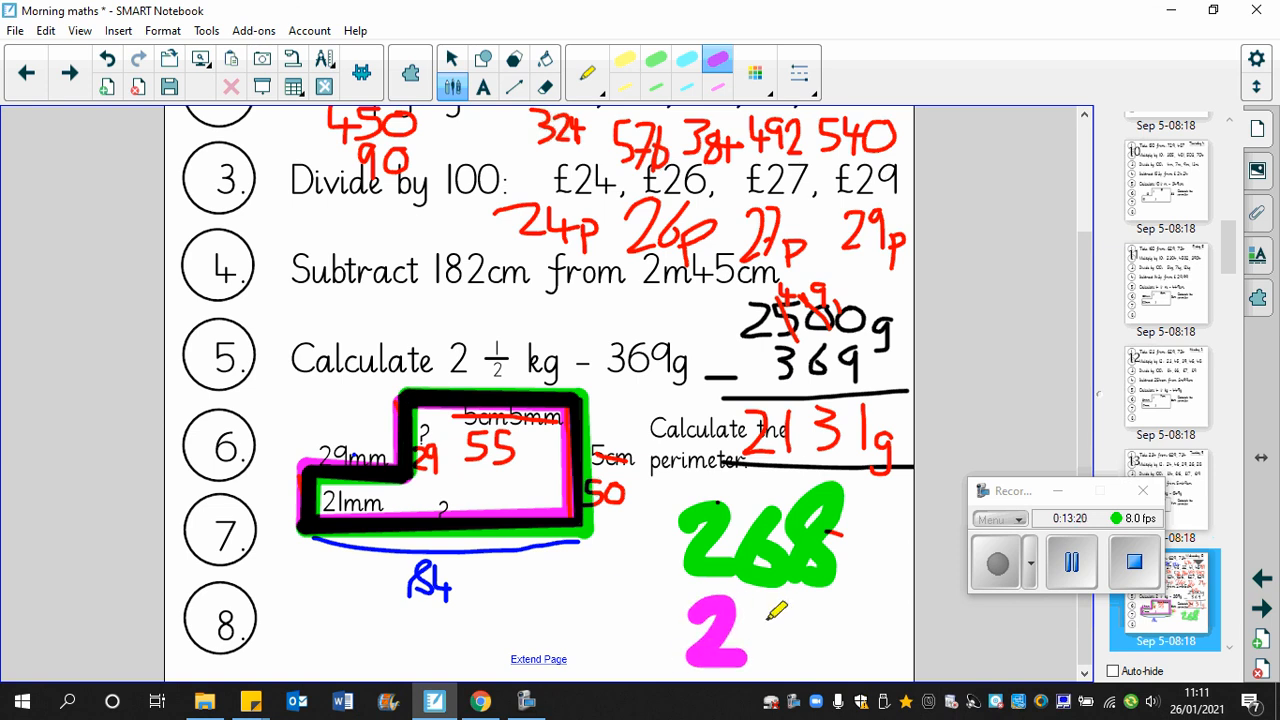
{"action": "left_click_drag", "start_coordinate": [760, 620], "coordinate": [790, 660]}
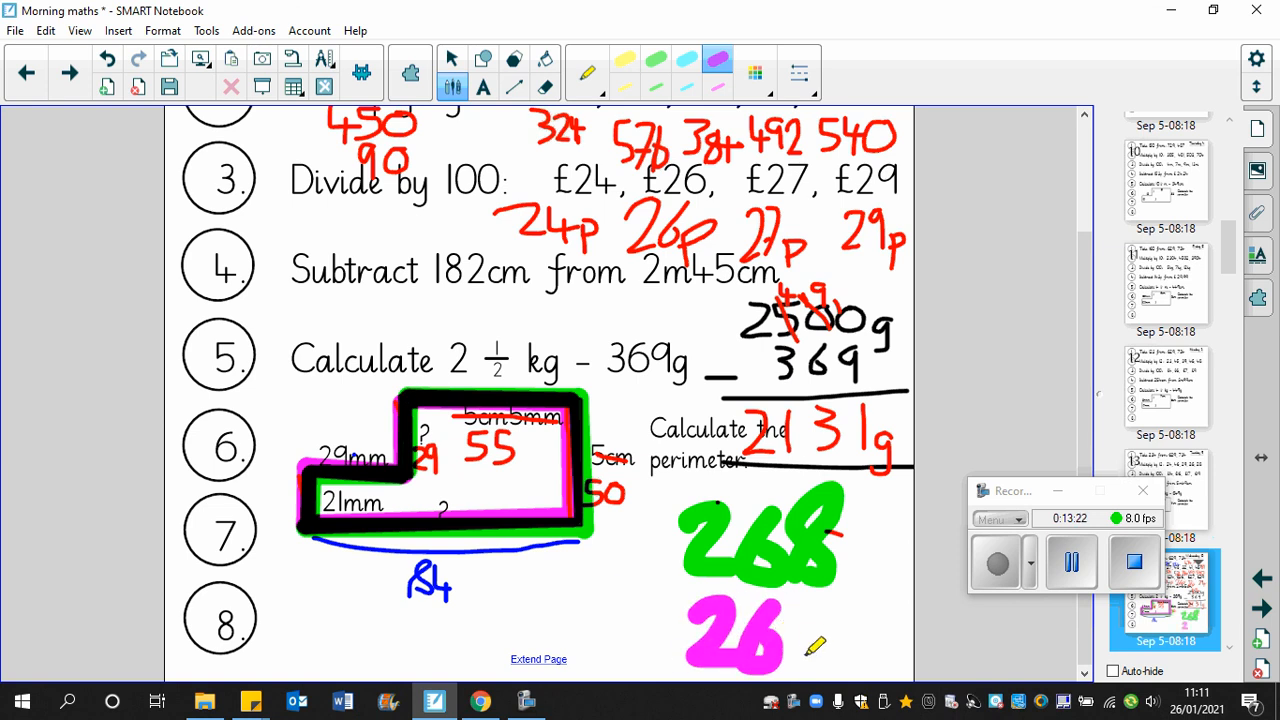